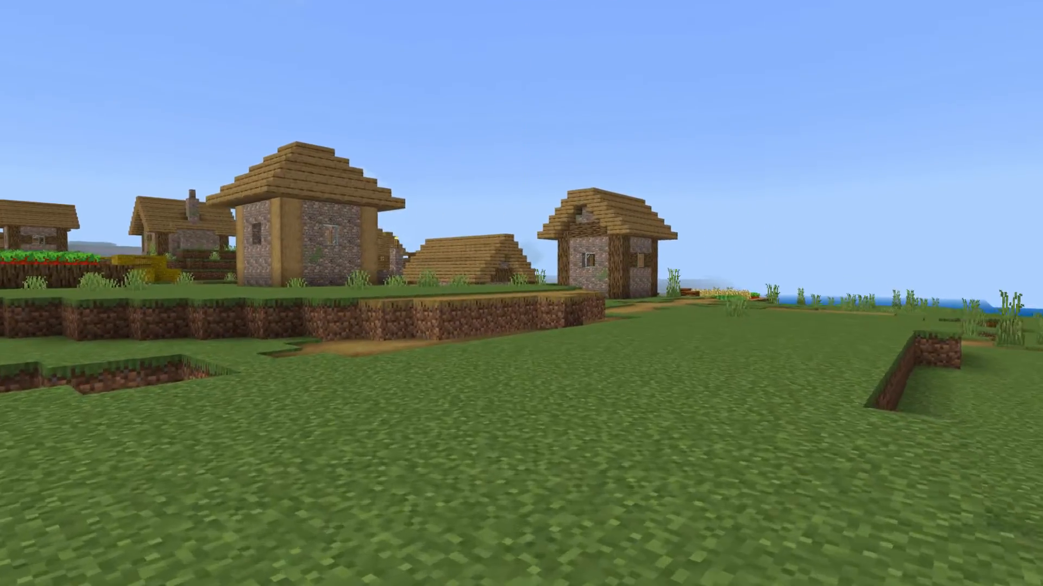
mouse_move(522, 293)
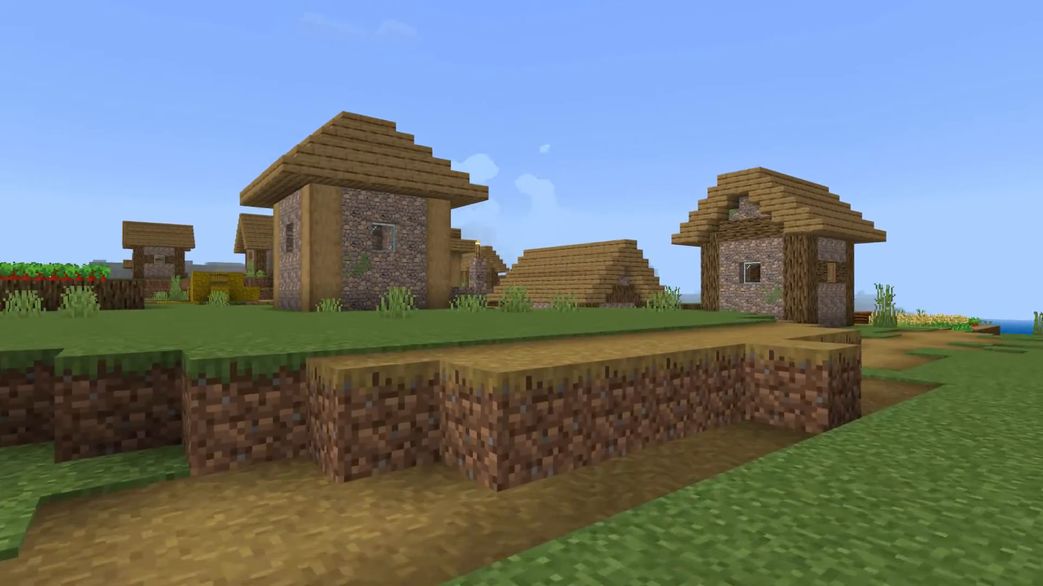
mouse_move(521, 293)
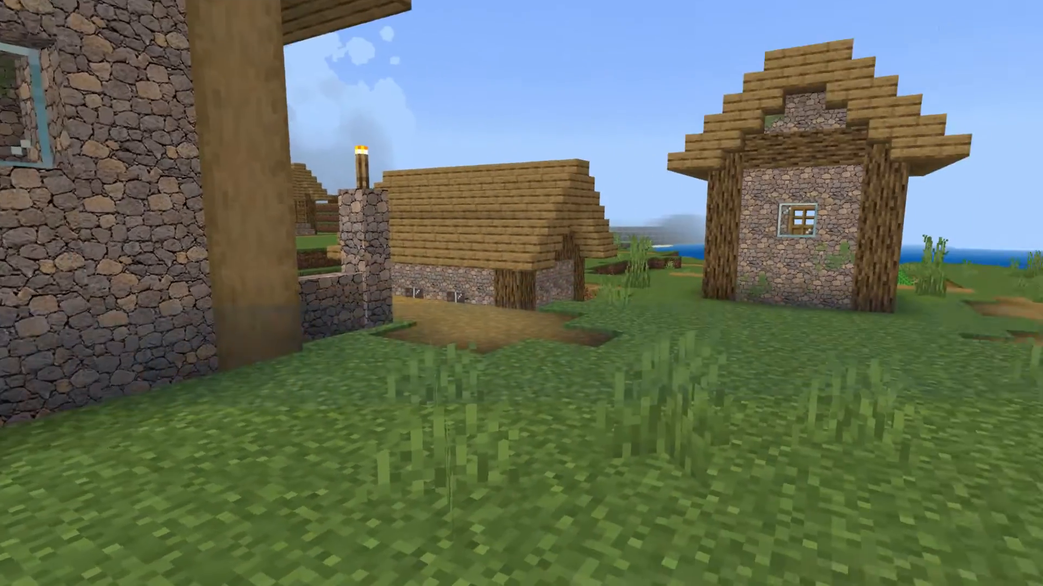
mouse_move(521, 293)
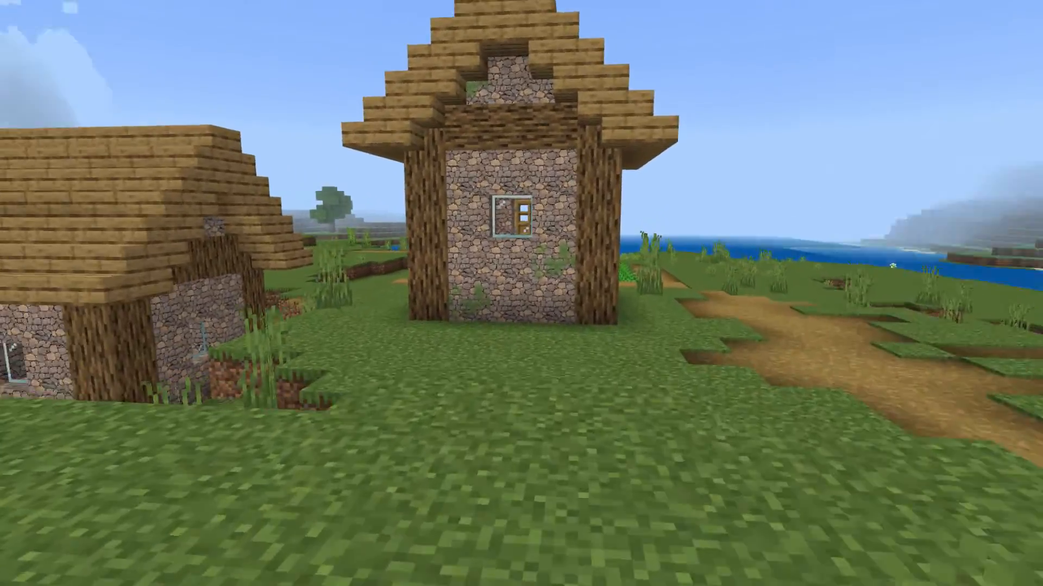
mouse_move(521, 293)
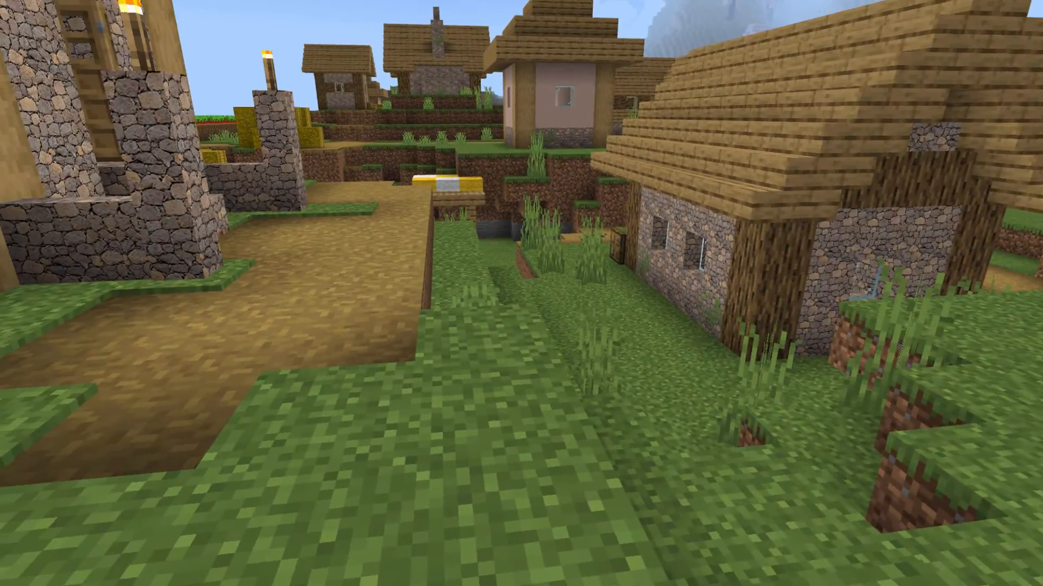
mouse_move(521, 293)
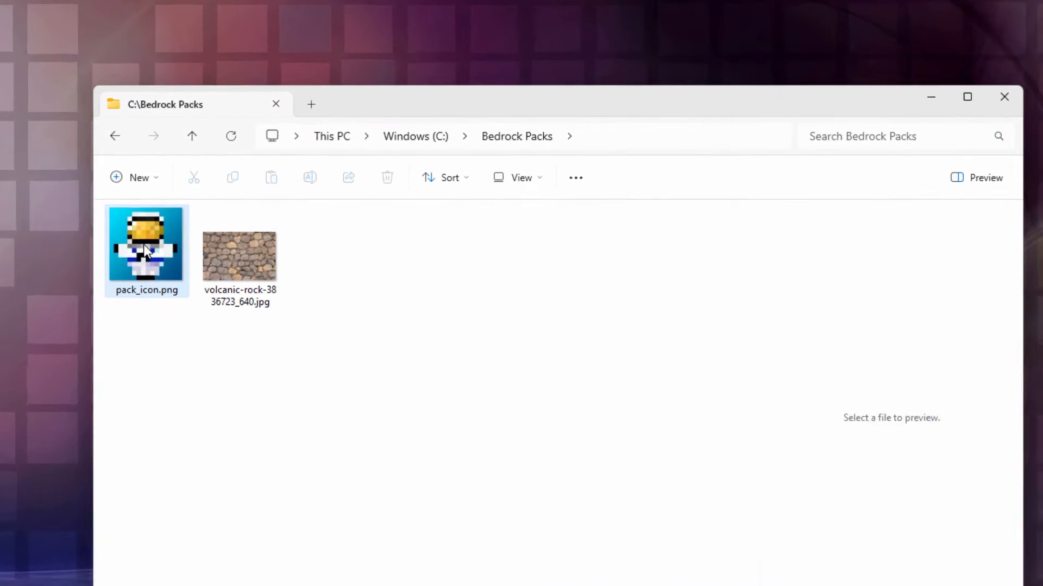
- Preview the volcanic rock photo and the pack icon image on Pixabay
click(238, 259)
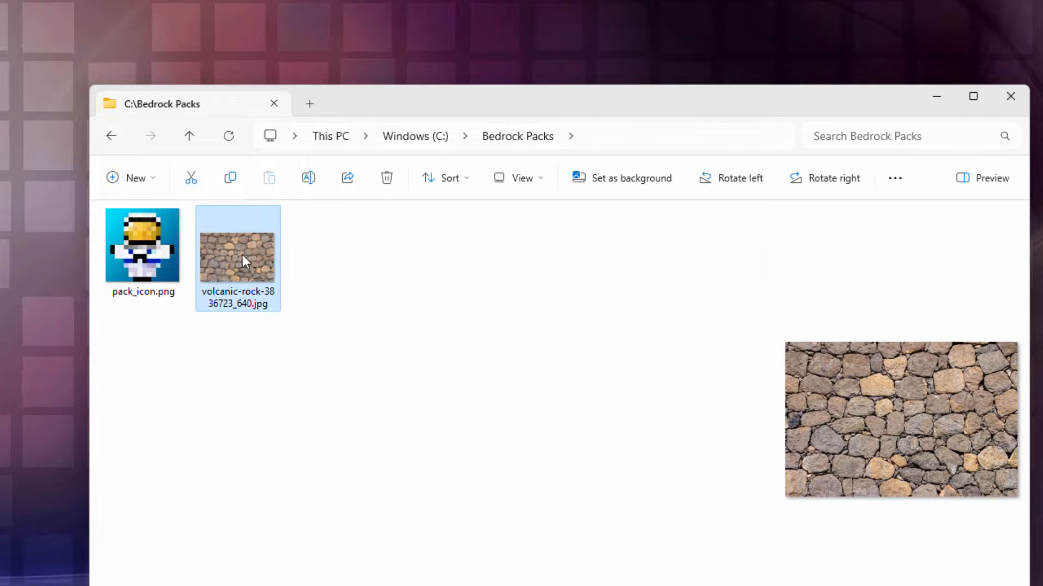
mouse_move(764, 452)
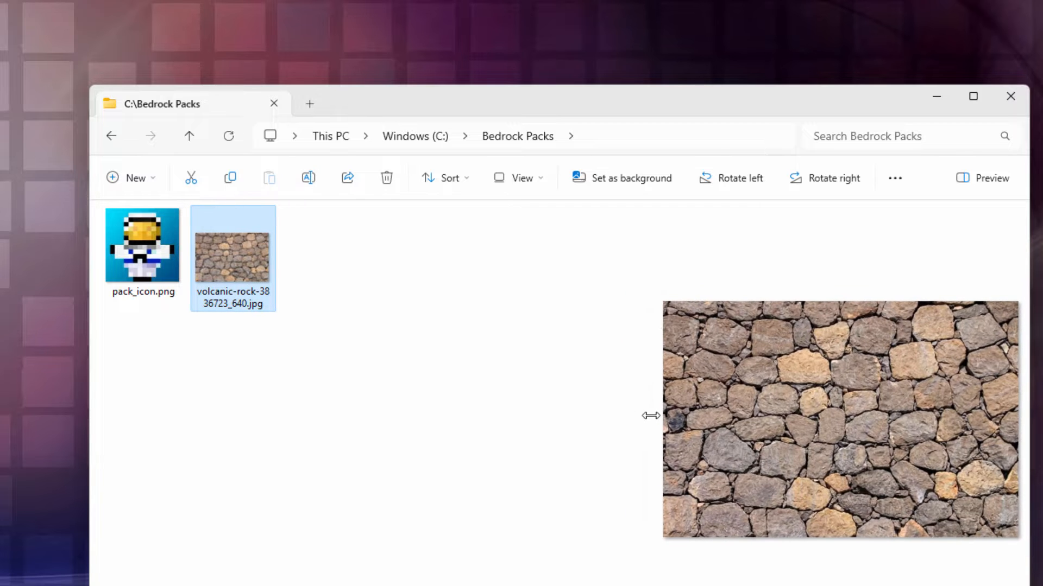
click(143, 245)
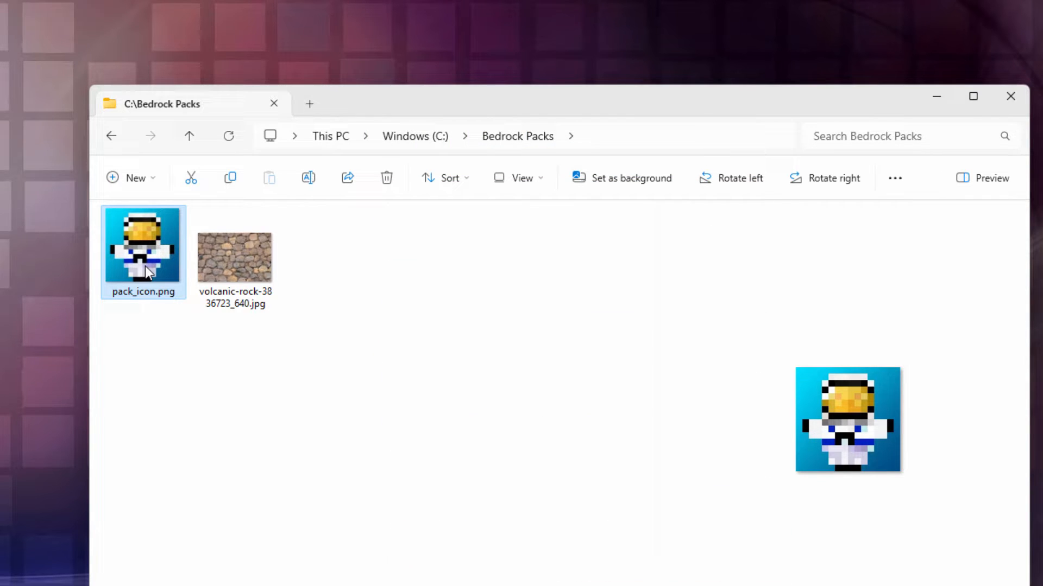
click(235, 258)
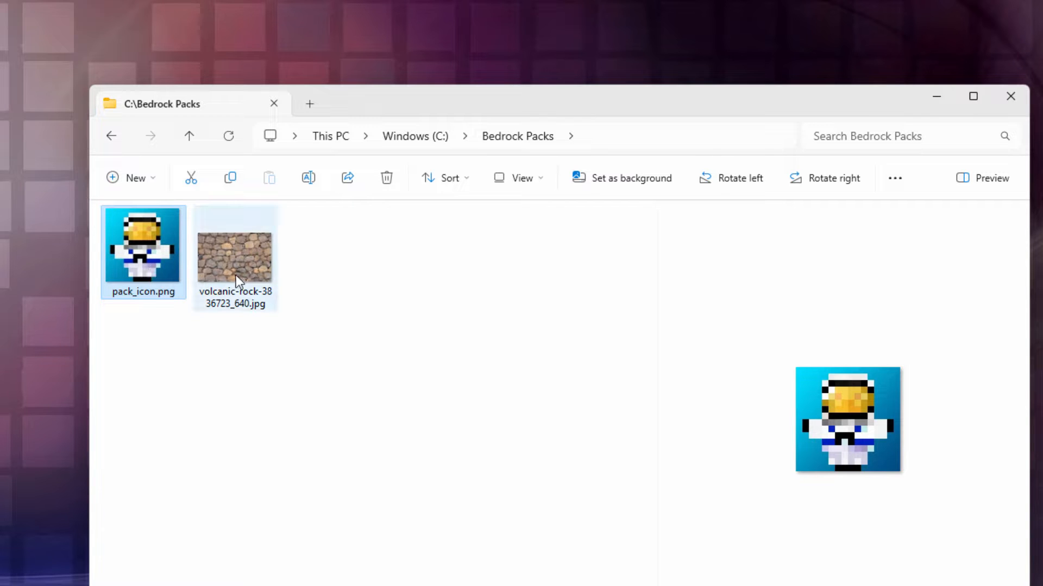
mouse_move(239, 259)
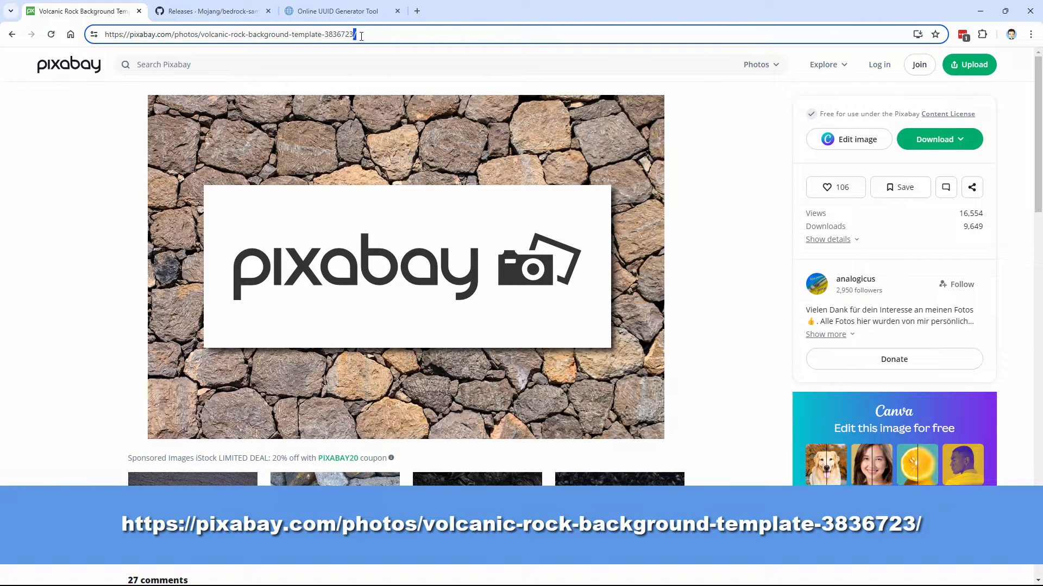
- Select the photo page address and show its download sizes with the 640×426 JPG
triple_click(229, 34)
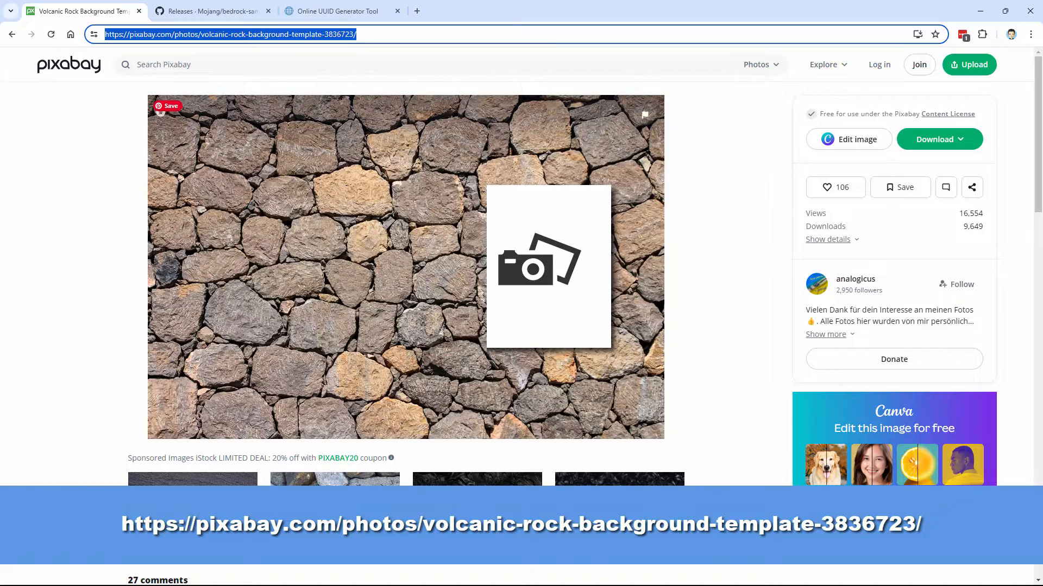
click(939, 139)
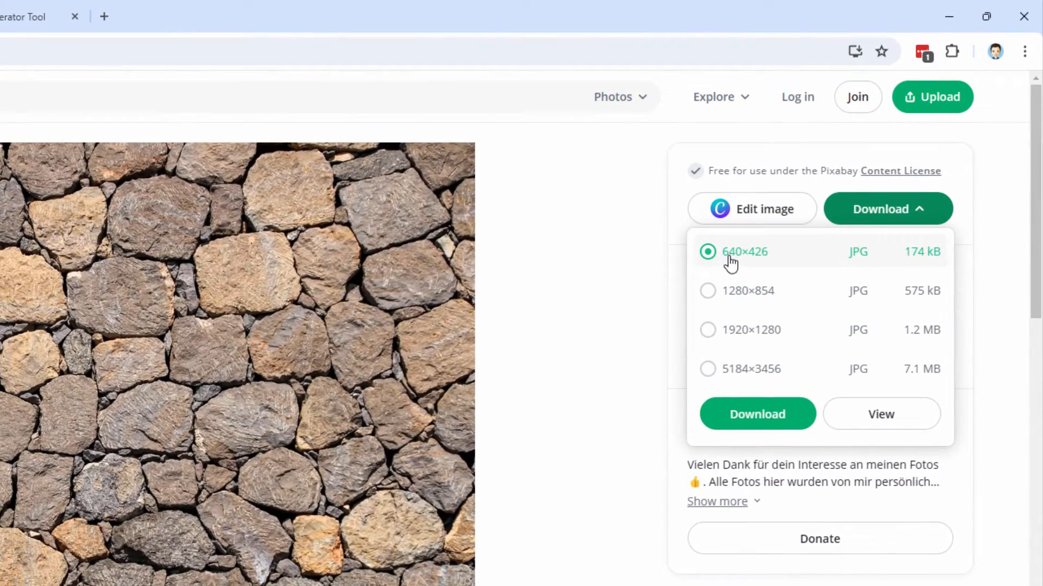
mouse_move(756, 266)
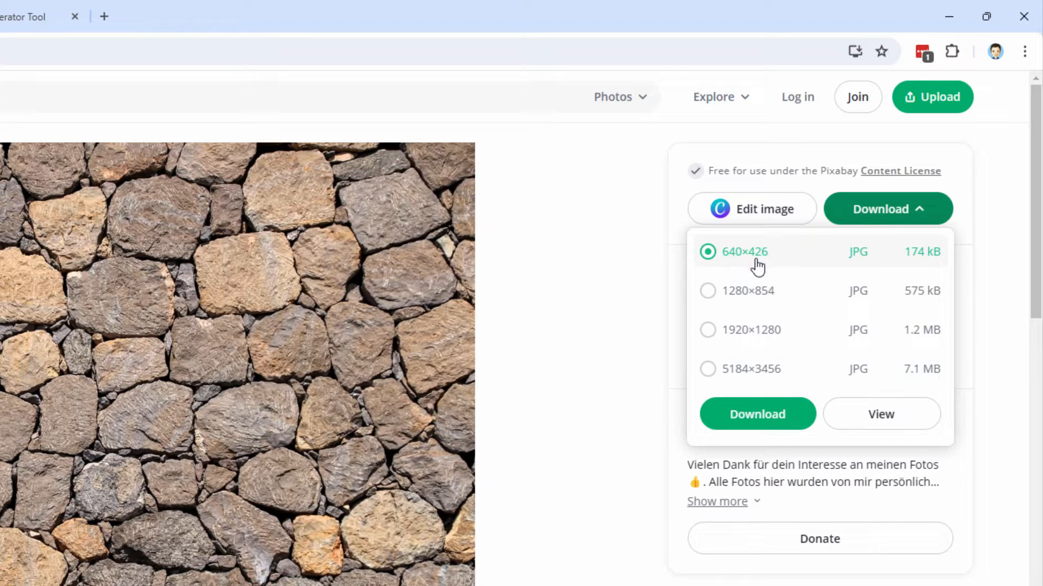
mouse_move(413, 269)
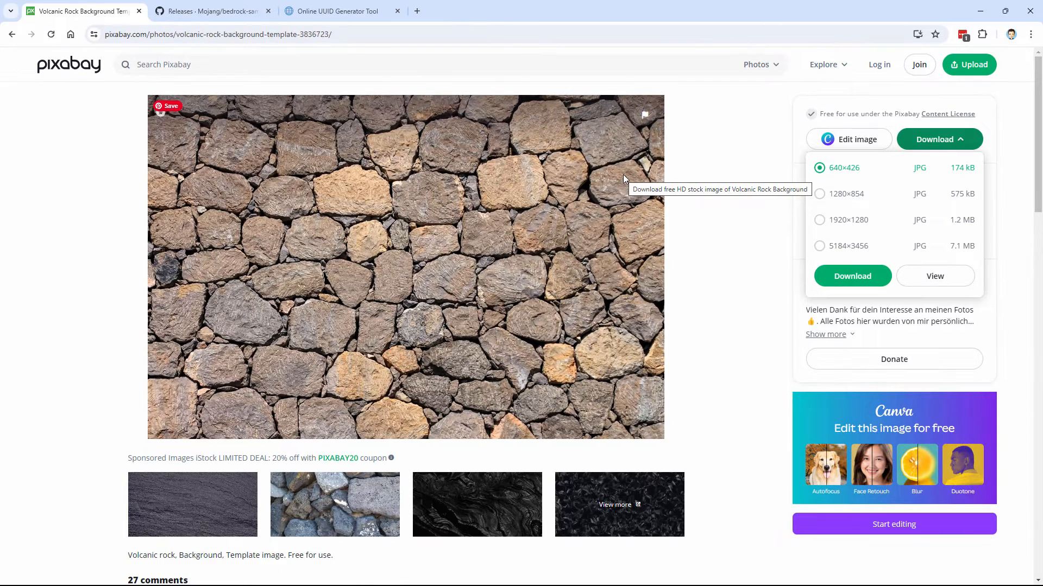
click(211, 11)
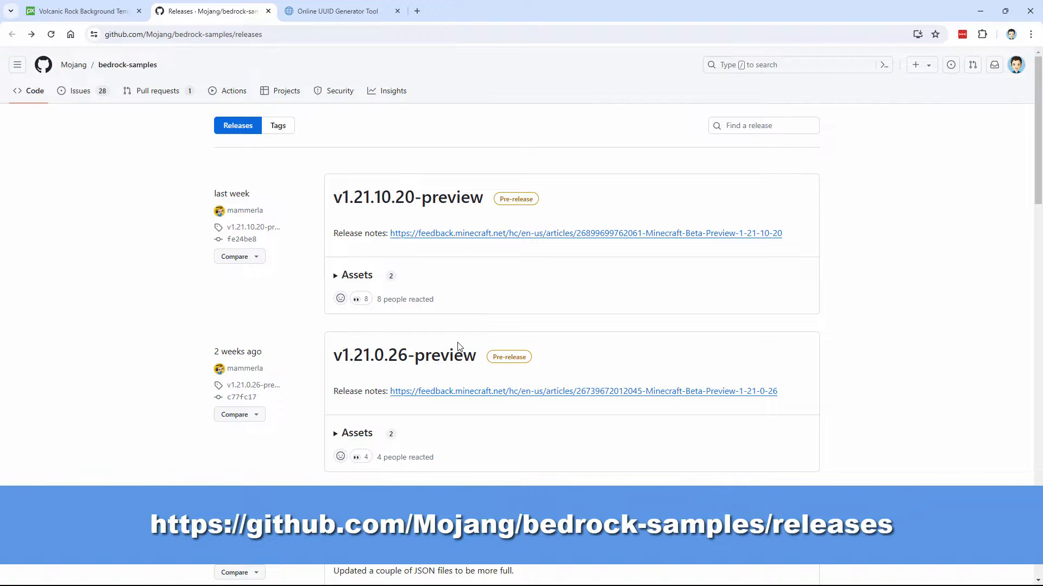
- Download the v1.20.80.5 bedrock-samples Source code (zip) and save it into C:\Bedrock Packs
scroll(down, 3)
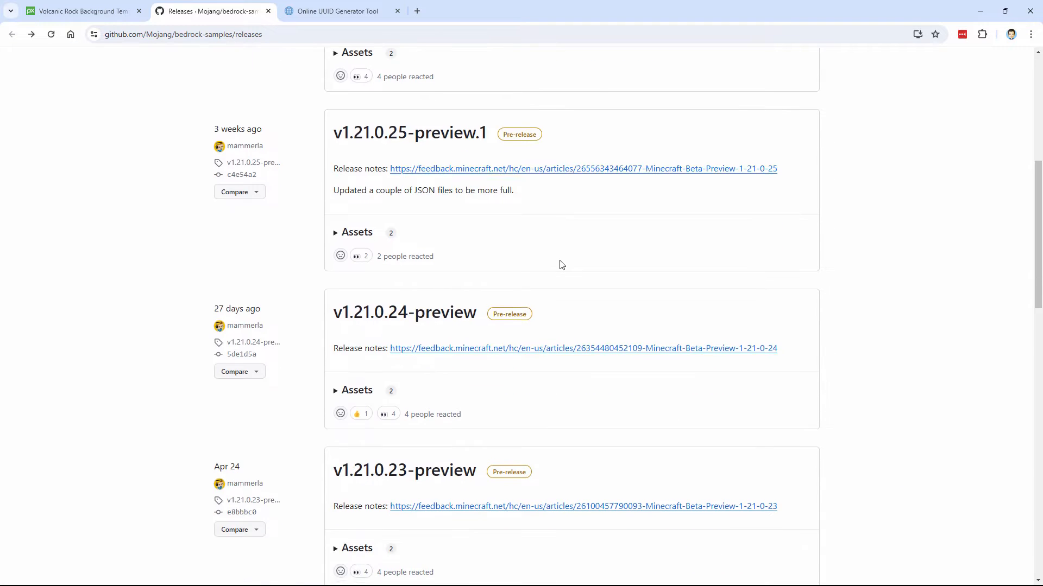
scroll(down, 3)
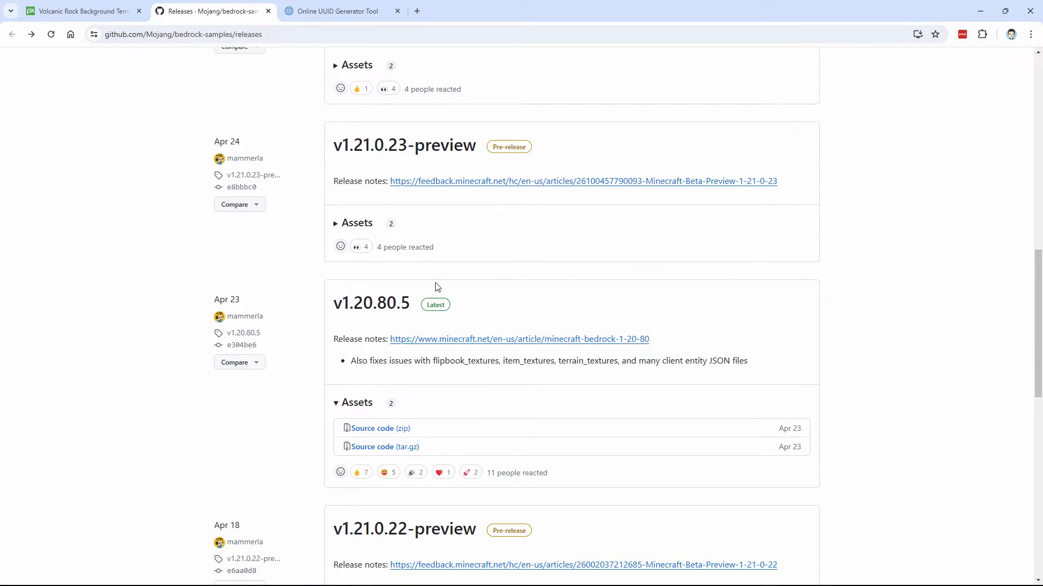
mouse_move(371, 303)
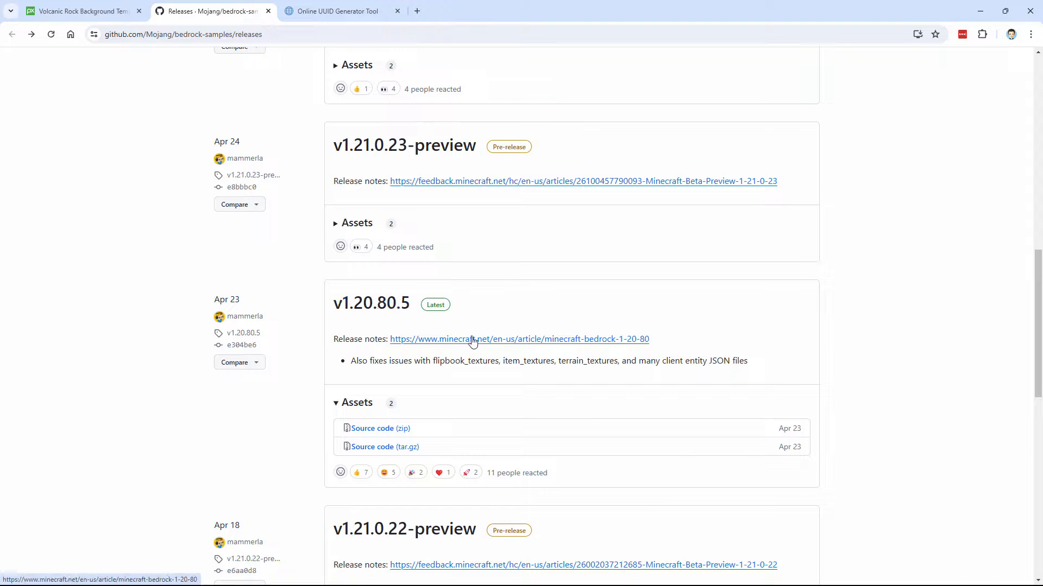
mouse_move(528, 345)
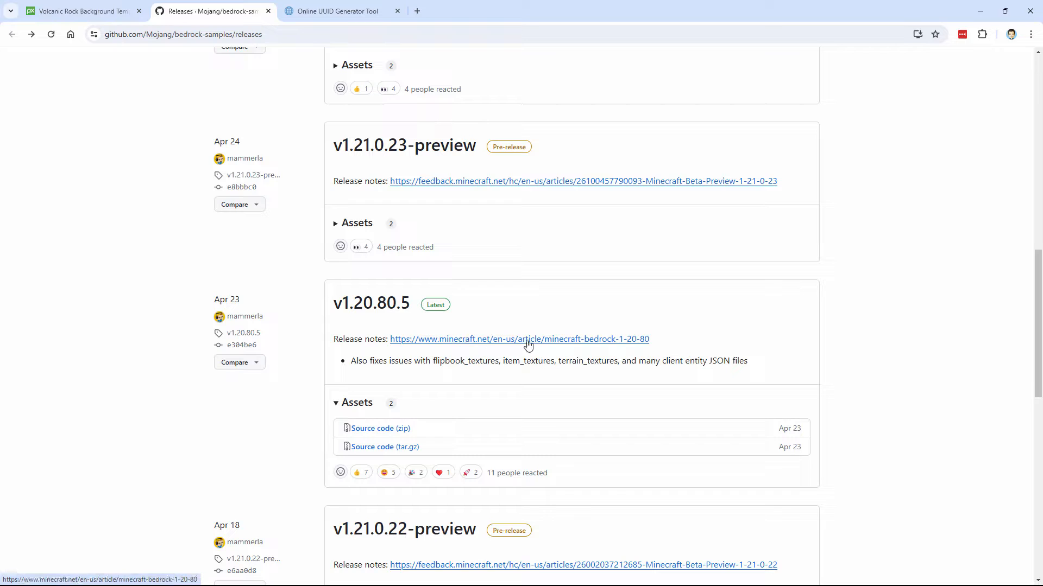
click(519, 339)
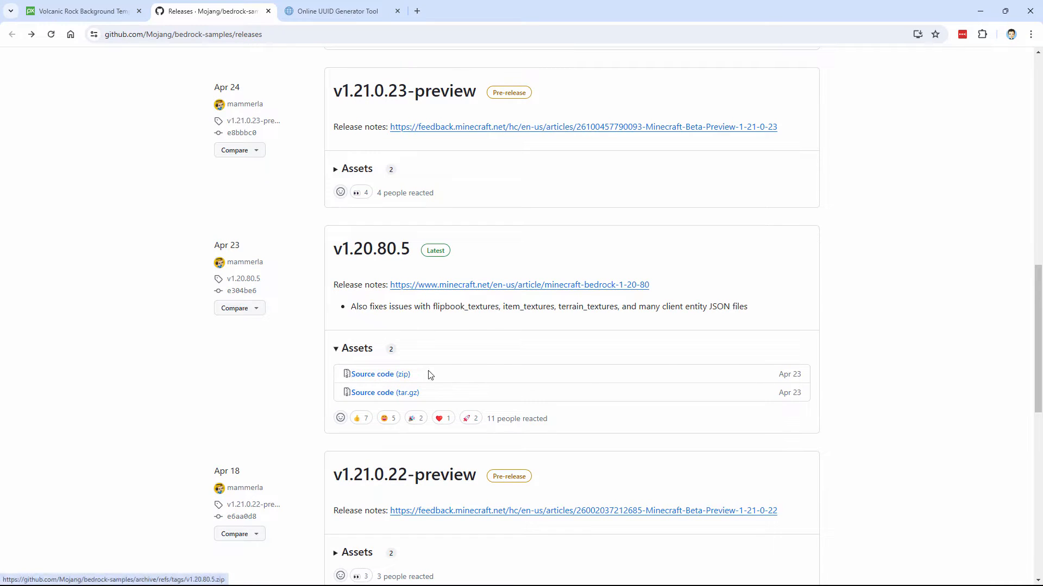
mouse_move(380, 374)
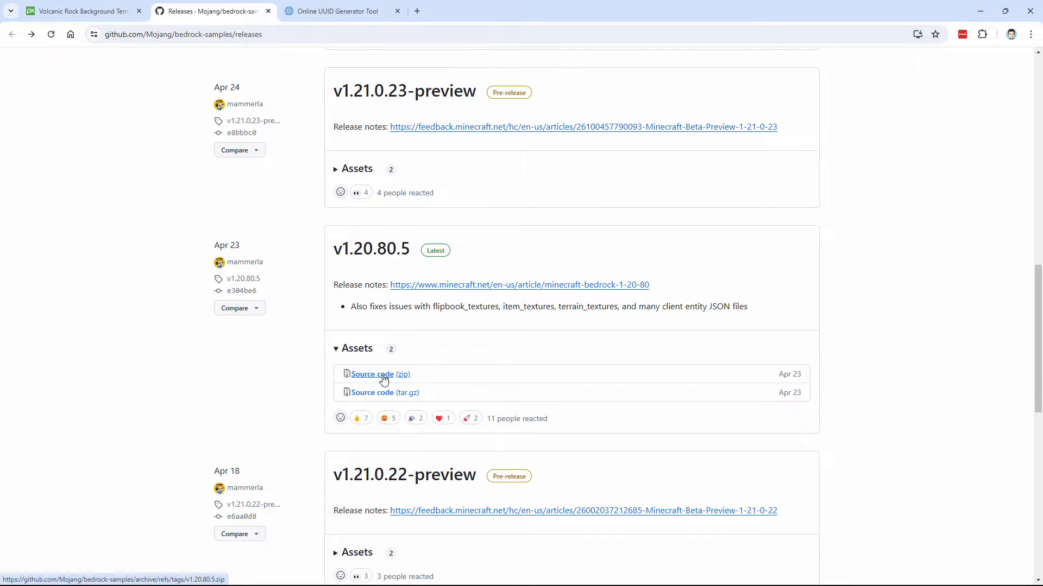
click(371, 374)
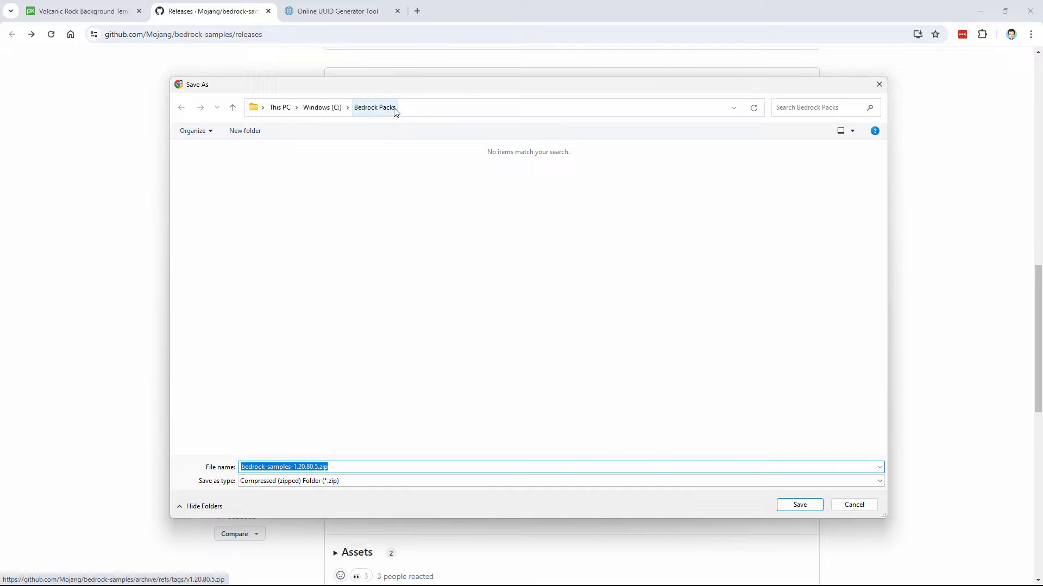
mouse_move(406, 238)
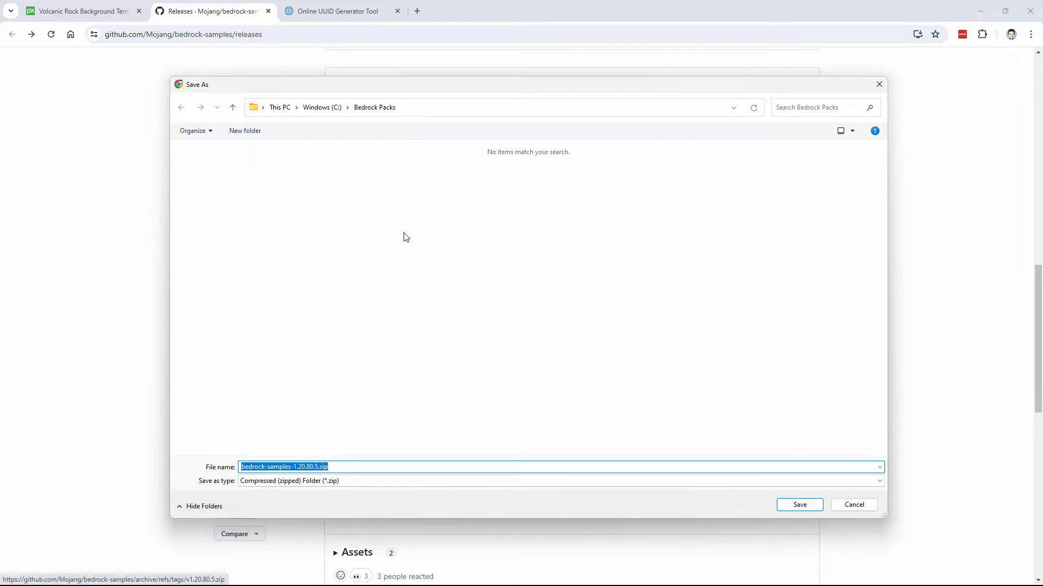
click(798, 505)
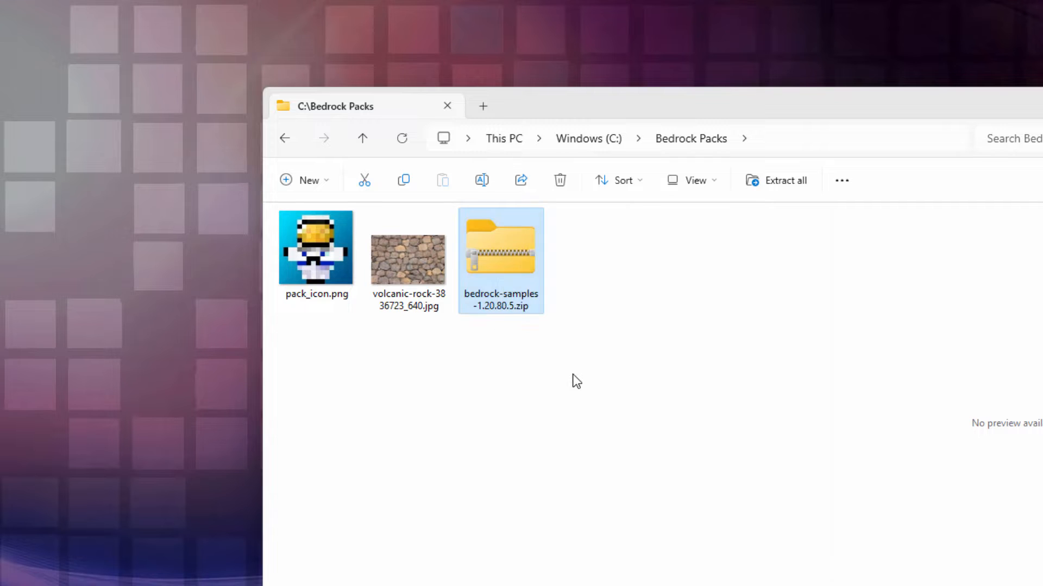
- Browse bedrock-samples-1.20.80.5.zip down to resource_pack > textures > blocks, then return to the Bedrock Packs window
double_click(499, 250)
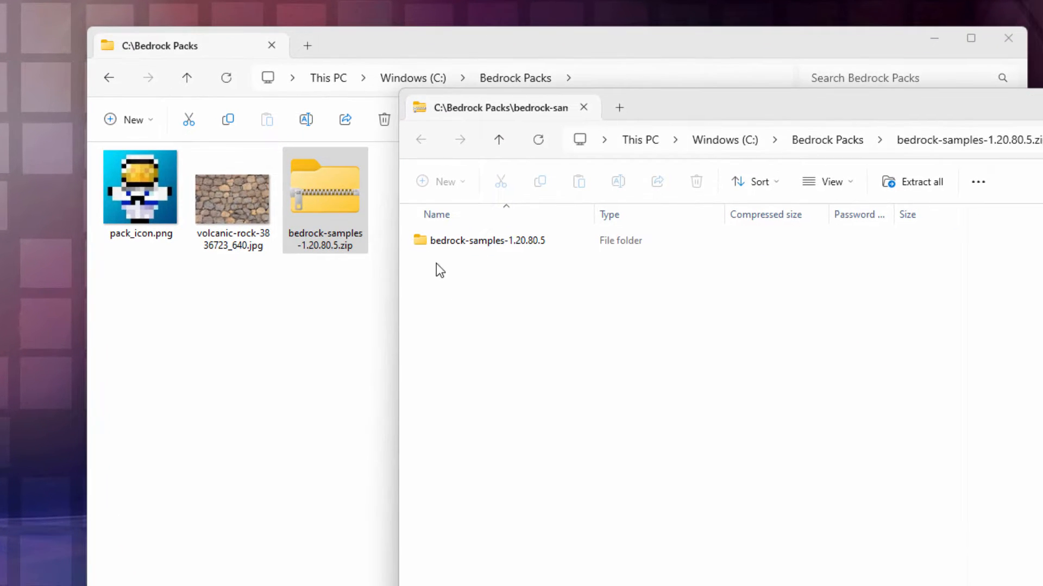
double_click(487, 240)
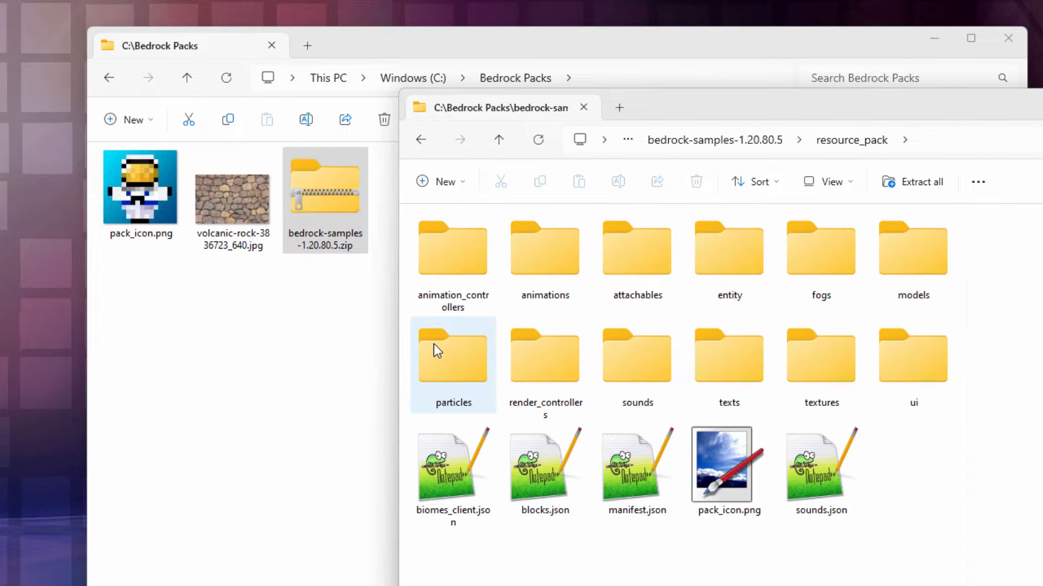
double_click(821, 247)
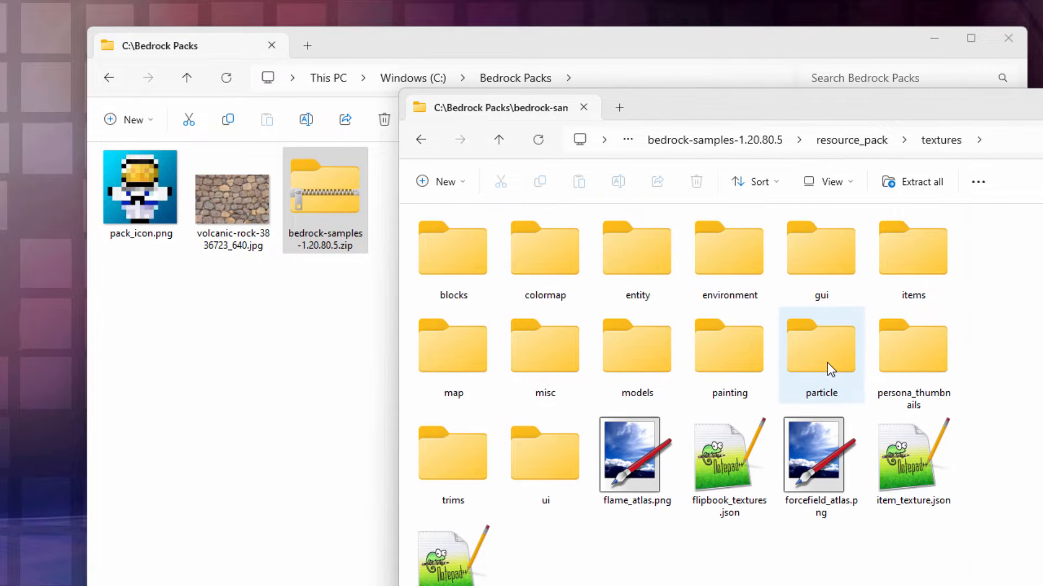
double_click(453, 247)
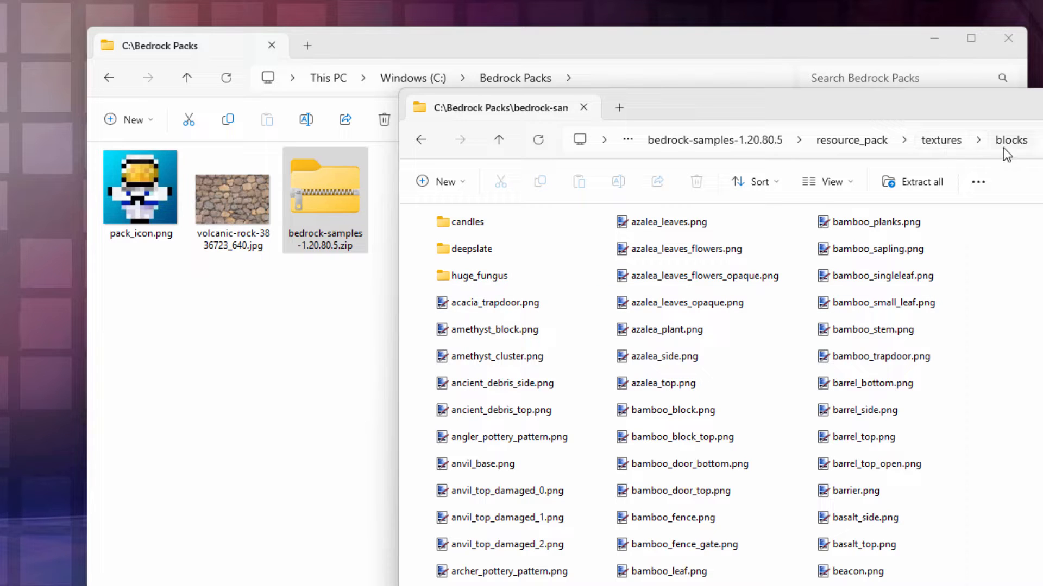
mouse_move(465, 59)
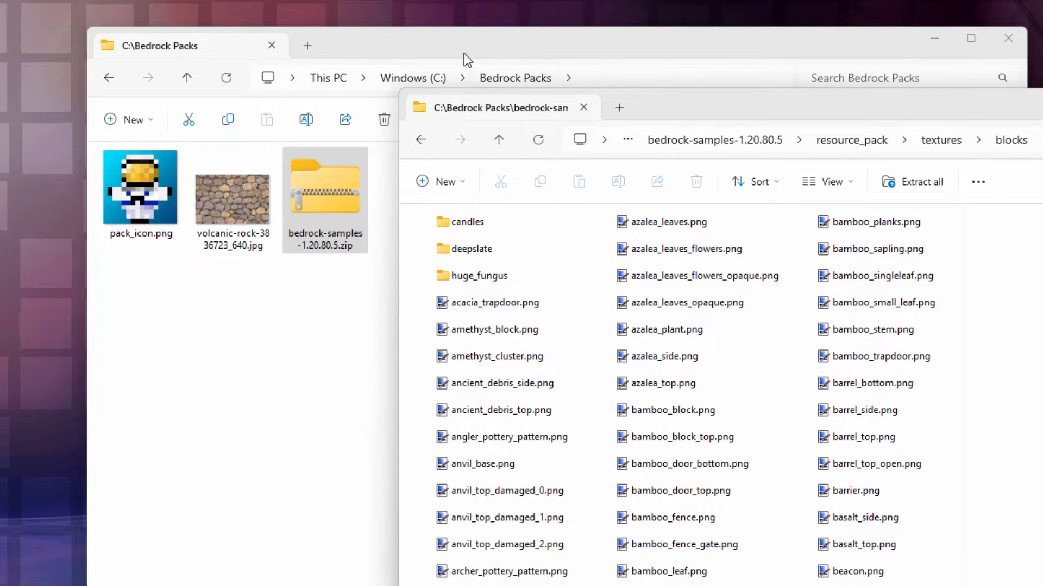
click(130, 119)
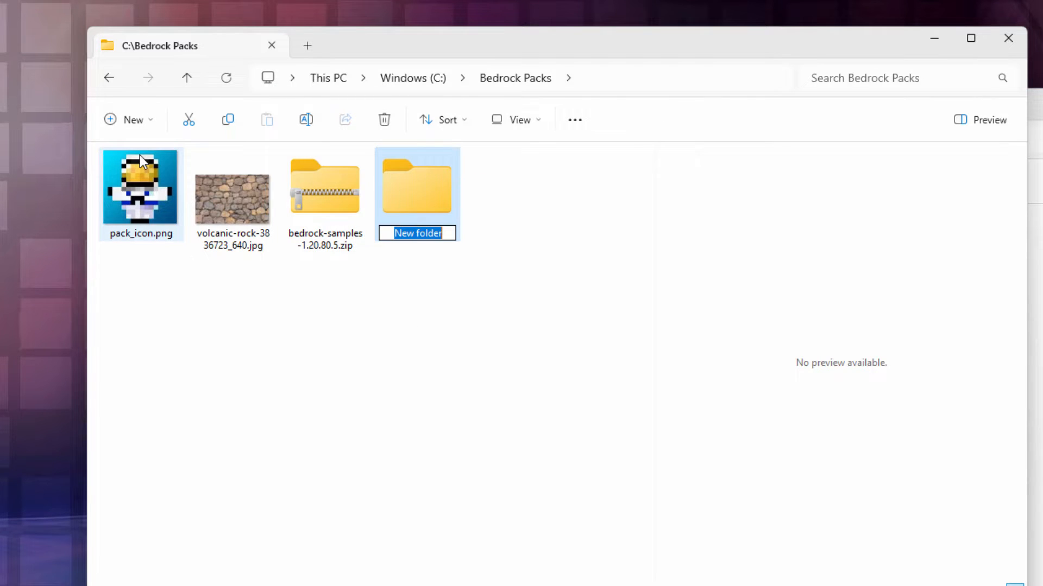
- Name the new folder textures, add a blocks folder with cobblestone.png and cobblestone_mossy.png, and go back to Bedrock Packs
text(textures)
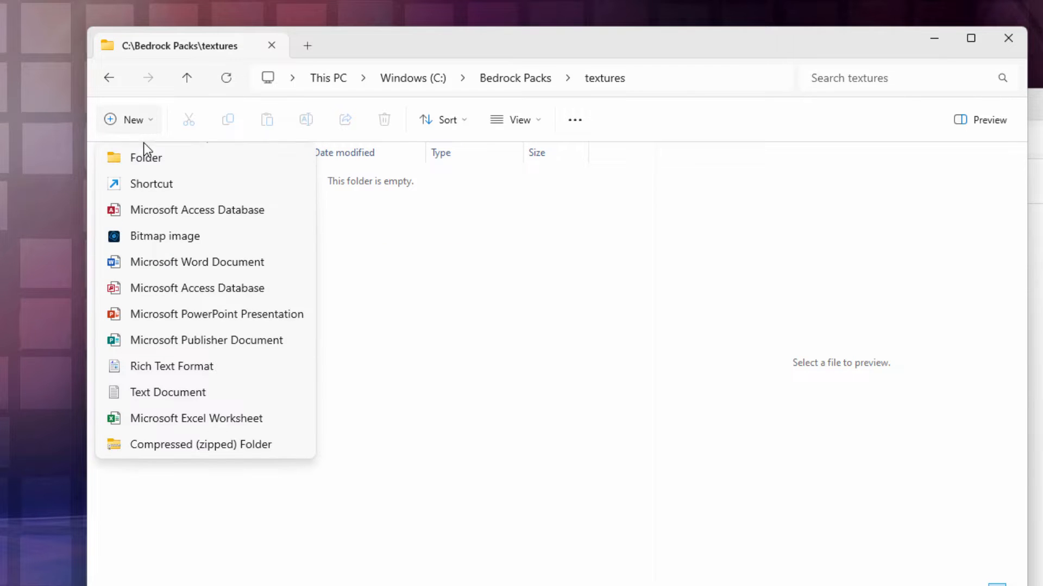
click(145, 157)
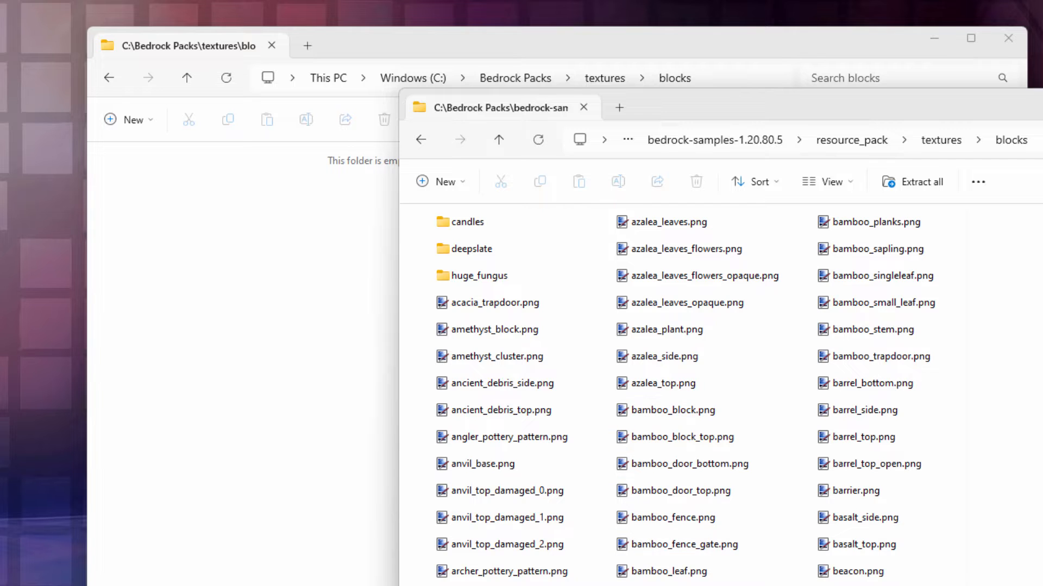
scroll(down, 3)
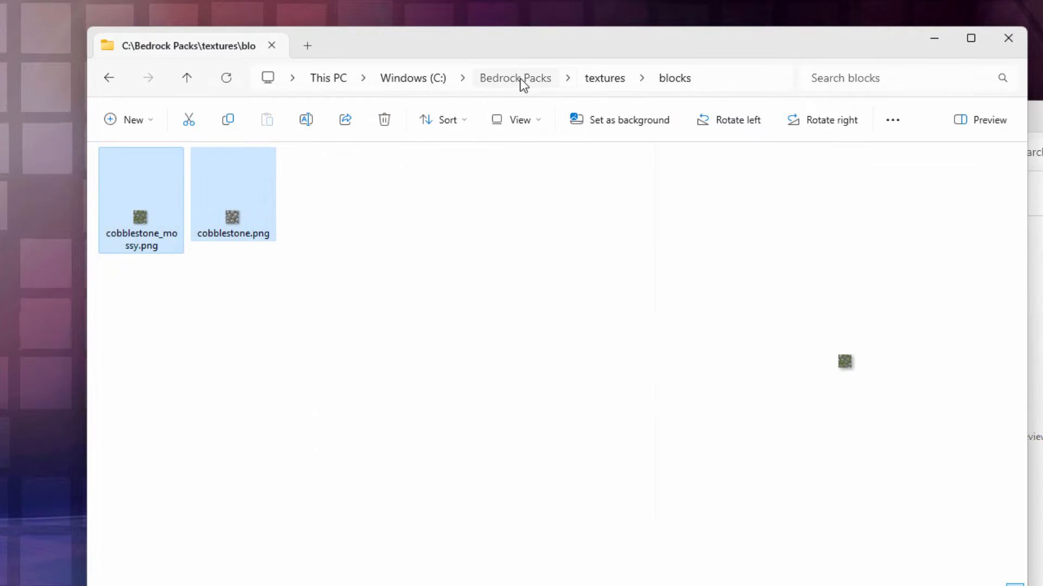
click(515, 78)
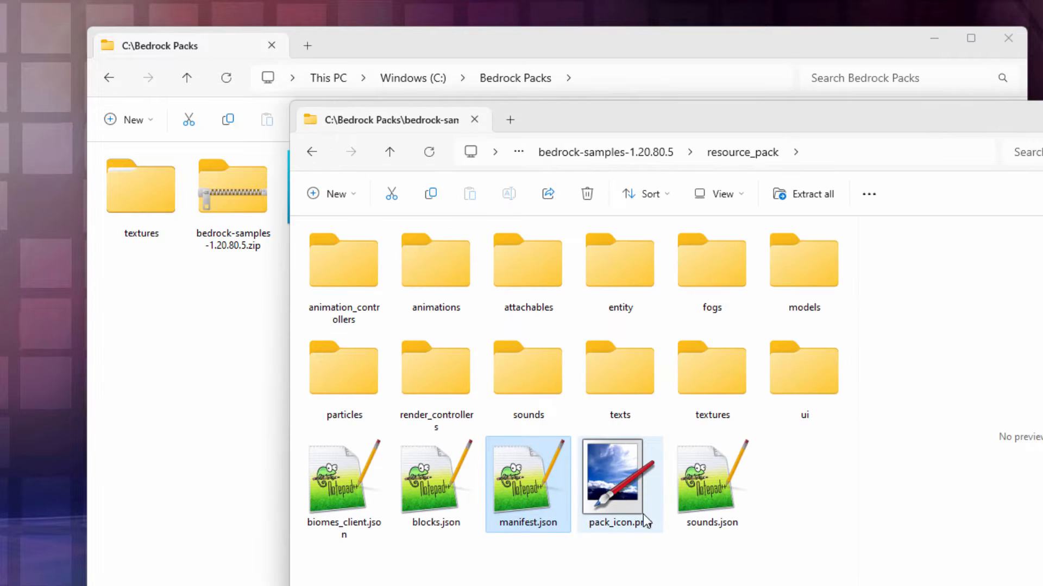
- Copy manifest.json and pack_icon.png into Bedrock Packs and show the Open with apps for the rock JPG
click(619, 485)
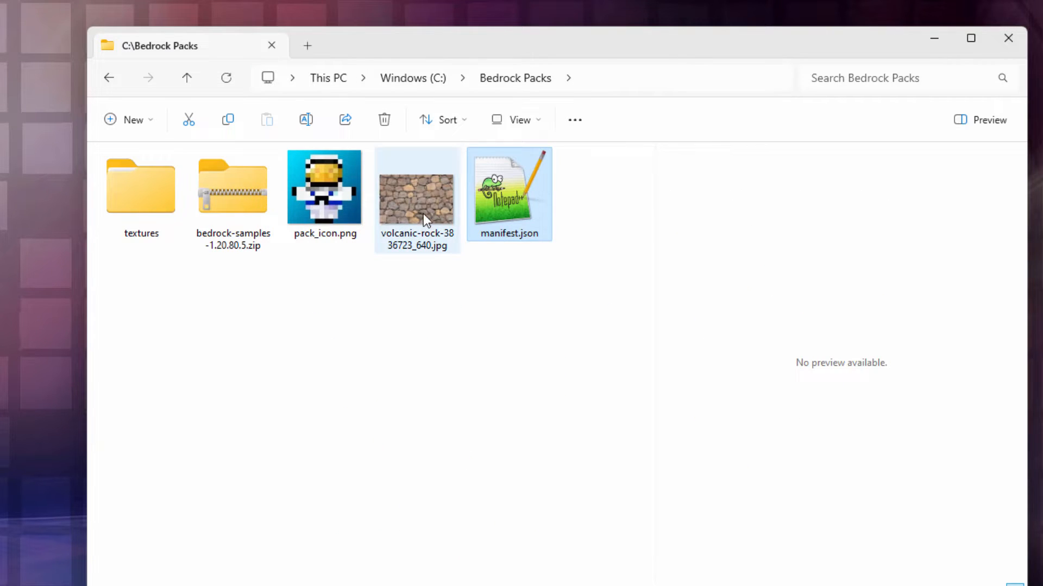
mouse_move(417, 212)
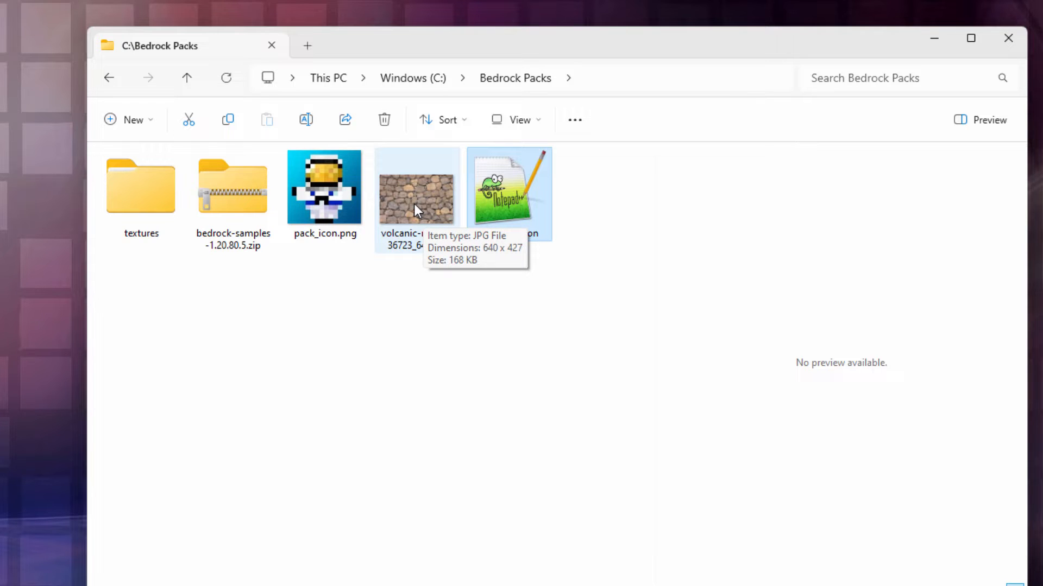
mouse_move(410, 202)
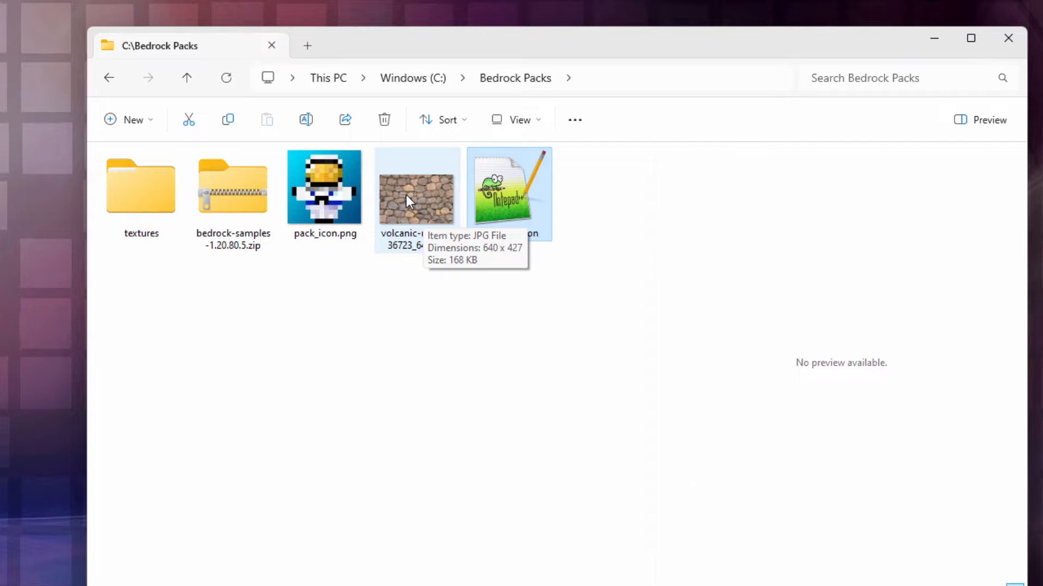
right_click(417, 188)
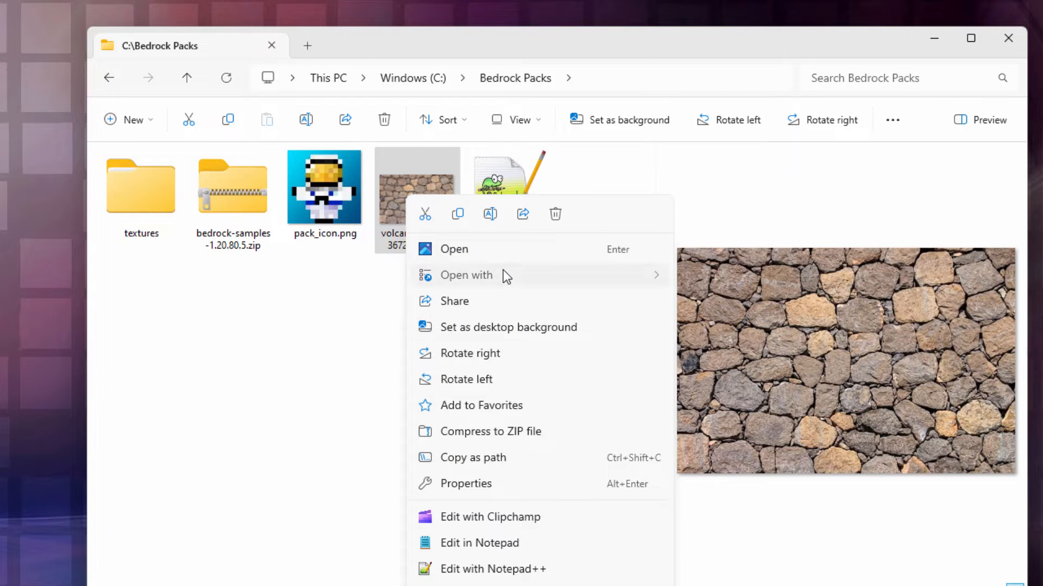
click(466, 274)
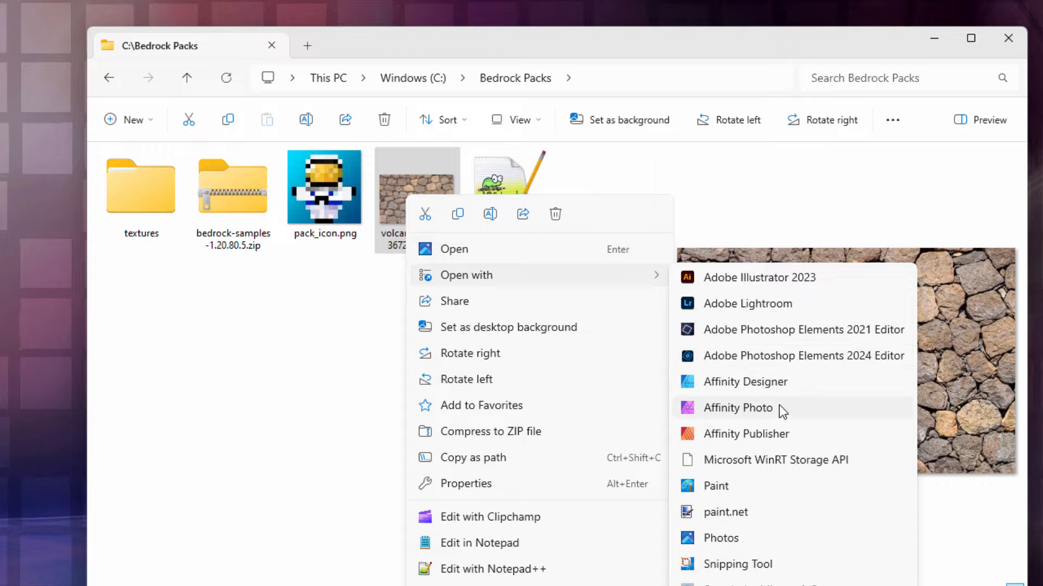
mouse_move(798, 519)
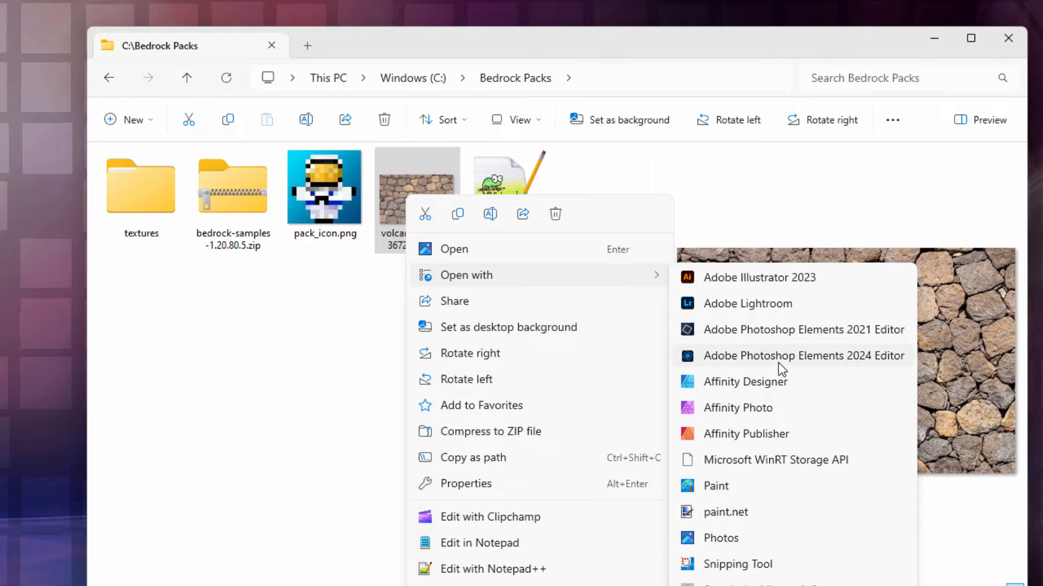
- Open the volcanic rock photo in Adobe Photoshop Elements 2024 Editor
click(803, 357)
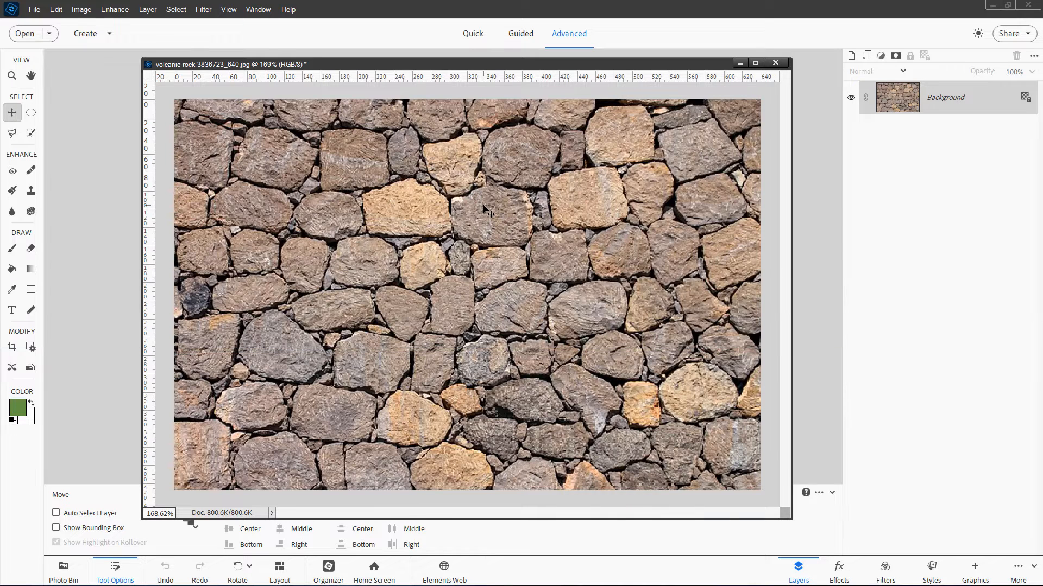
mouse_move(574, 206)
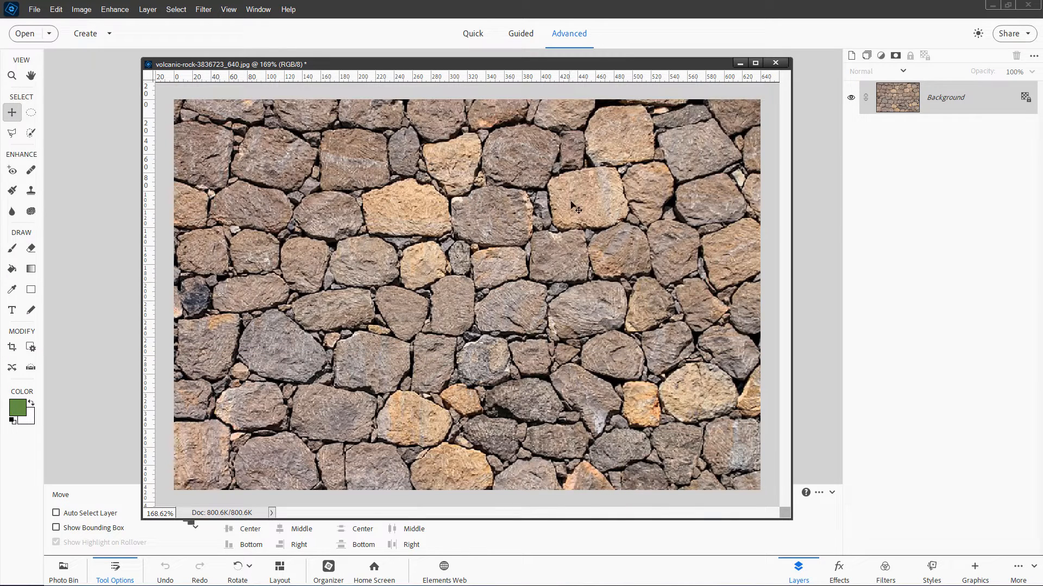
mouse_move(544, 365)
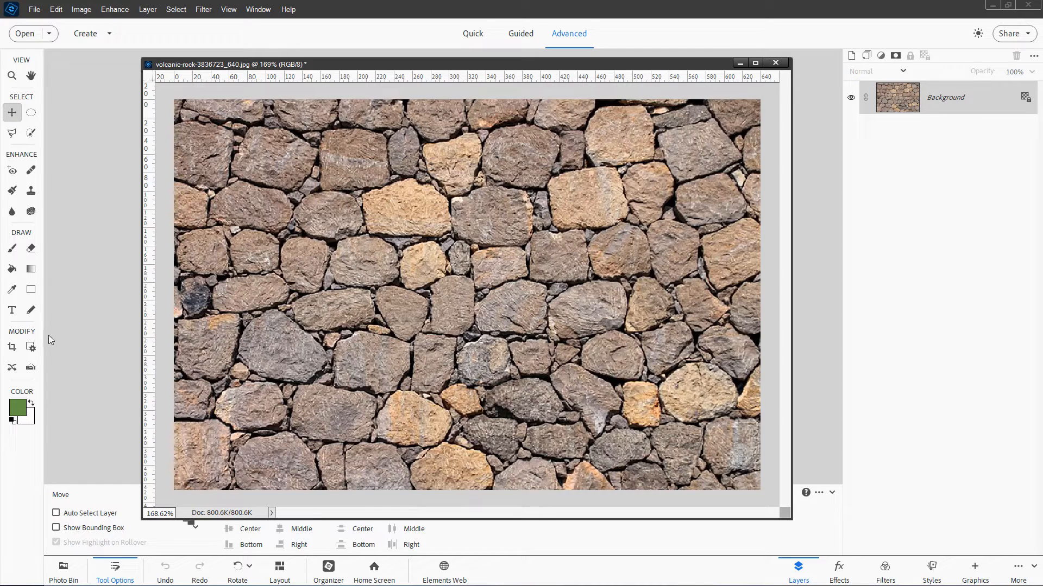
- Crop the rock photo to a 5 x 5 in square with the Crop tool and commit it
click(11, 346)
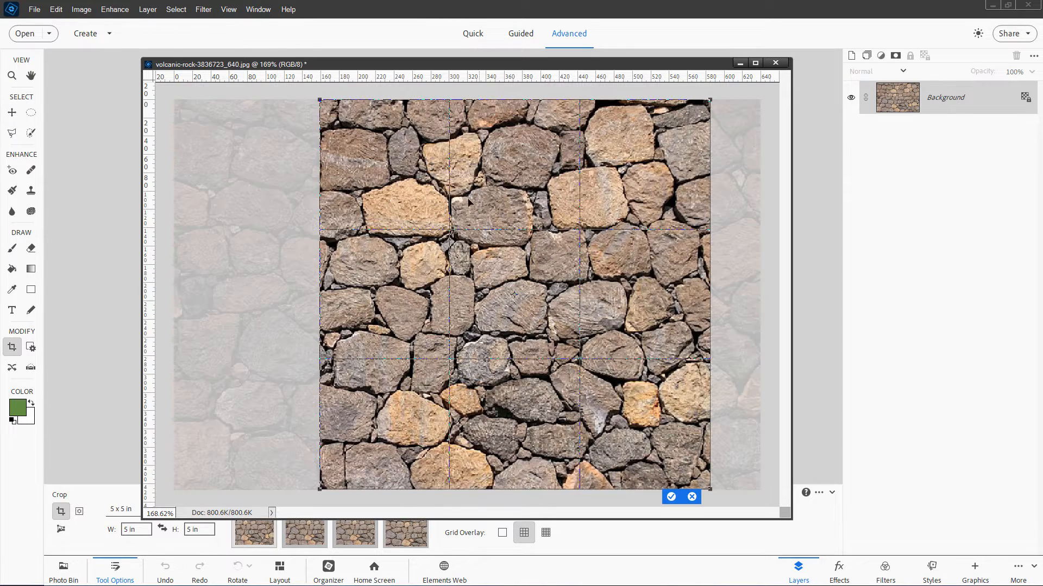
click(756, 63)
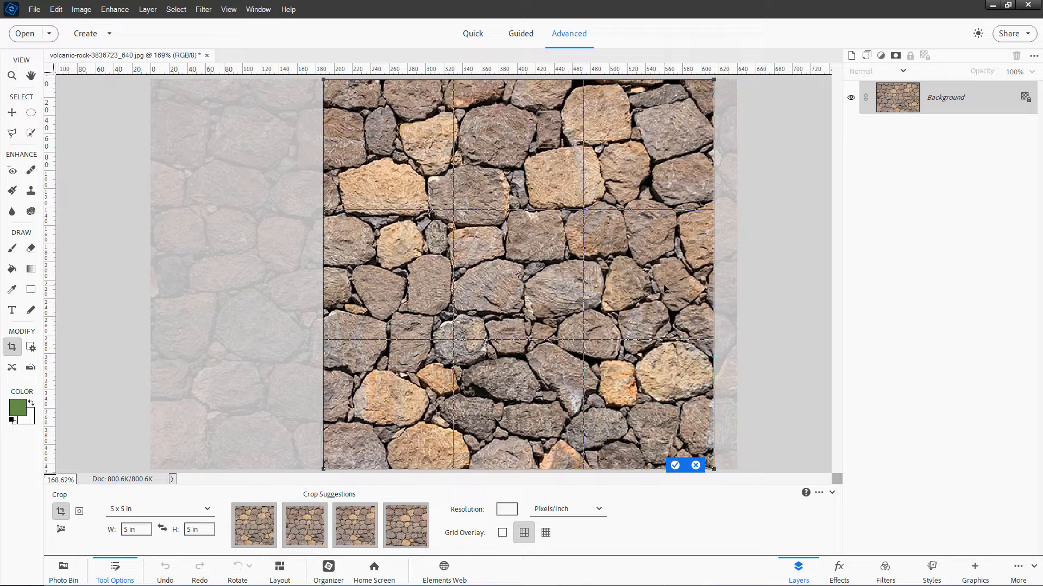
mouse_move(670, 316)
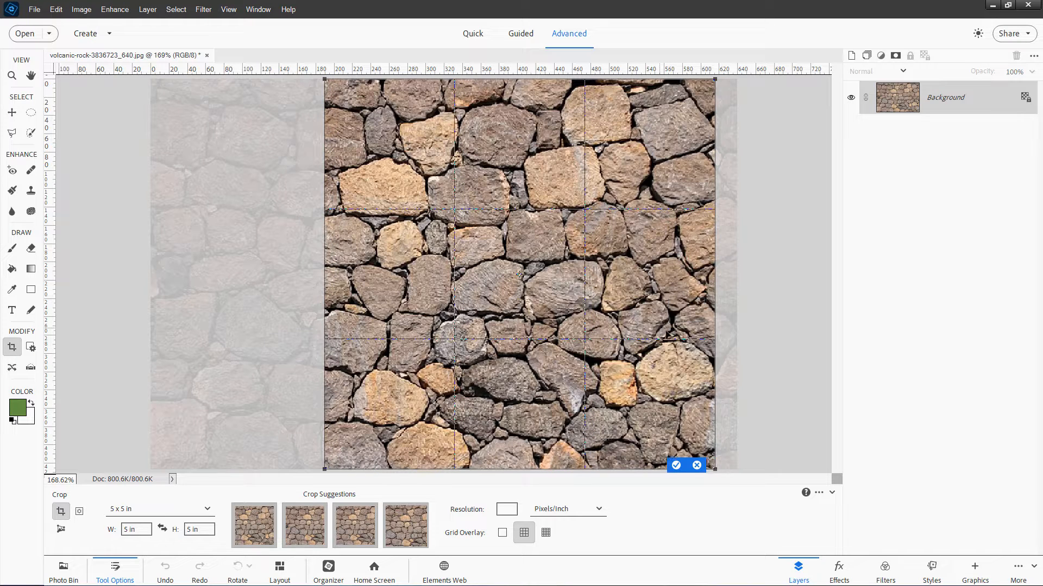
mouse_move(699, 390)
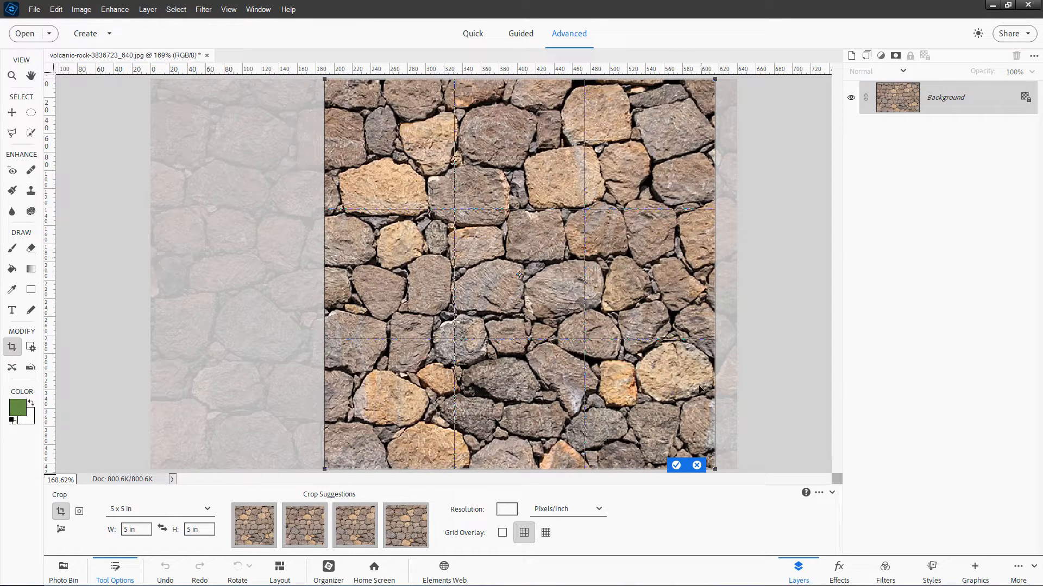
mouse_move(491, 207)
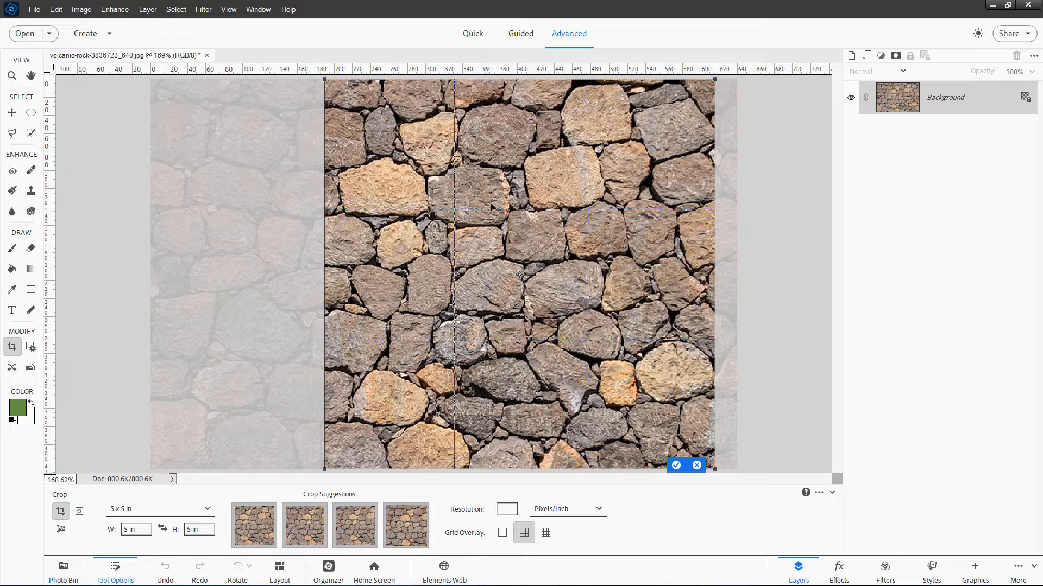
click(676, 465)
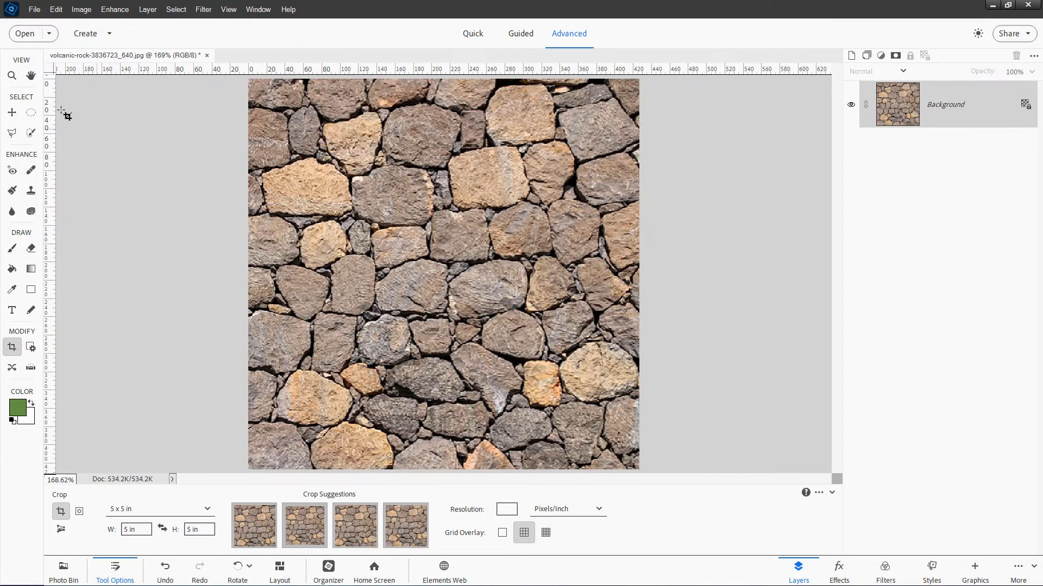
click(12, 112)
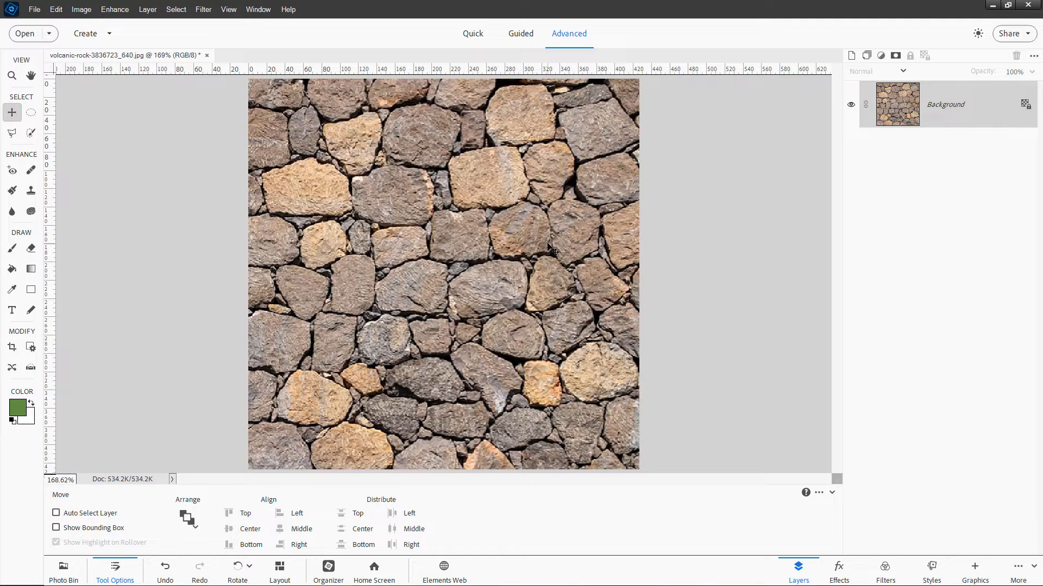
mouse_move(79, 41)
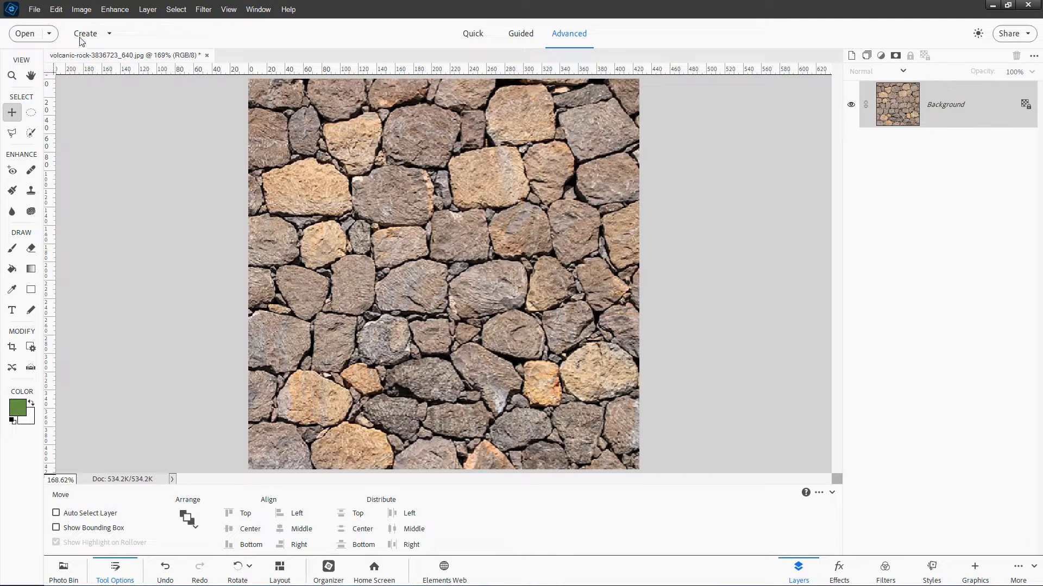
- Resize the image to 128 pixels wide using Bicubic Sharper resampling via Image Size
click(81, 10)
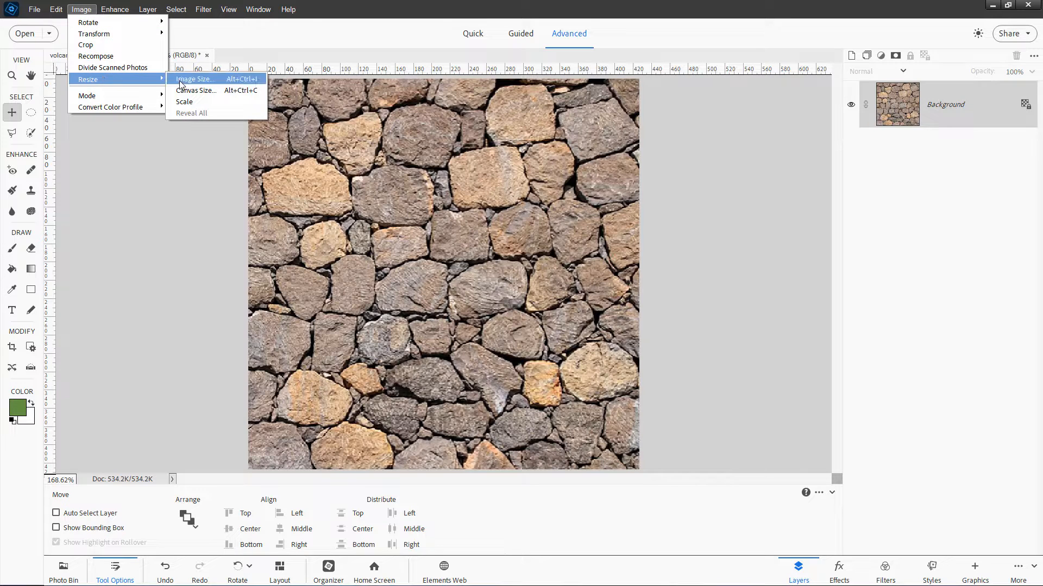
click(193, 79)
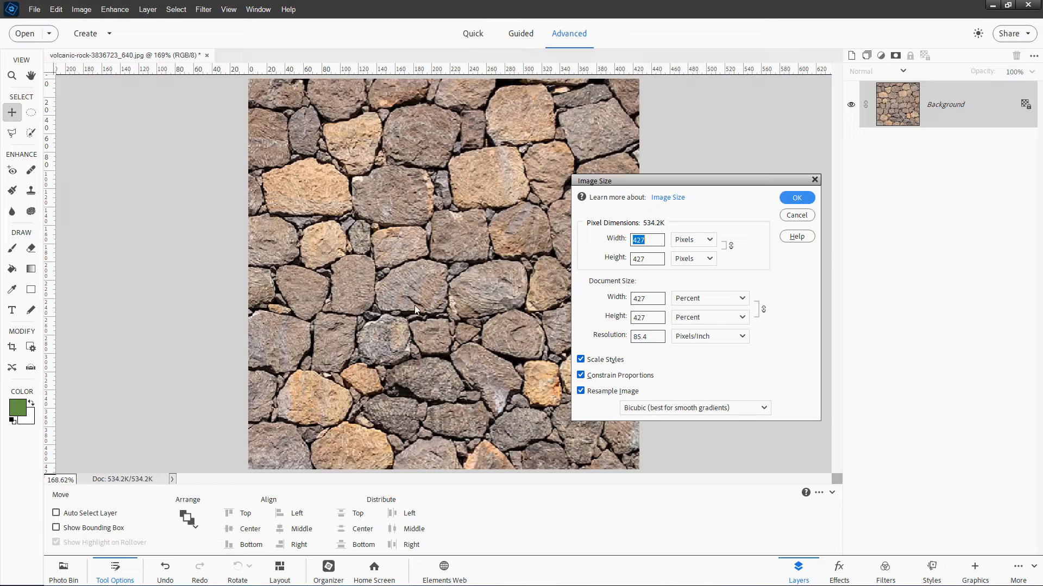
mouse_move(669, 202)
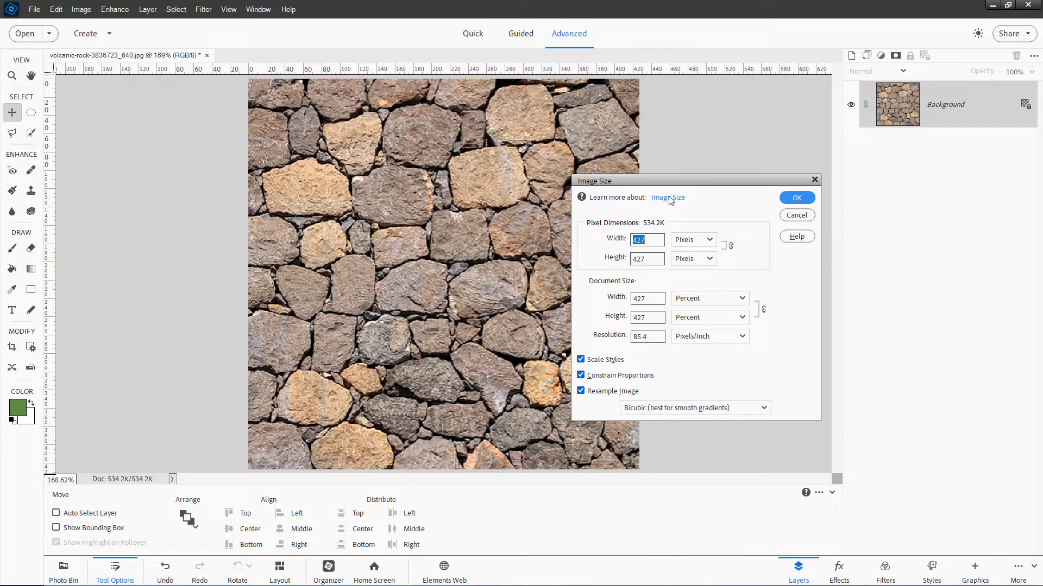
click(695, 407)
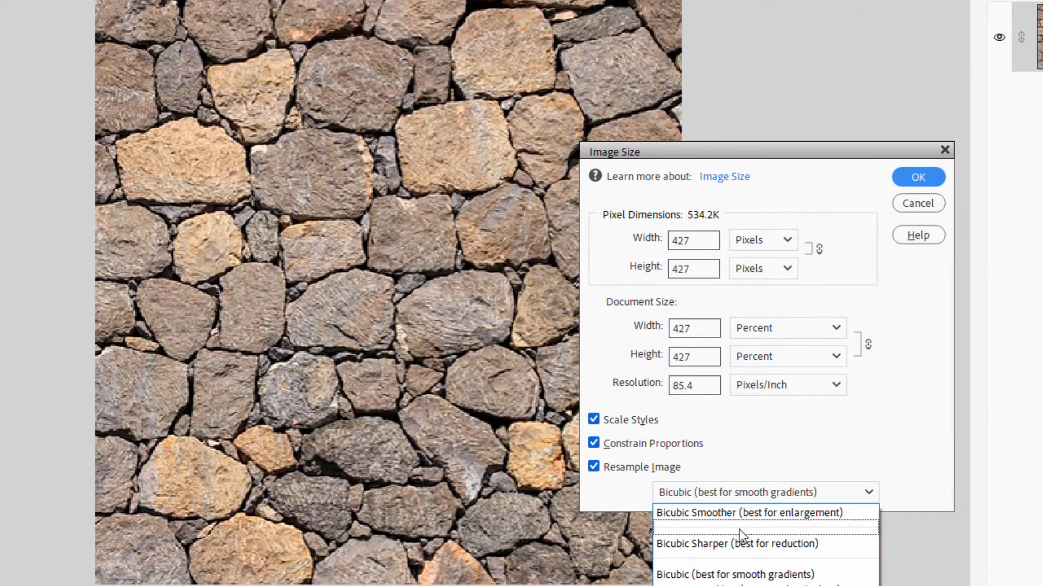
click(736, 543)
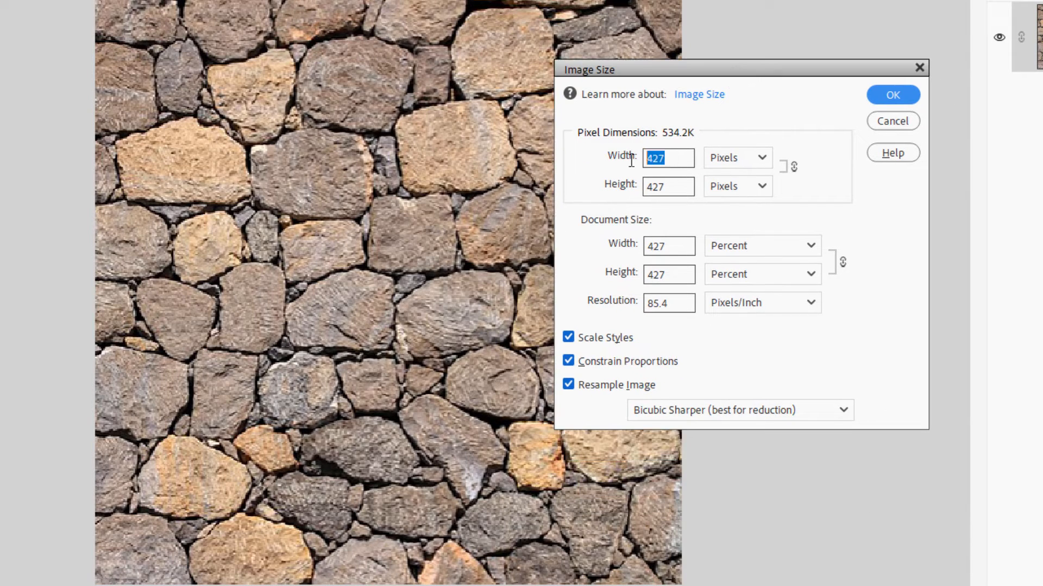
text(128)
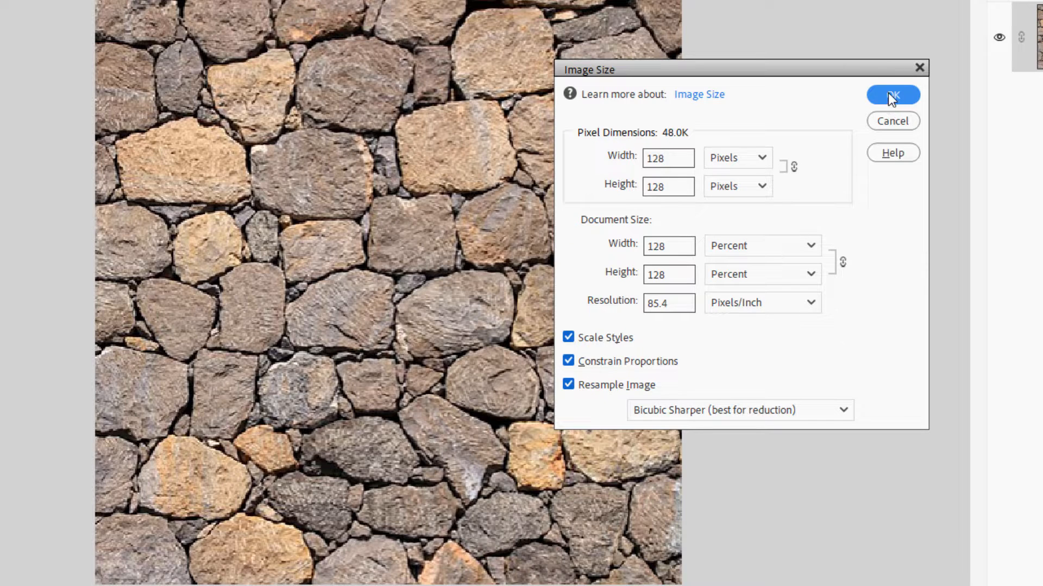
click(893, 95)
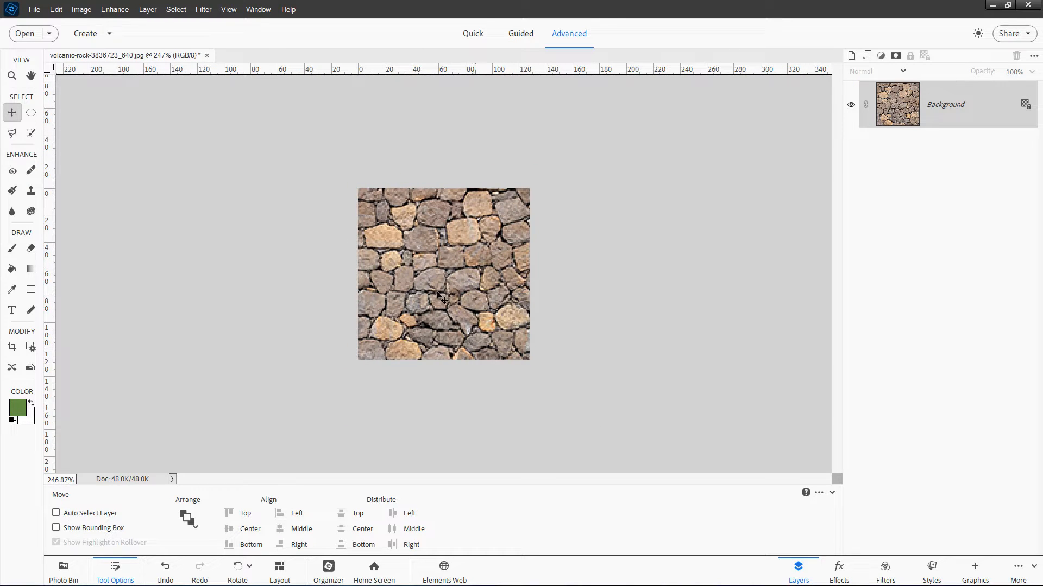
mouse_move(423, 283)
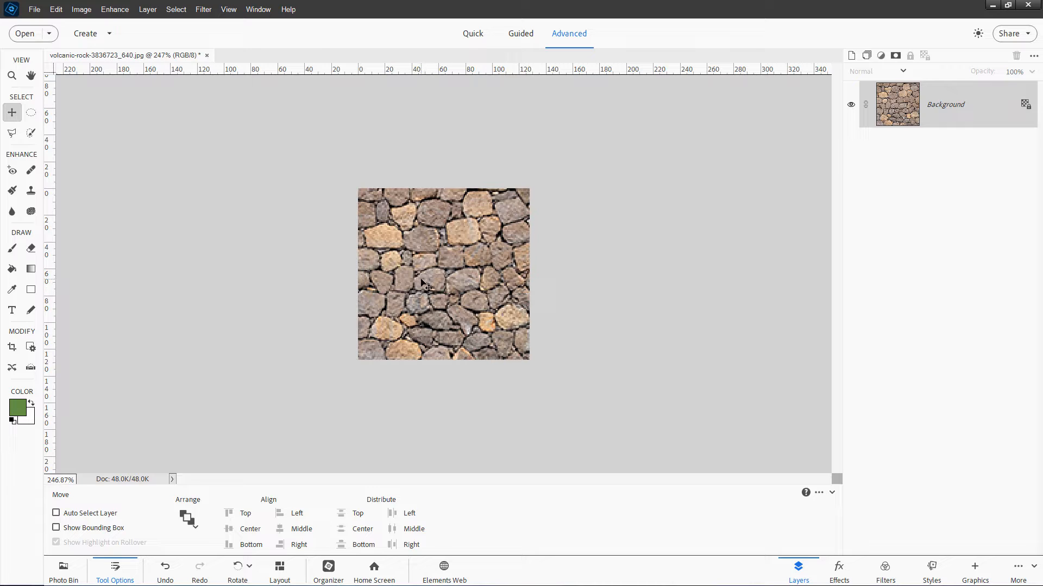
- Save the texture as cobblestone.png in textures/blocks, accepting the PNG options
click(34, 9)
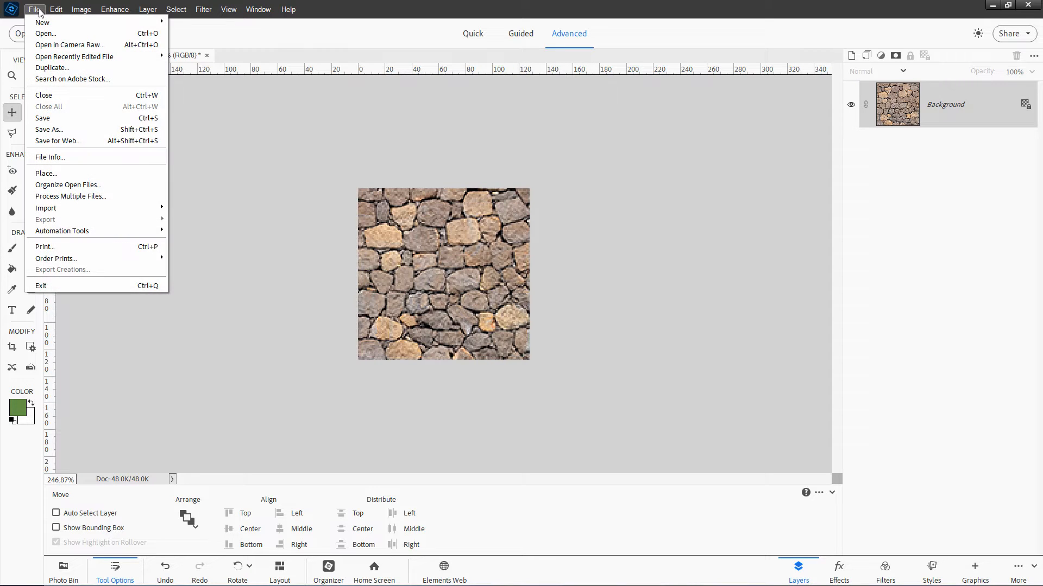
click(48, 130)
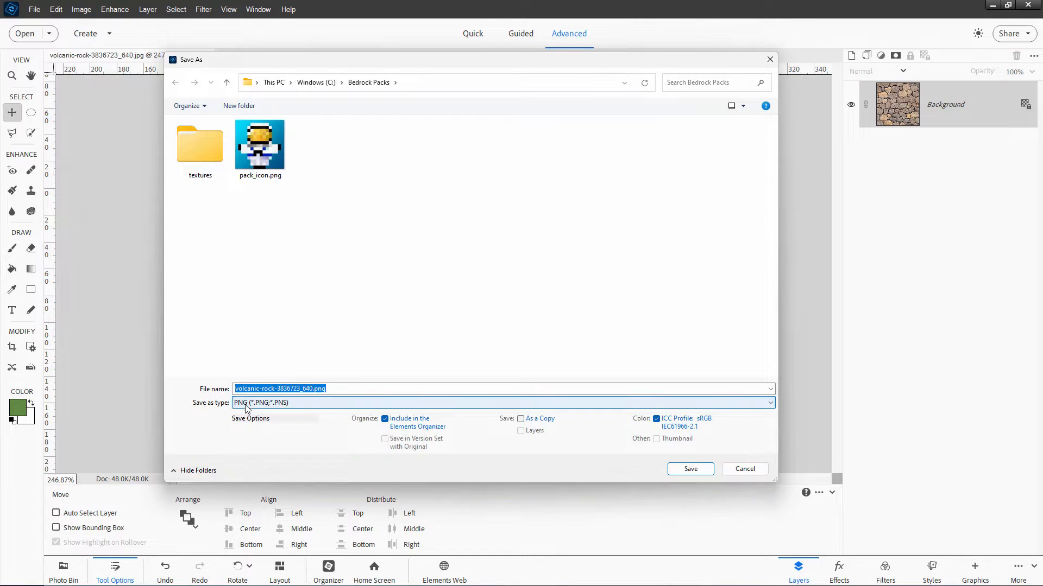
double_click(200, 145)
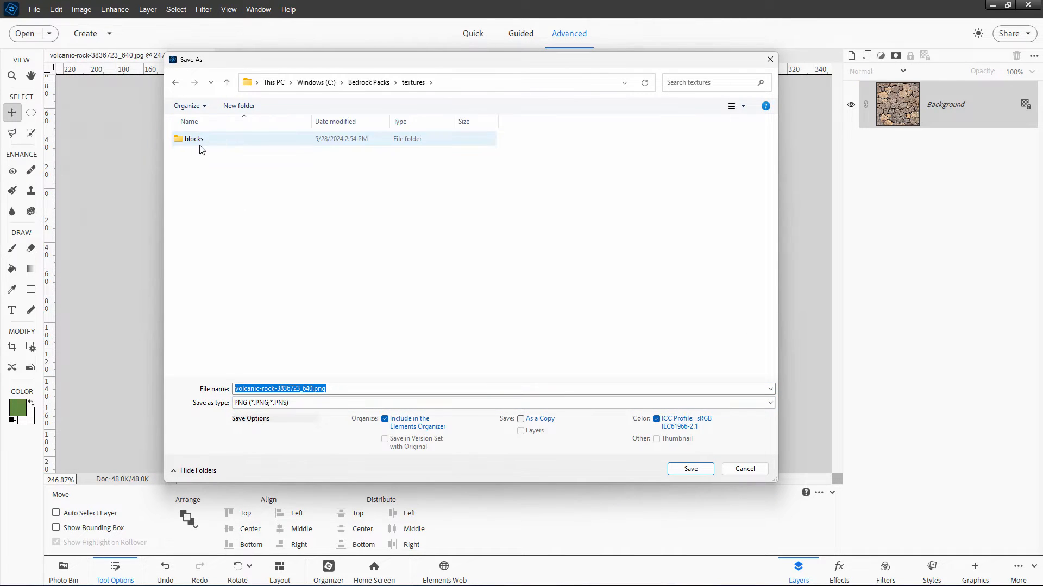
double_click(193, 138)
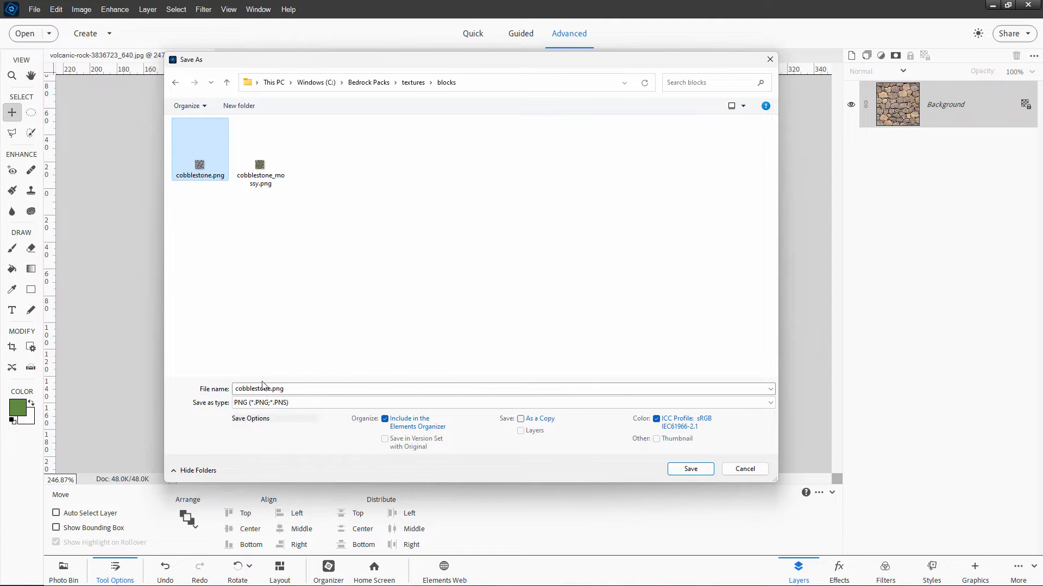
mouse_move(586, 428)
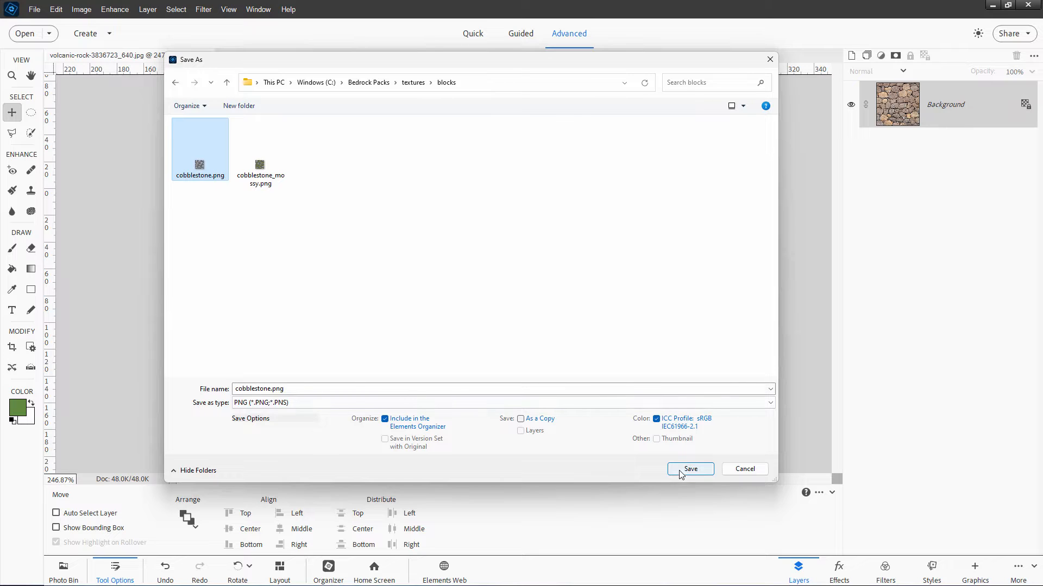
click(690, 469)
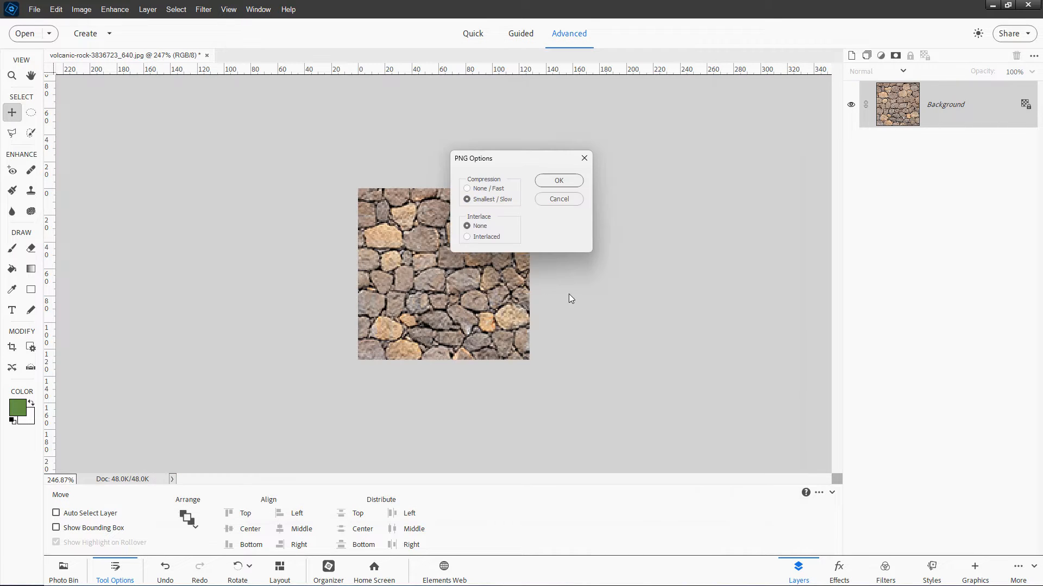
click(558, 180)
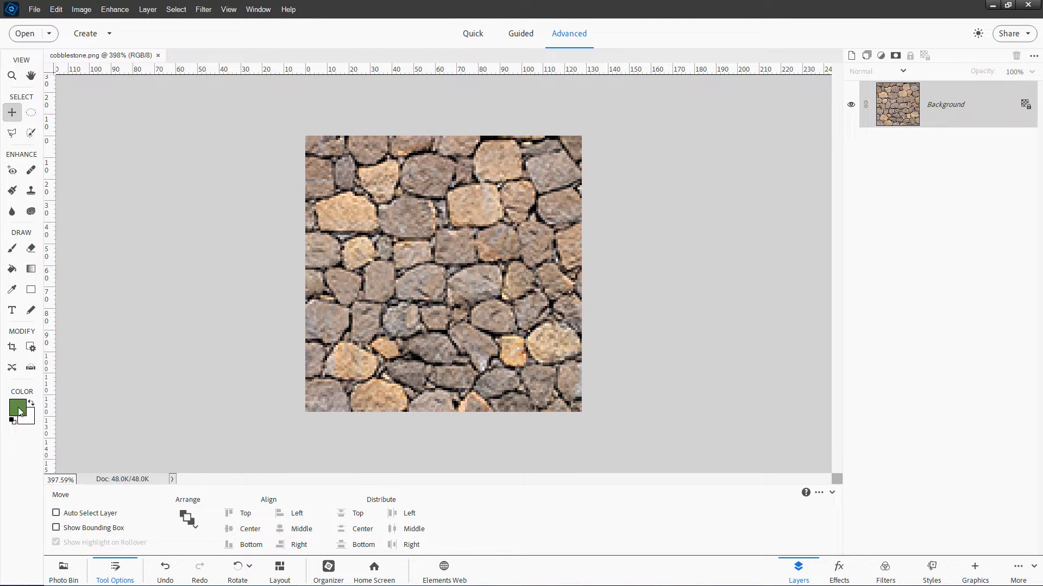
- Paint green moss strokes over the stones with the Brush tool, adjusting the brush tip angle
click(11, 248)
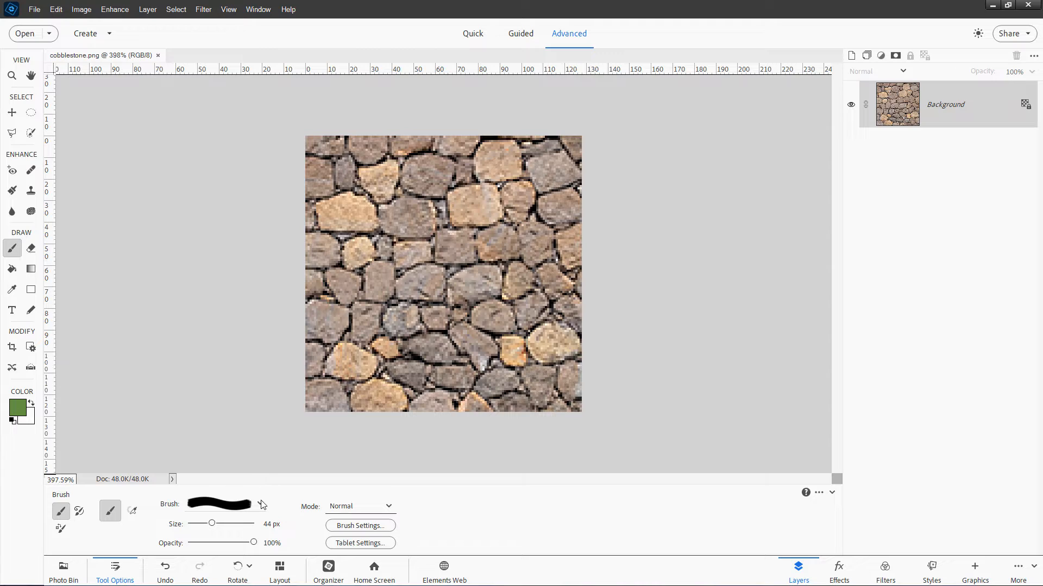
click(259, 503)
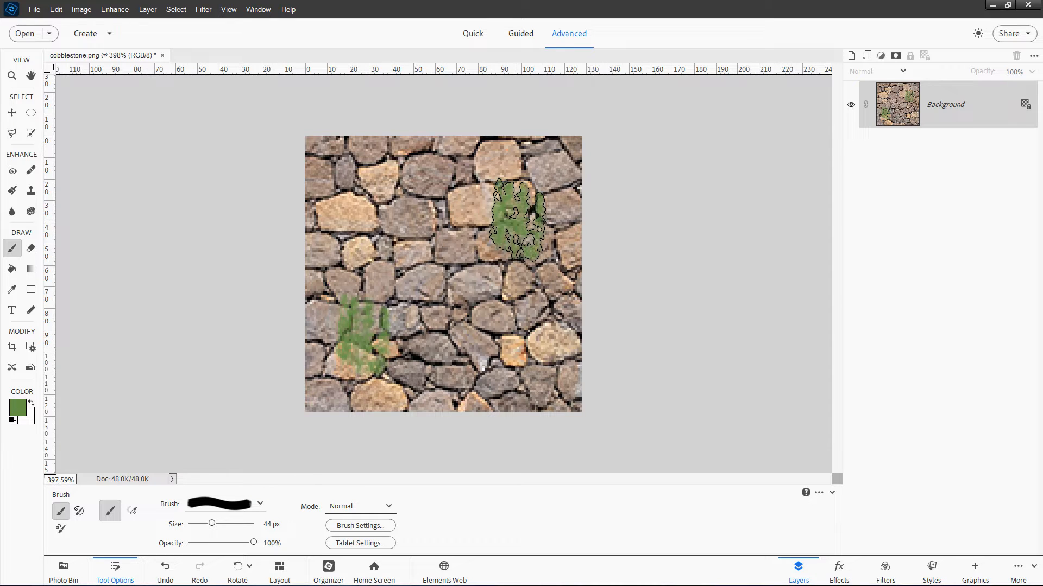
click(360, 525)
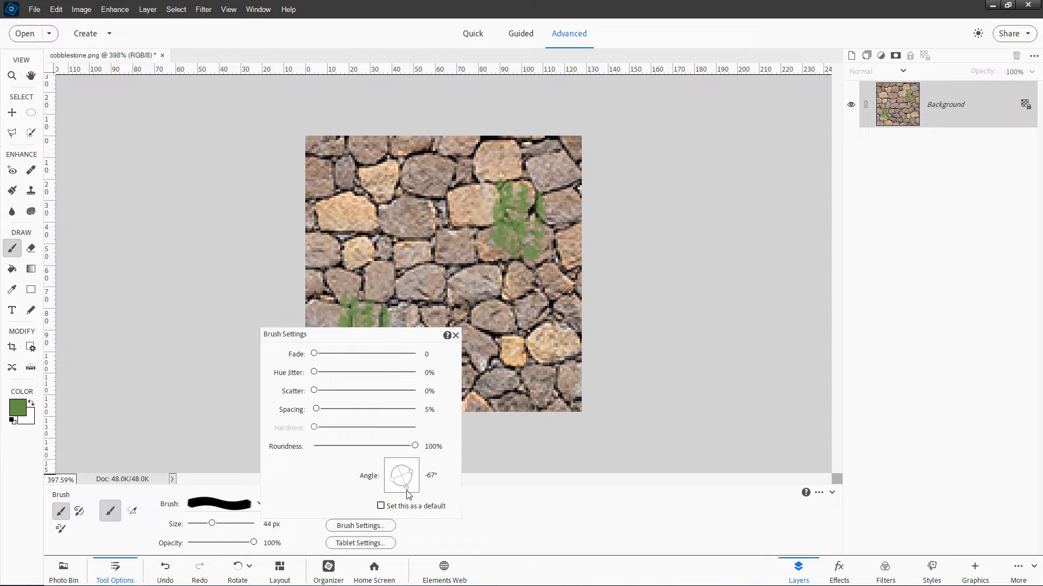
click(456, 335)
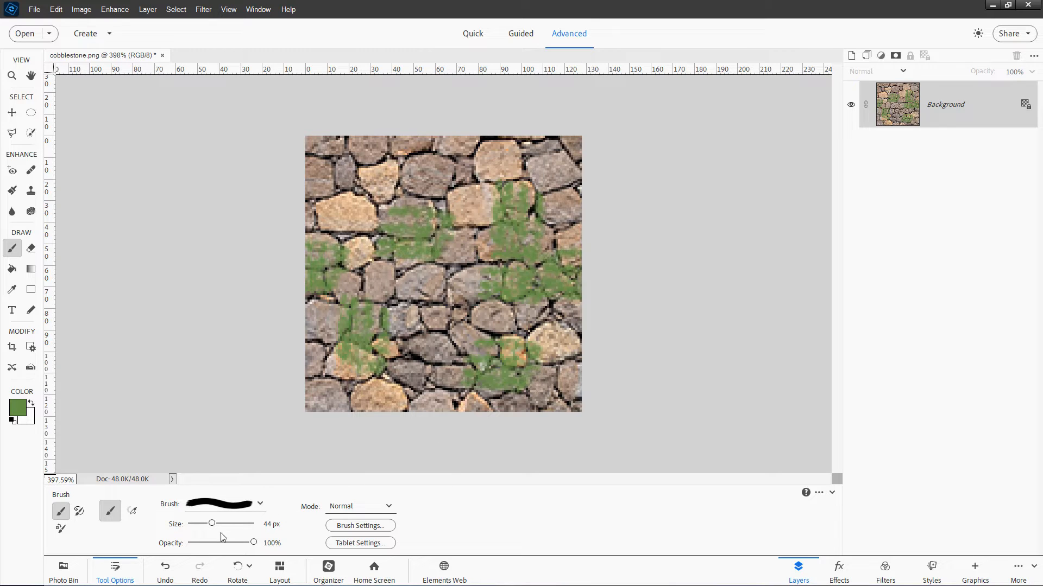
drag(212, 524, 197, 523)
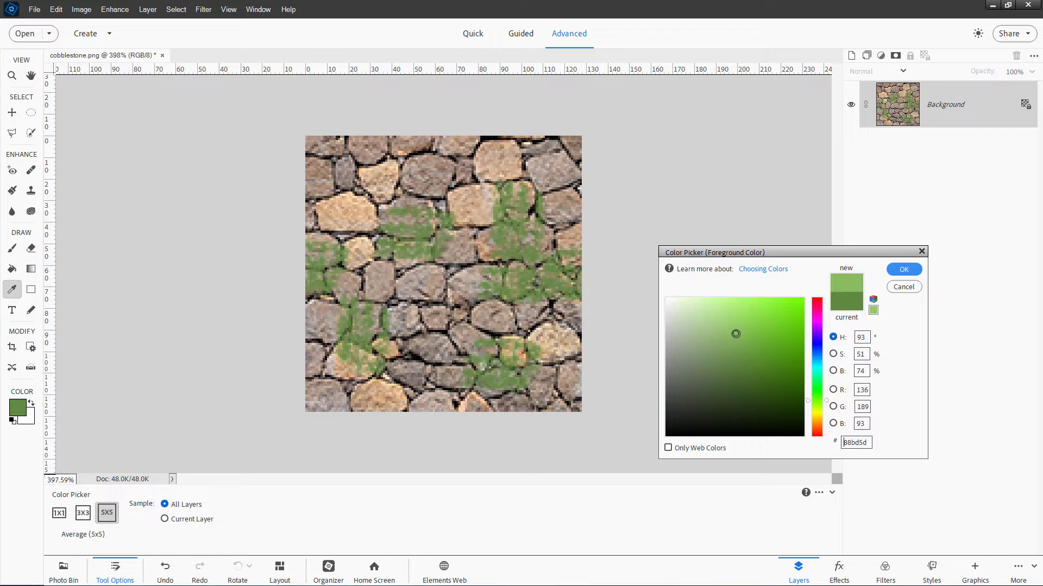
- Choose a dark green foreground colour for shading the moss patches
click(902, 268)
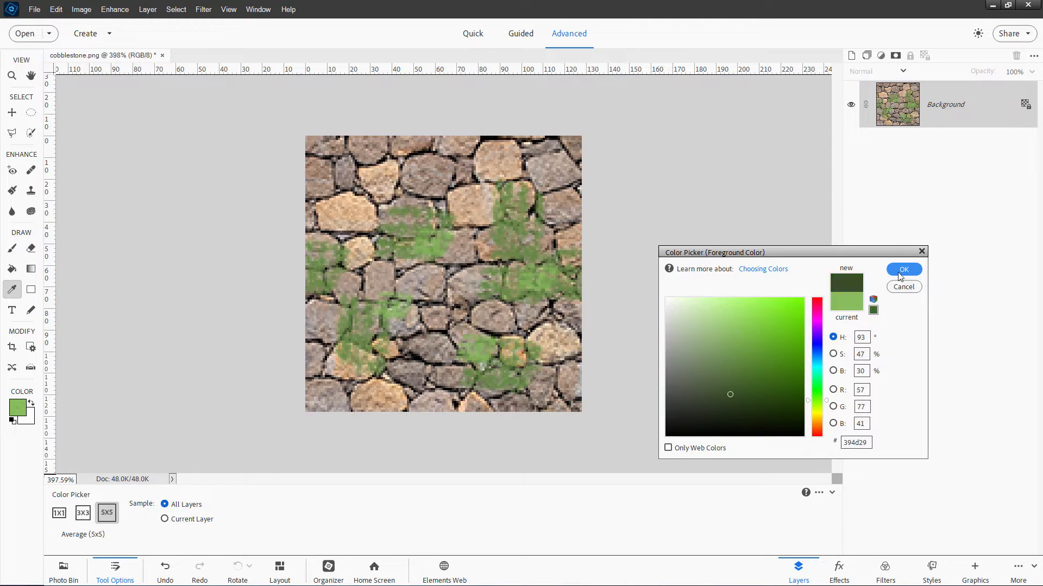
click(902, 270)
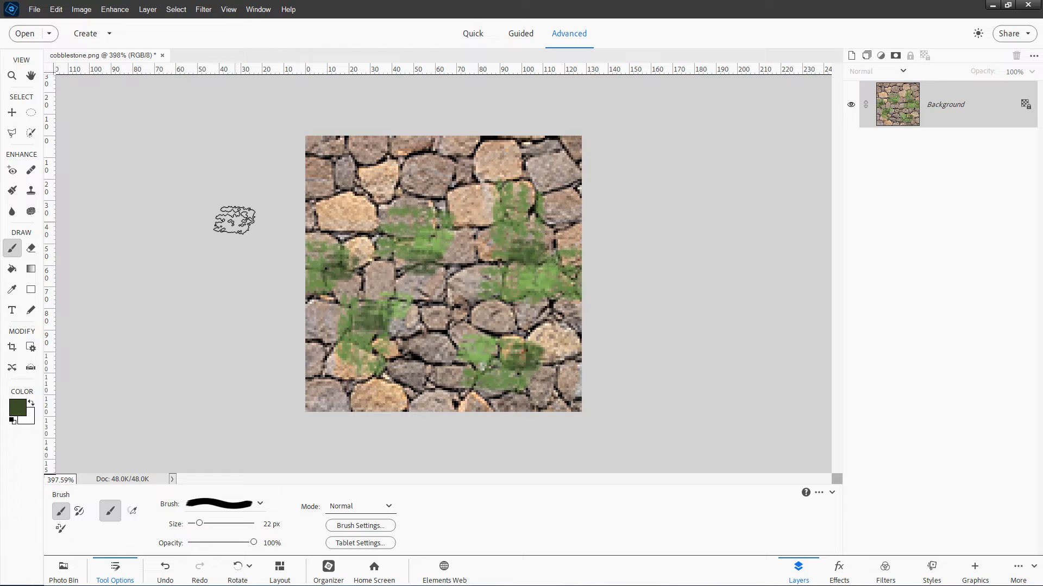
mouse_move(398, 136)
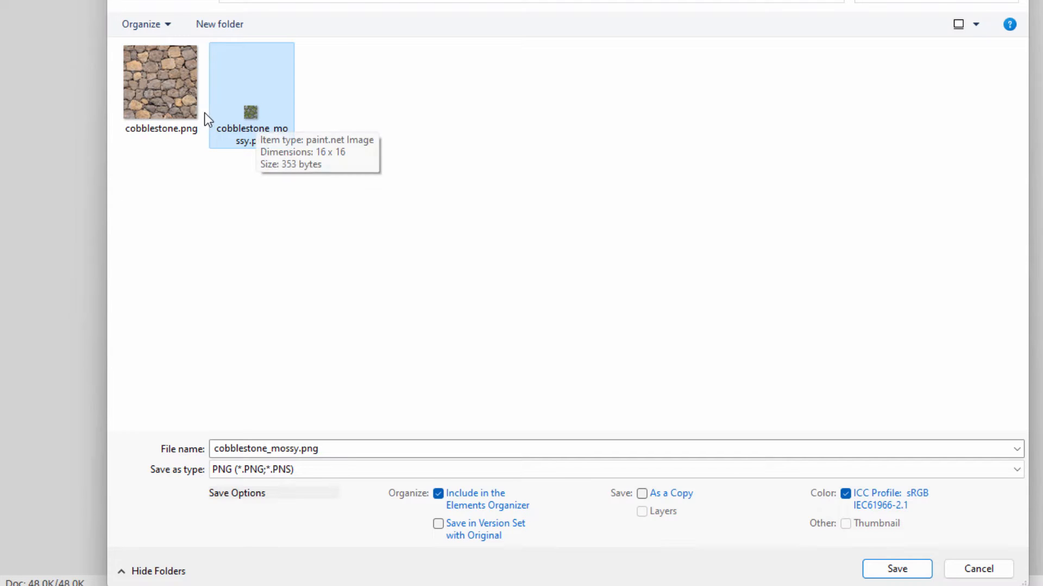
mouse_move(923, 551)
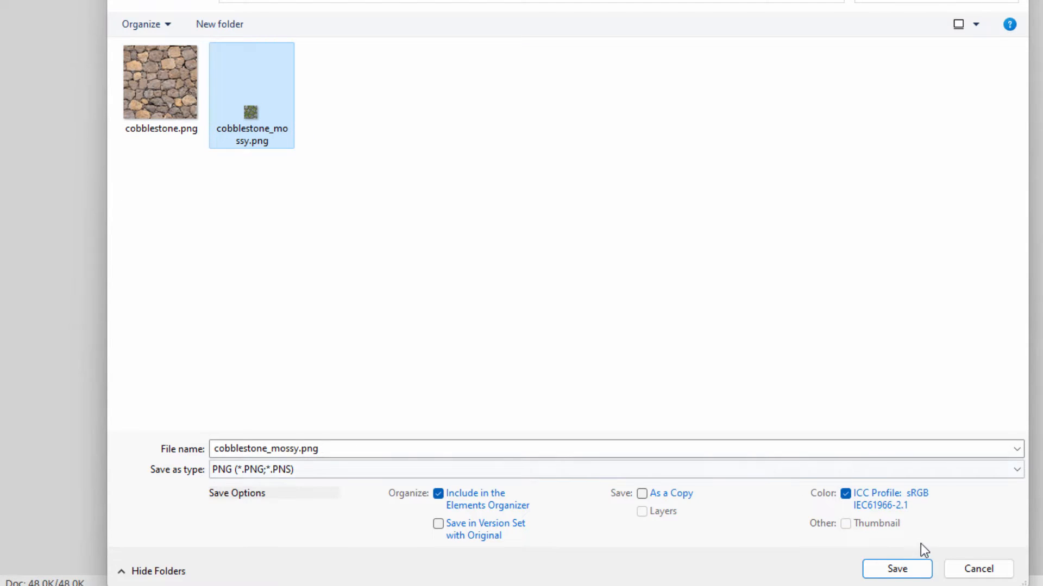
- Save the texture as cobblestone_mossy.png in the blocks folder, accepting the PNG options
click(896, 568)
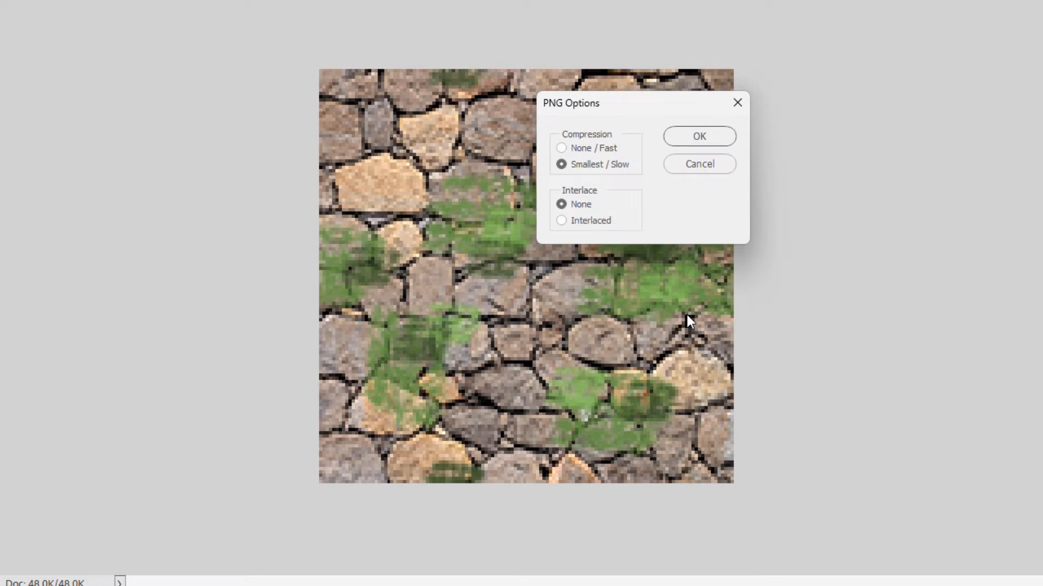
click(697, 136)
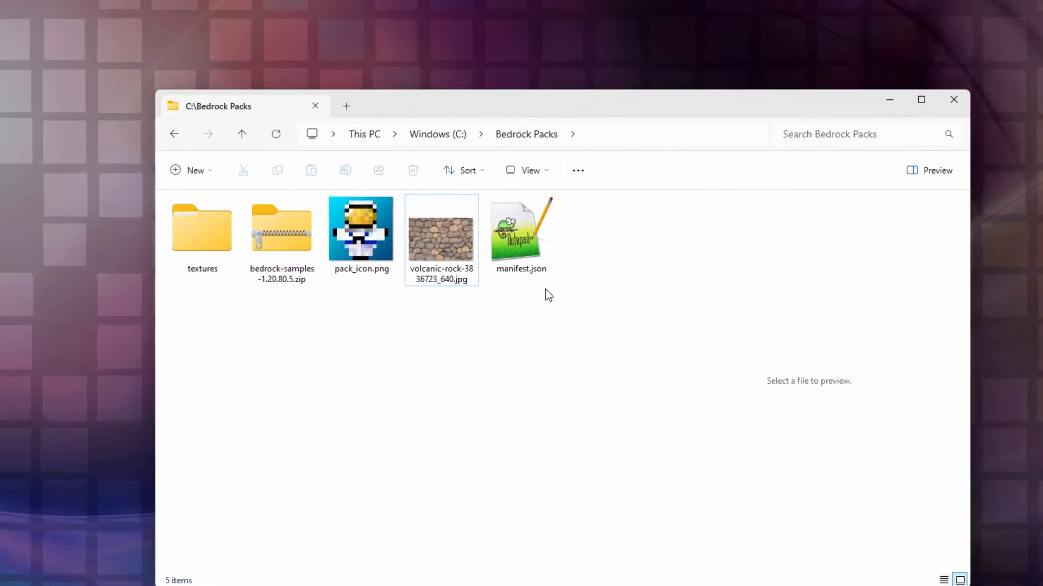
mouse_move(532, 272)
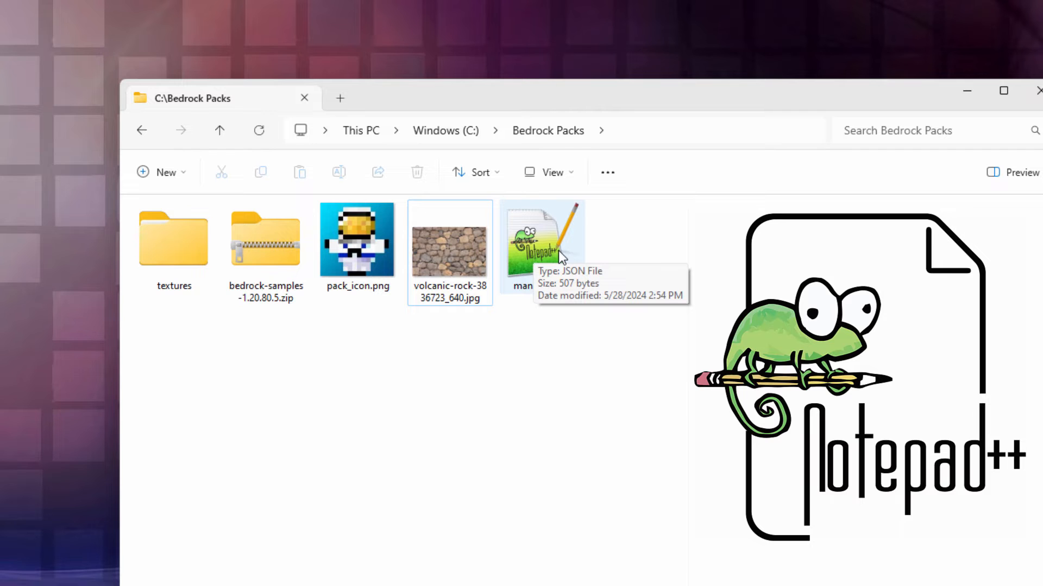
- Open manifest.json from Bedrock Packs in Notepad++
click(541, 239)
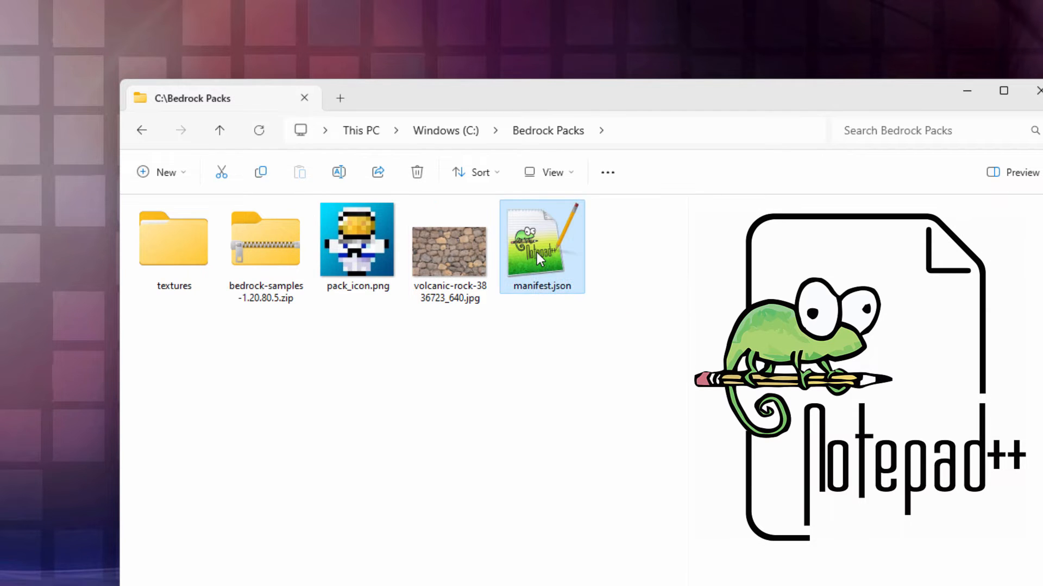
double_click(541, 239)
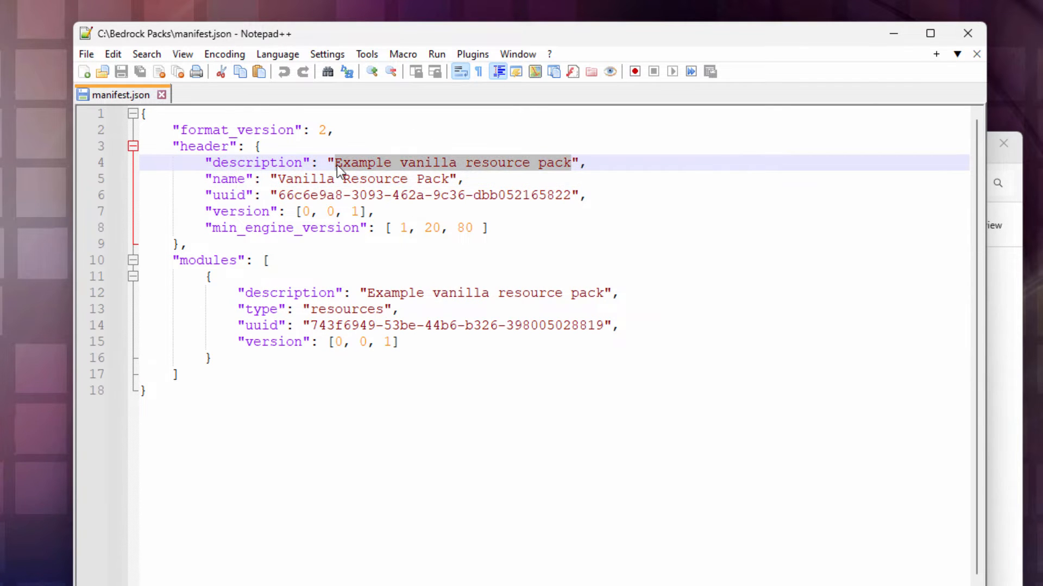
- Set the pack name and both descriptions to 'Cobblestone', then highlight the uuid entries
text(Cobble",)
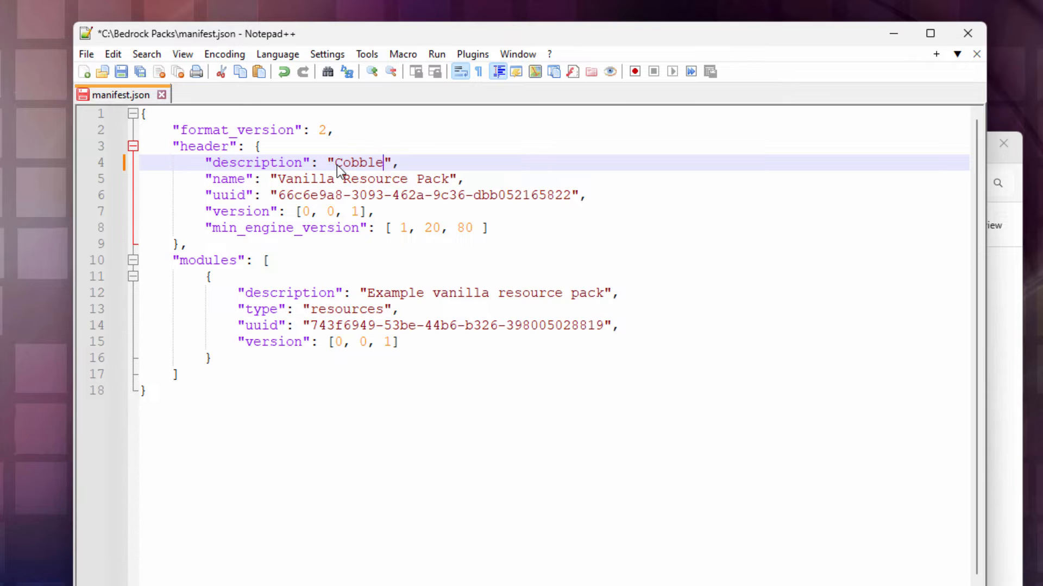
text(stone)
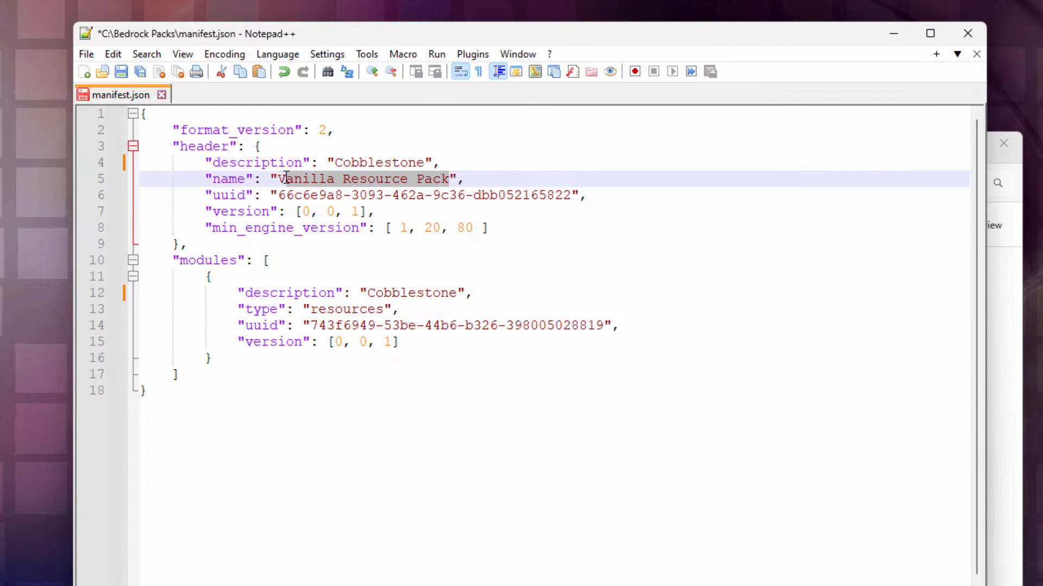
right_click(282, 178)
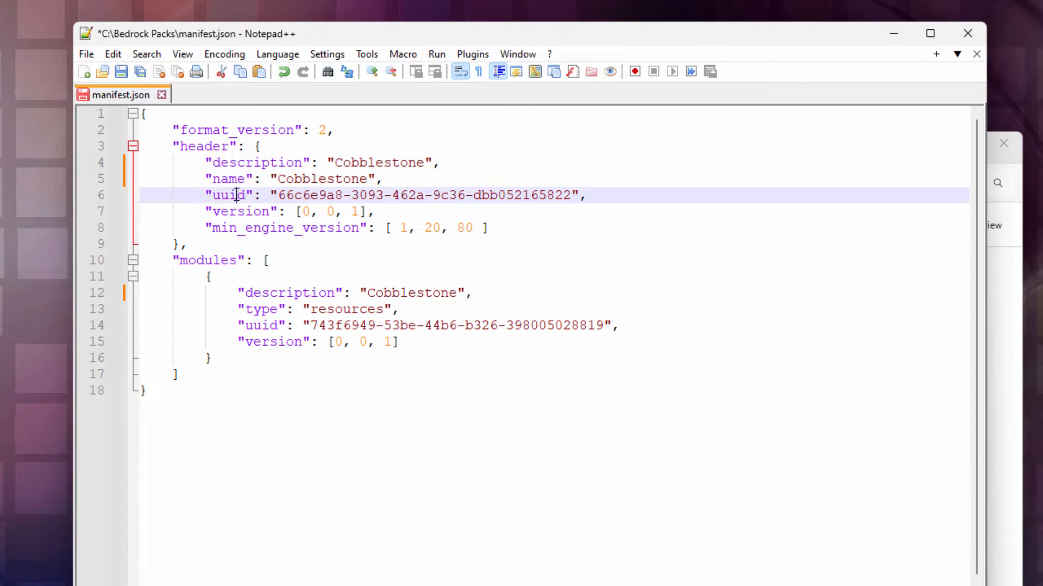
double_click(229, 195)
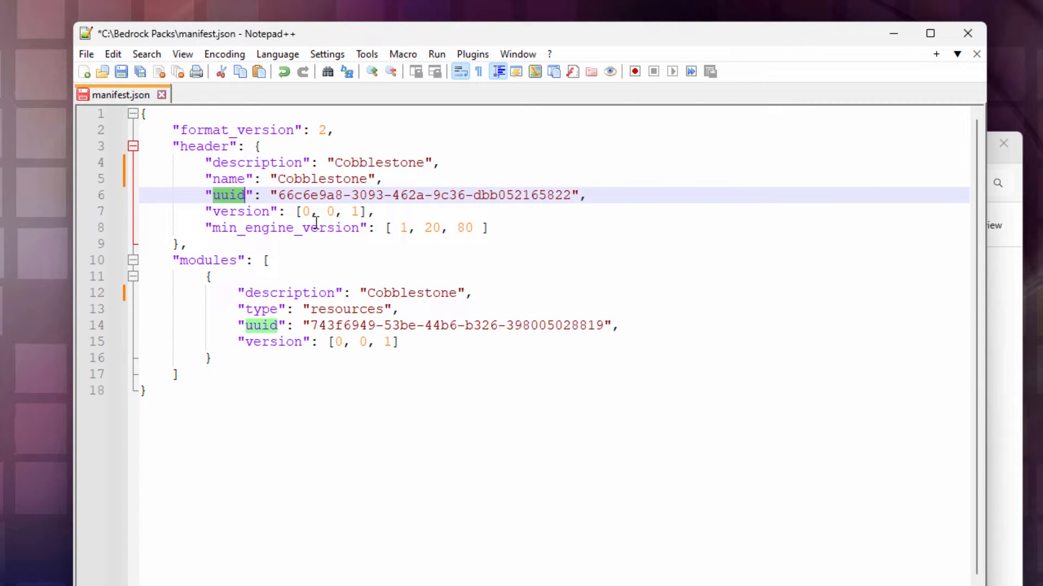
mouse_move(482, 202)
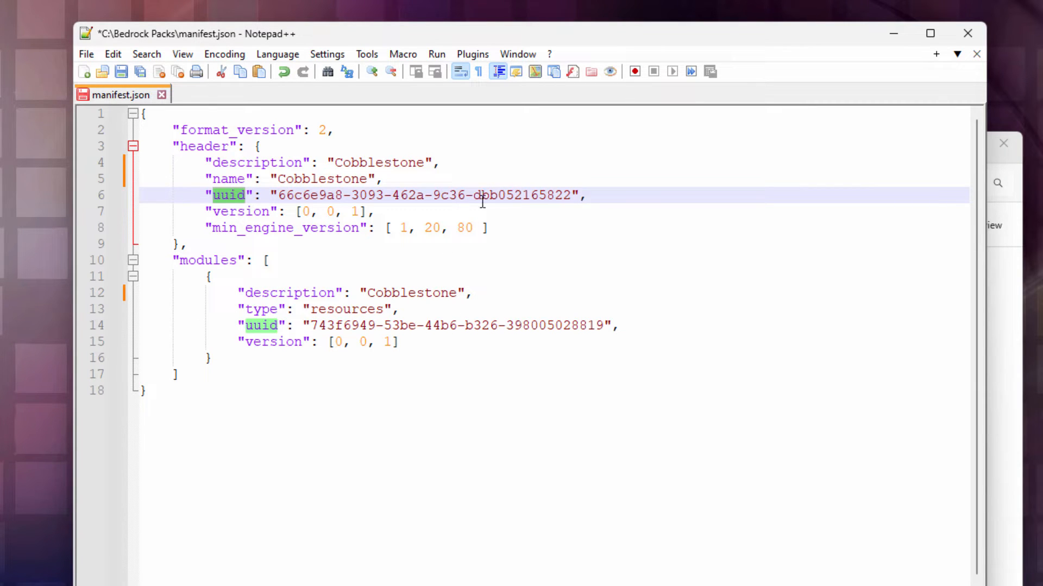
- Generate a fresh UUID on uuidgenerator.net and put it in the header uuid
click(342, 11)
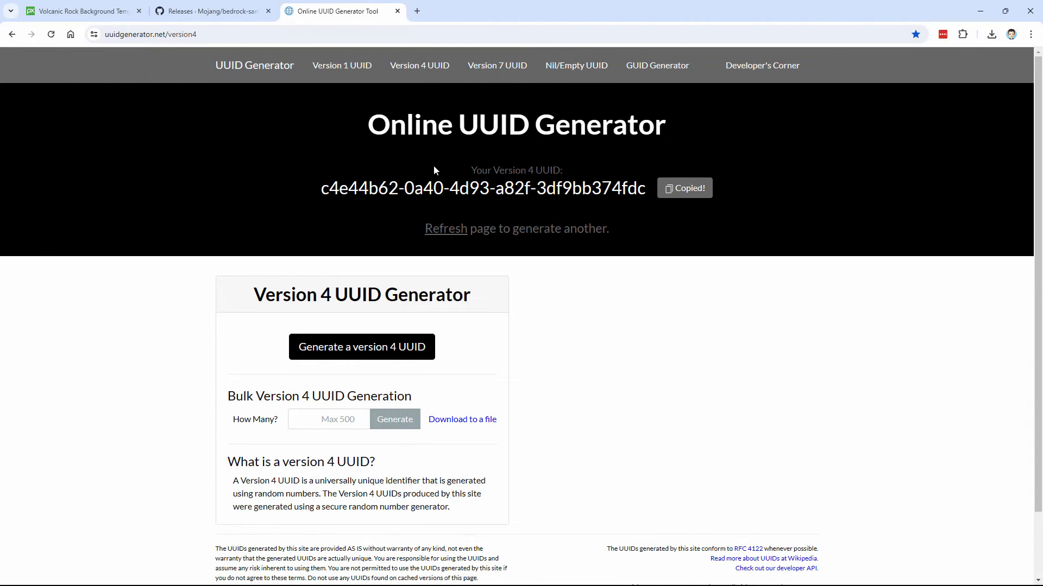
click(150, 34)
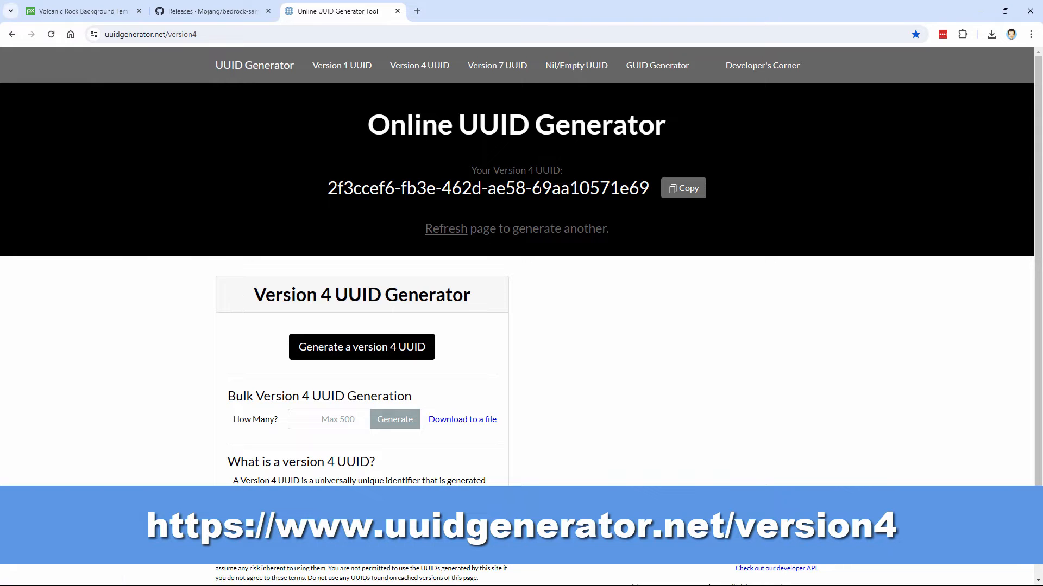
click(683, 187)
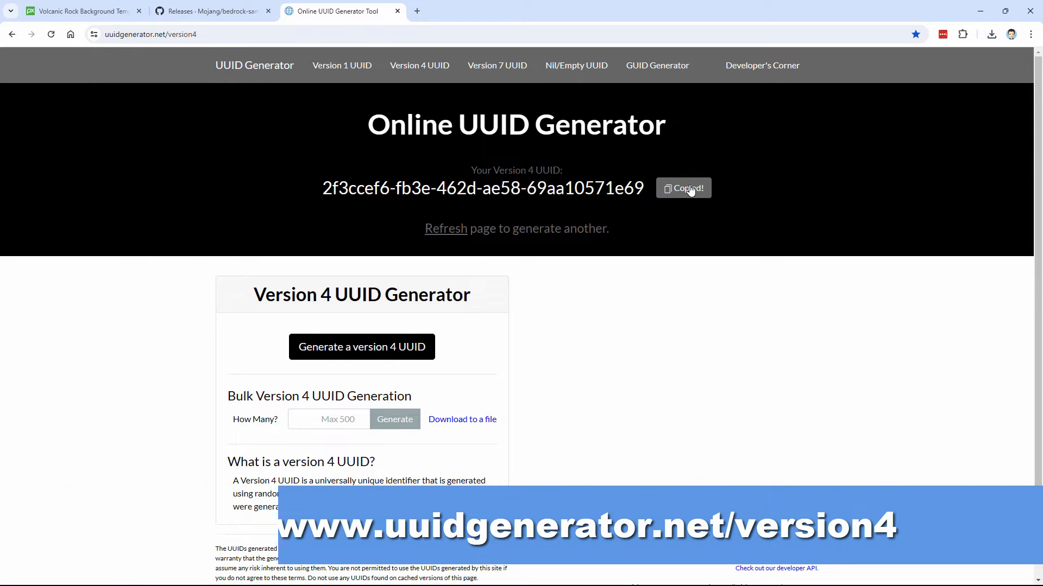
click(682, 188)
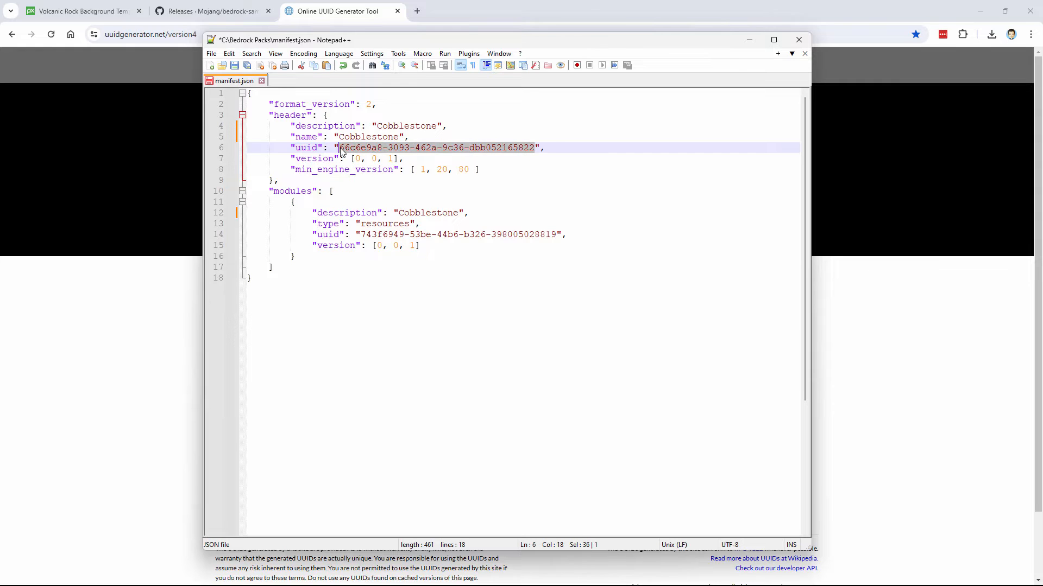
text(2f3ccef6-fb3e-462d-ae58-69aa10571e69)
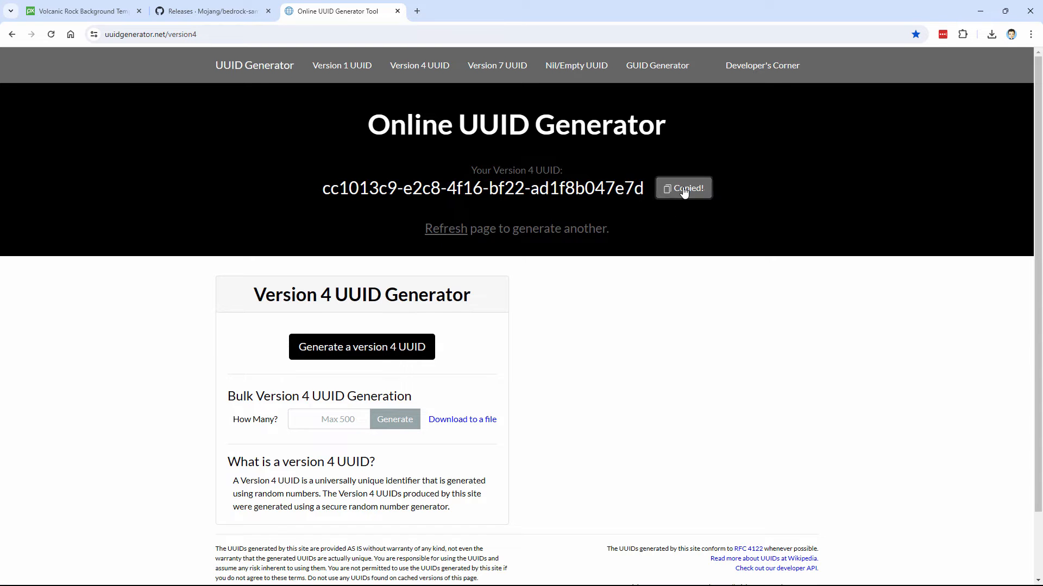
mouse_move(512, 213)
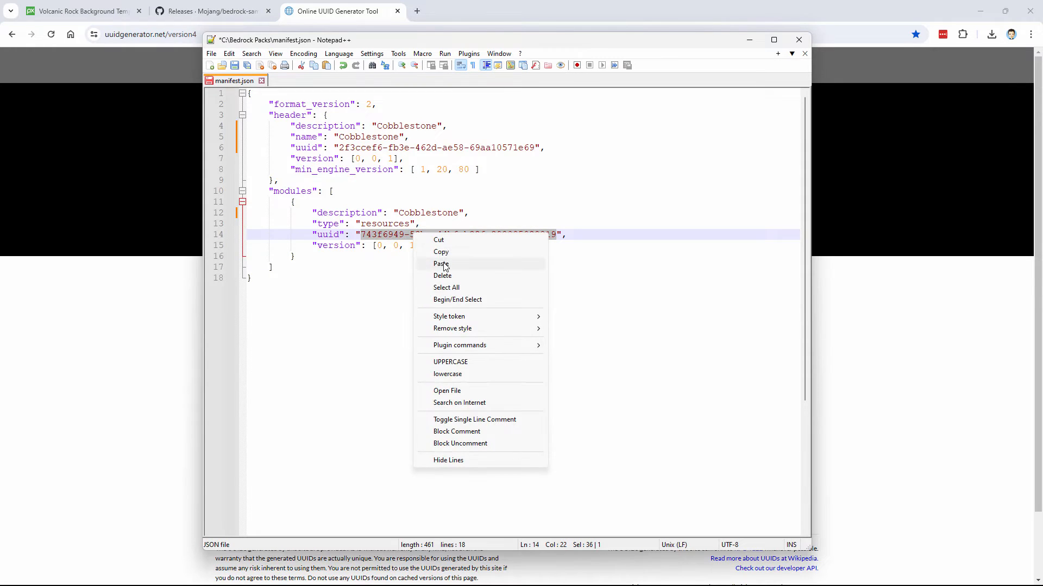
- Replace the module uuid with a new UUID and save manifest.json
click(440, 263)
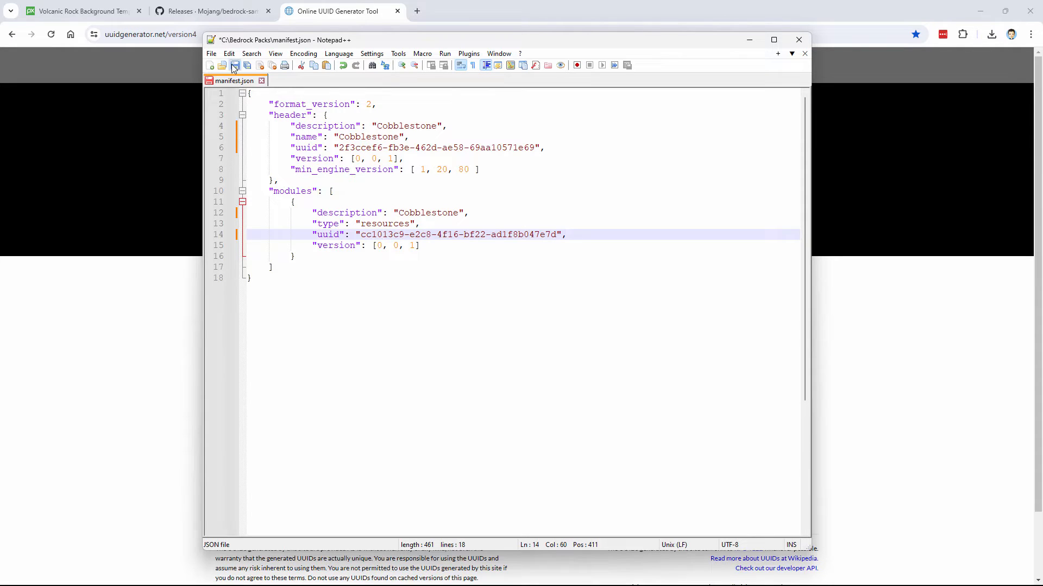
click(234, 64)
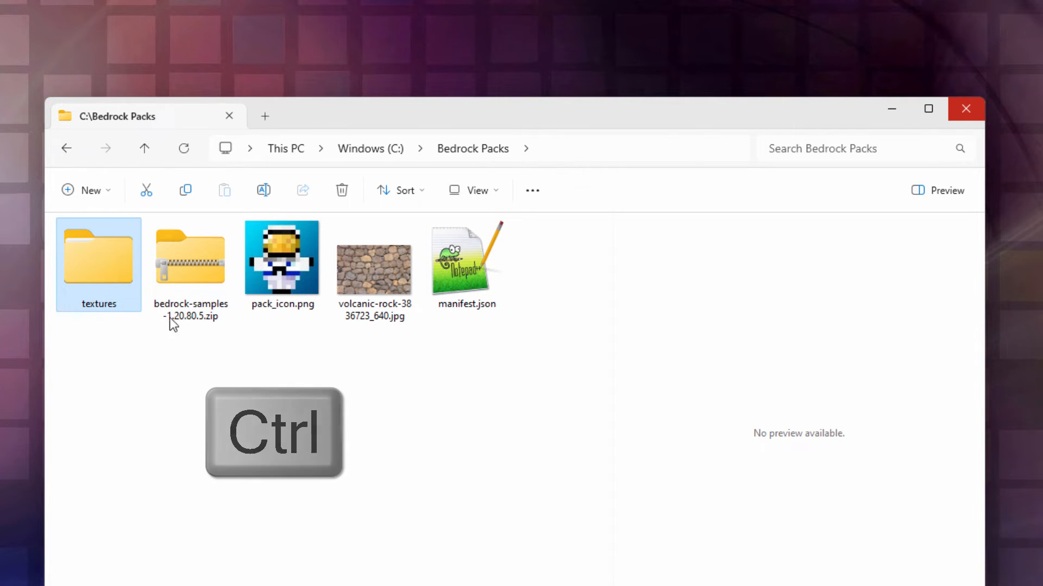
- Compress textures, pack_icon.png and manifest.json into a ZIP renamed Cobblestone.mcpack
click(283, 257)
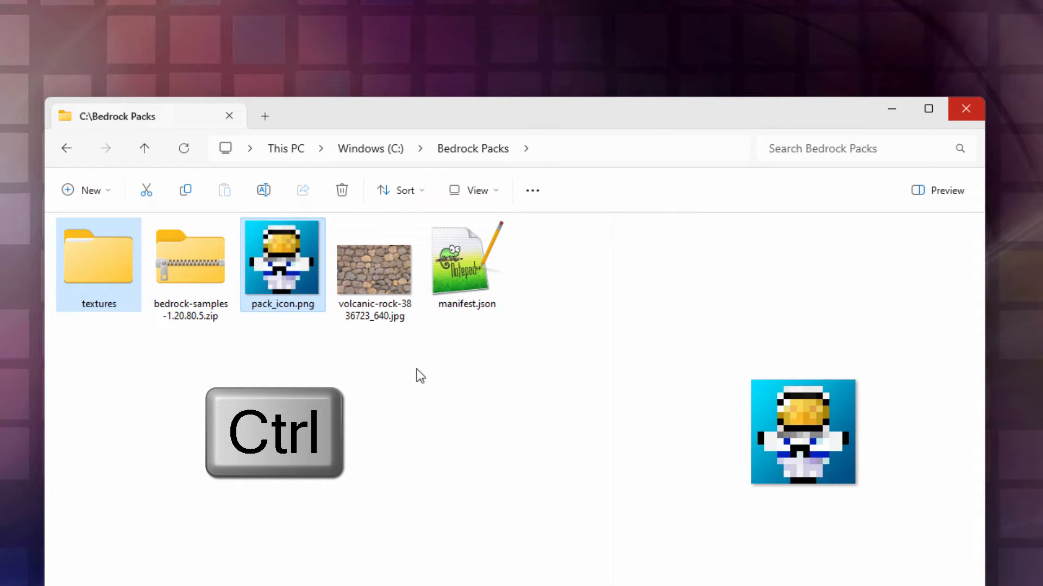
right_click(466, 259)
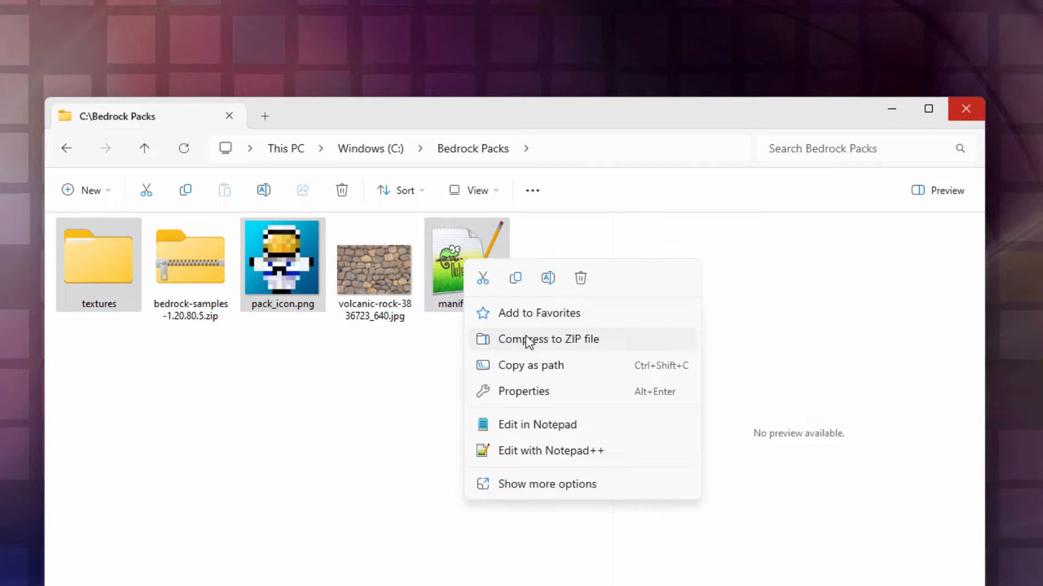
click(547, 339)
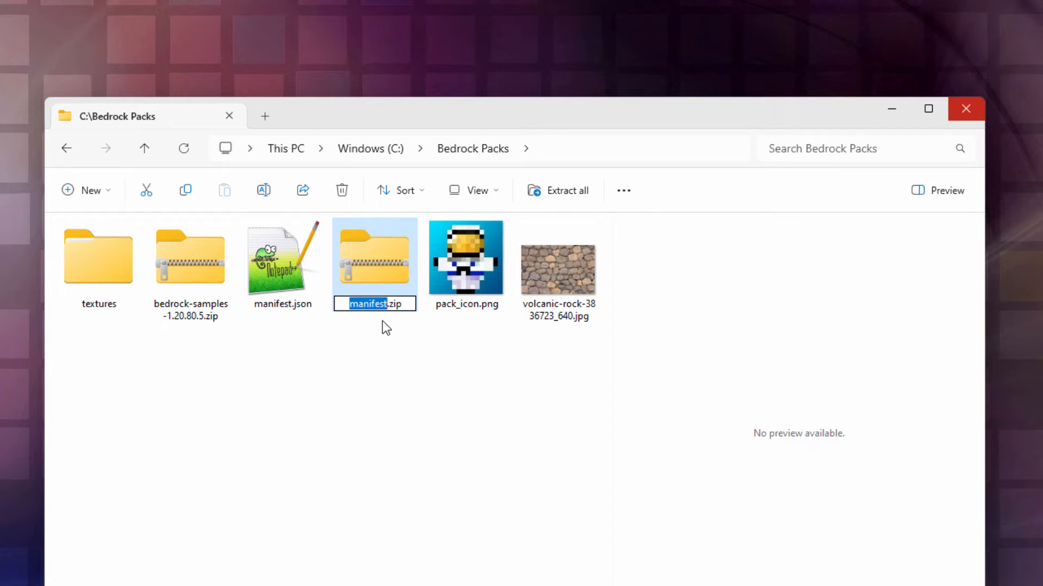
text(Cobblestone)
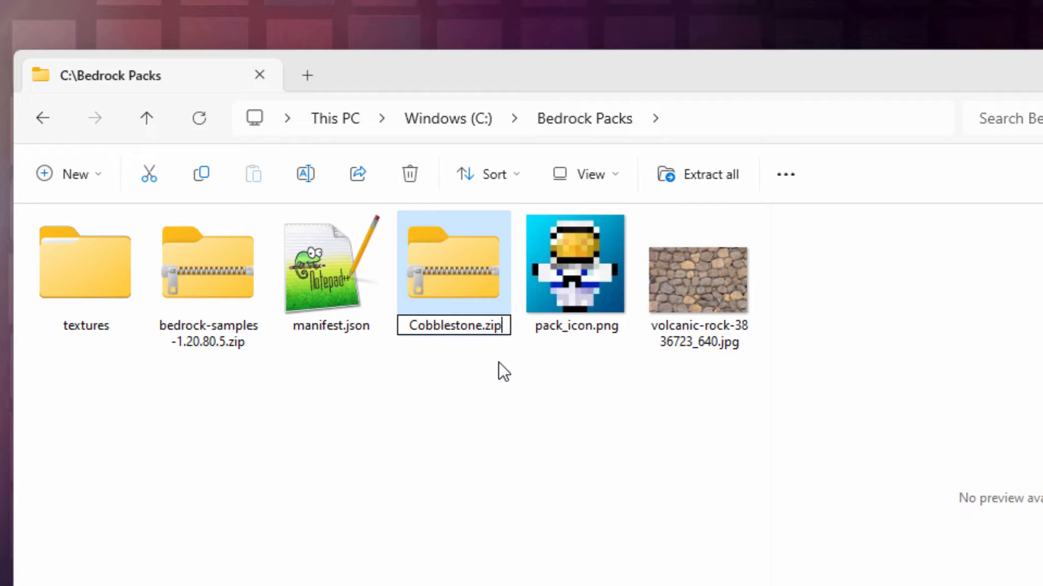
text(Cobblestone.m)
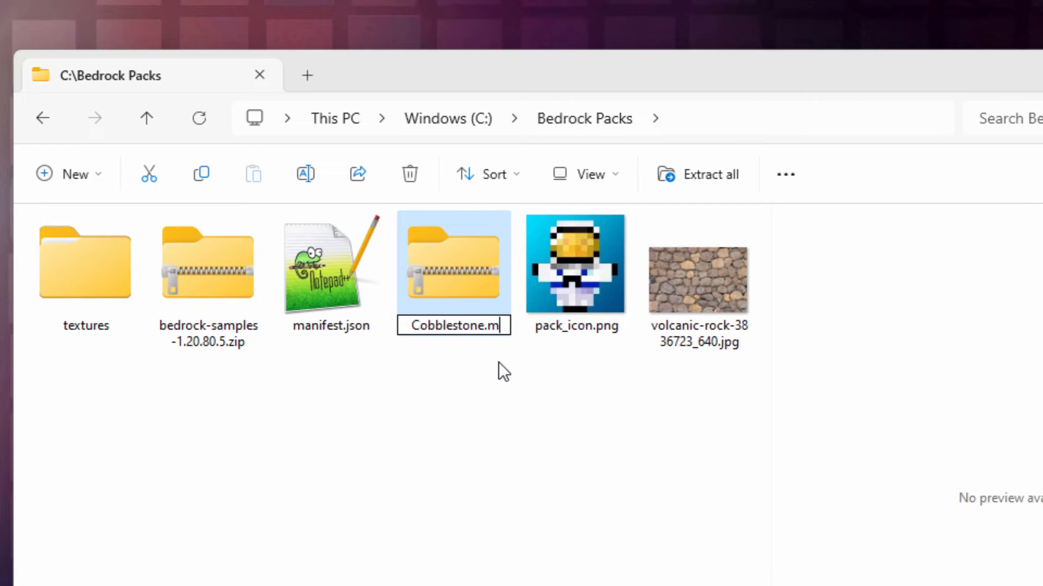
text(cpack)
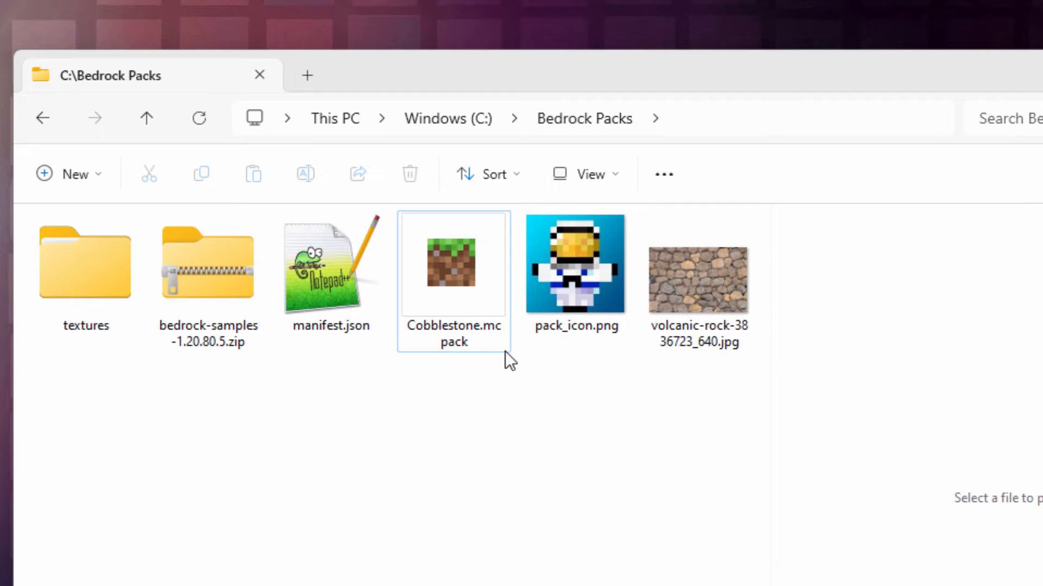
mouse_move(472, 257)
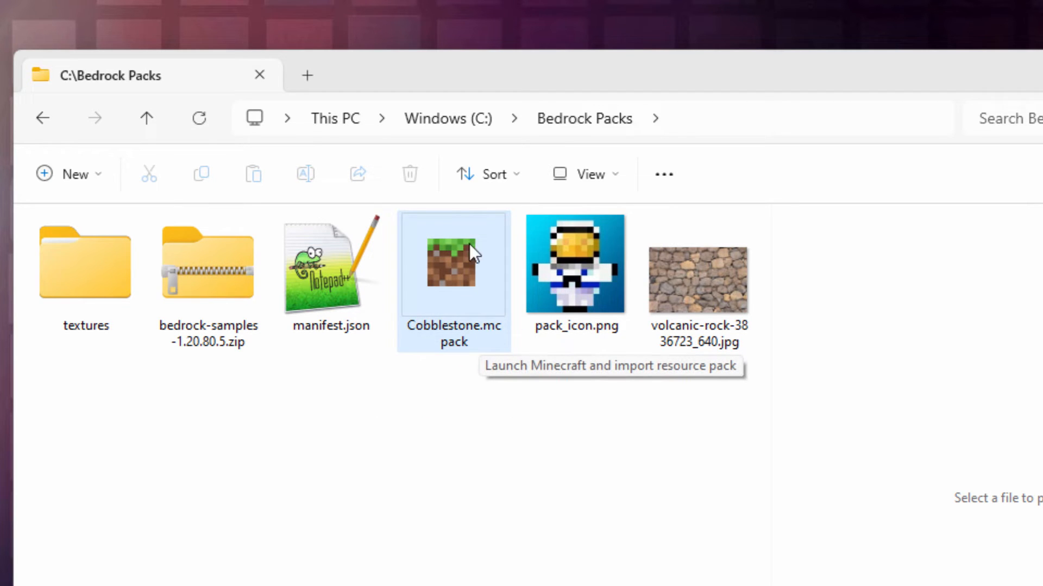
- Open Cobblestone.mcpack so Minecraft imports the Cobblestone pack
click(85, 275)
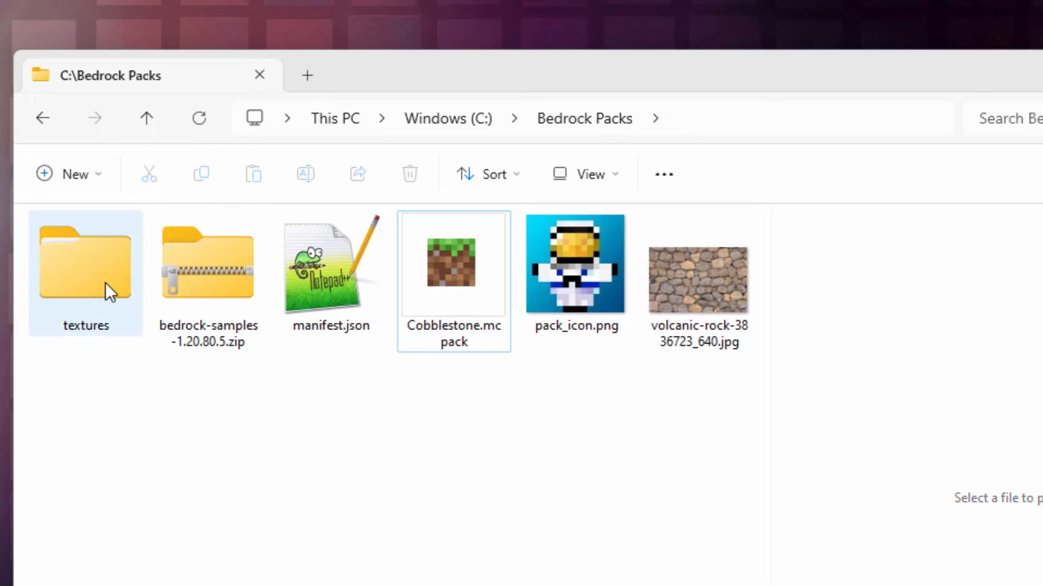
click(452, 264)
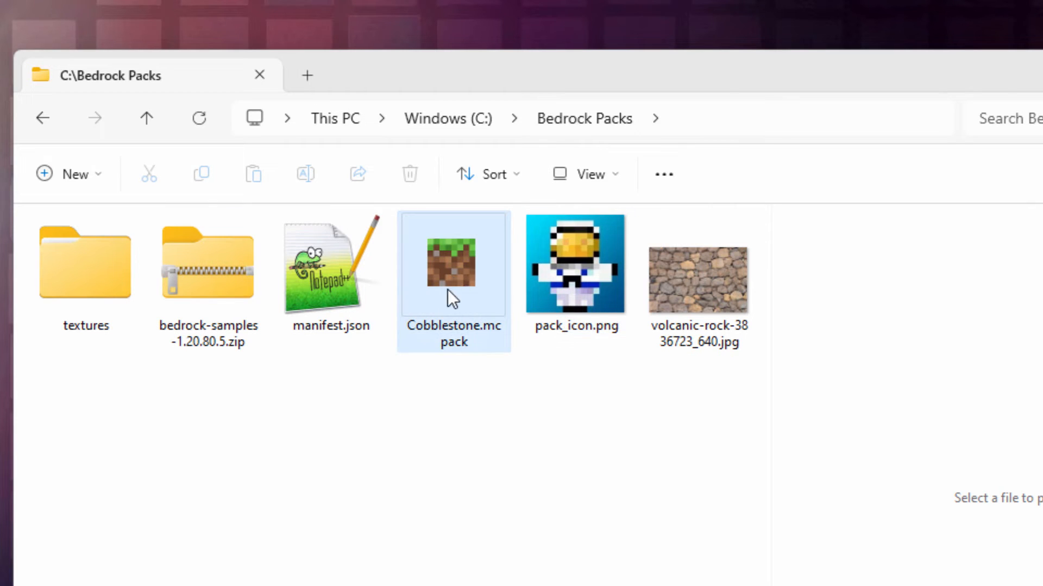
mouse_move(466, 308)
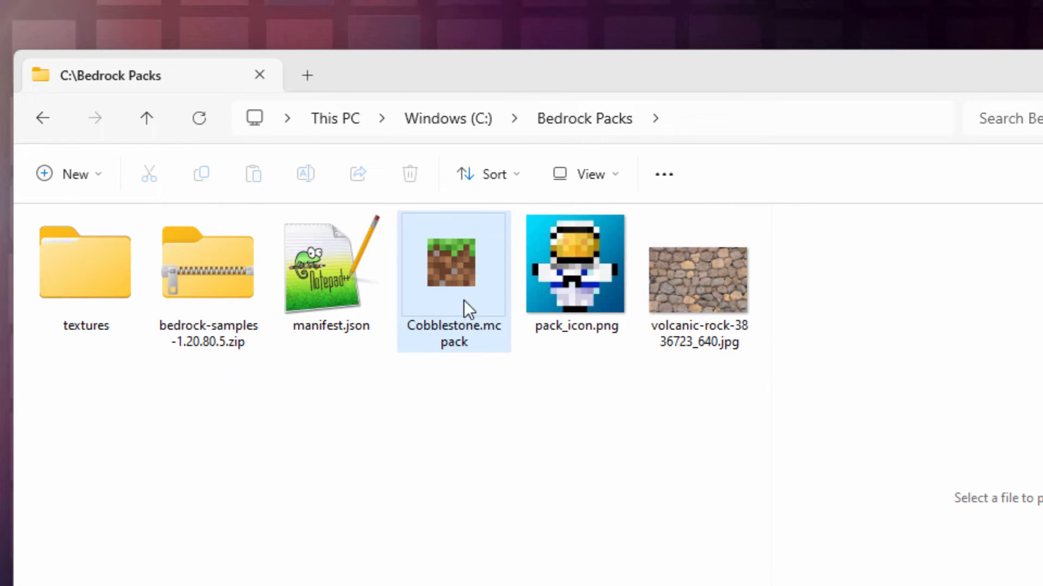
double_click(454, 263)
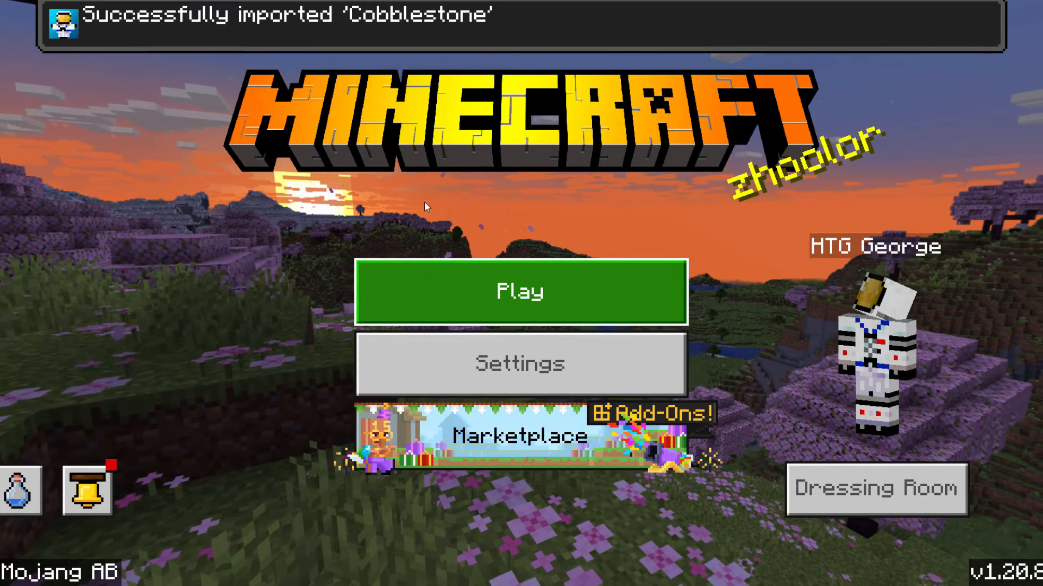
mouse_move(502, 204)
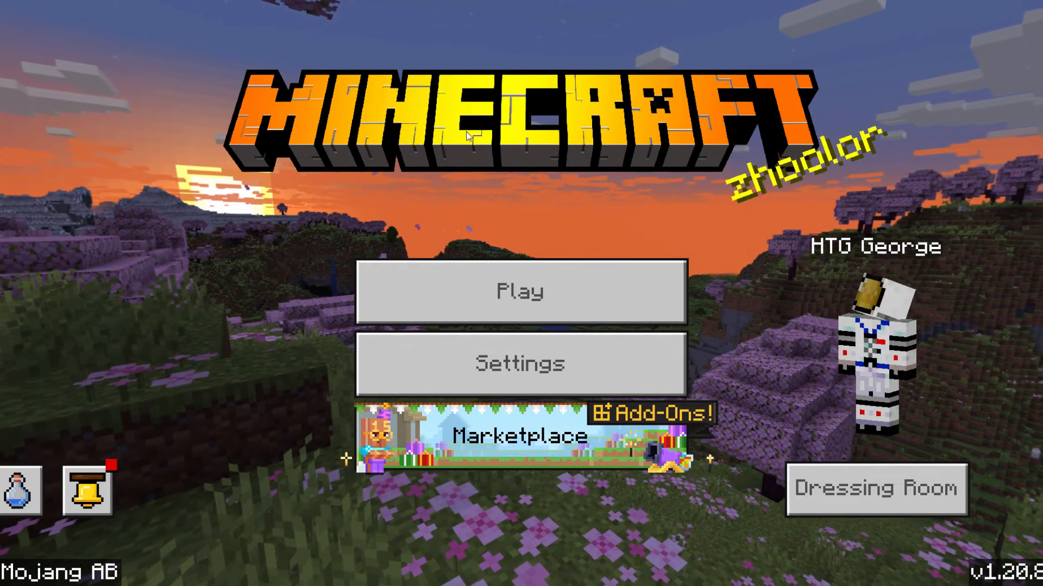
mouse_move(520, 364)
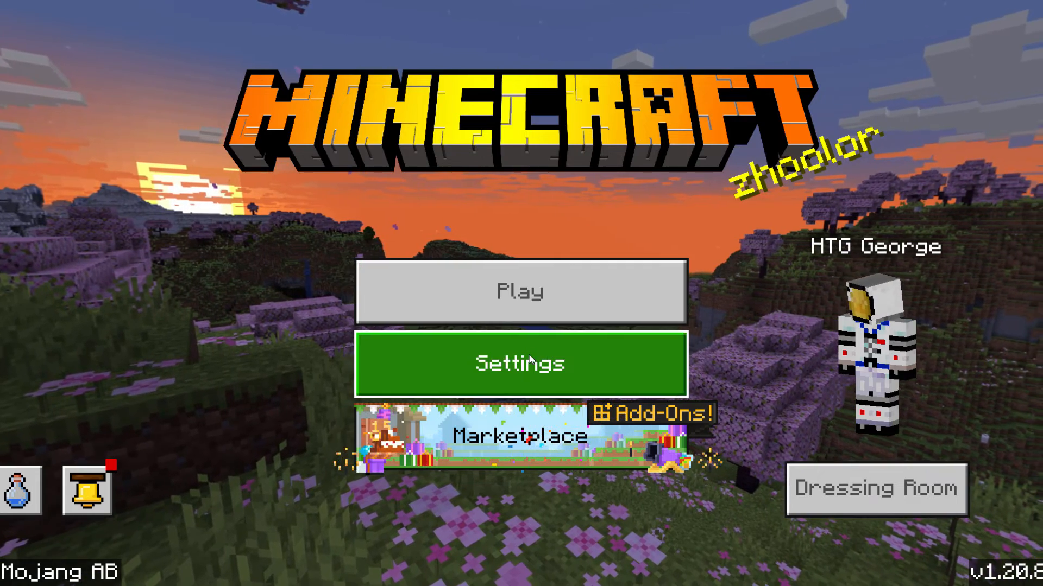
- Activate the Cobblestone pack in Global Resources and return to the main menu
click(520, 363)
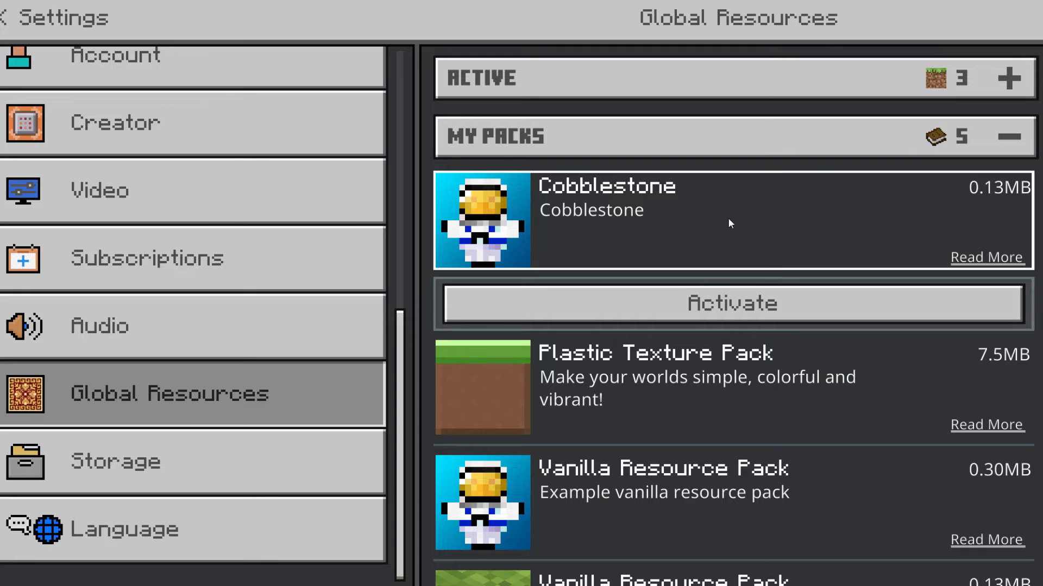
click(731, 304)
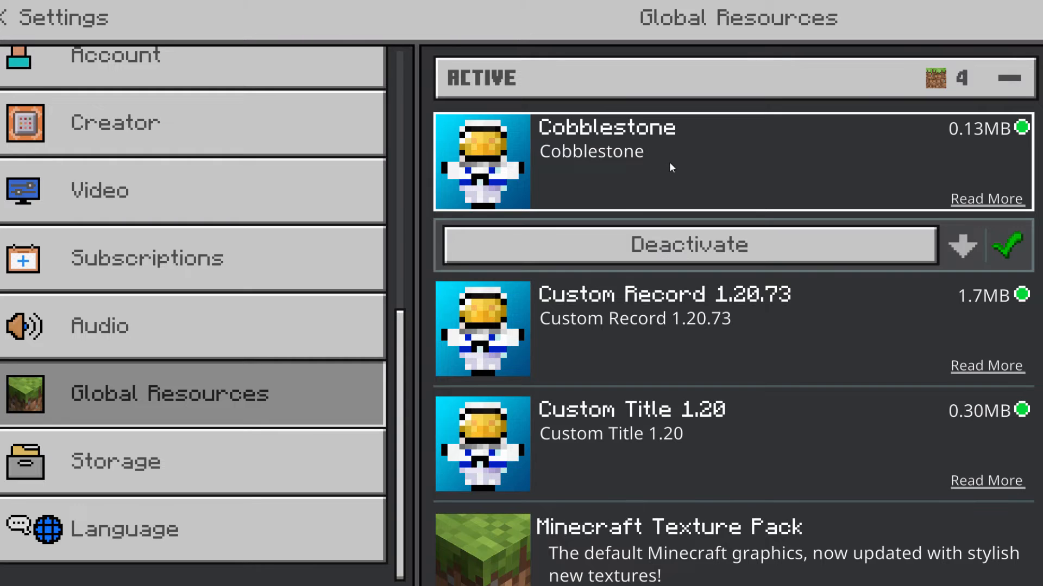
click(689, 244)
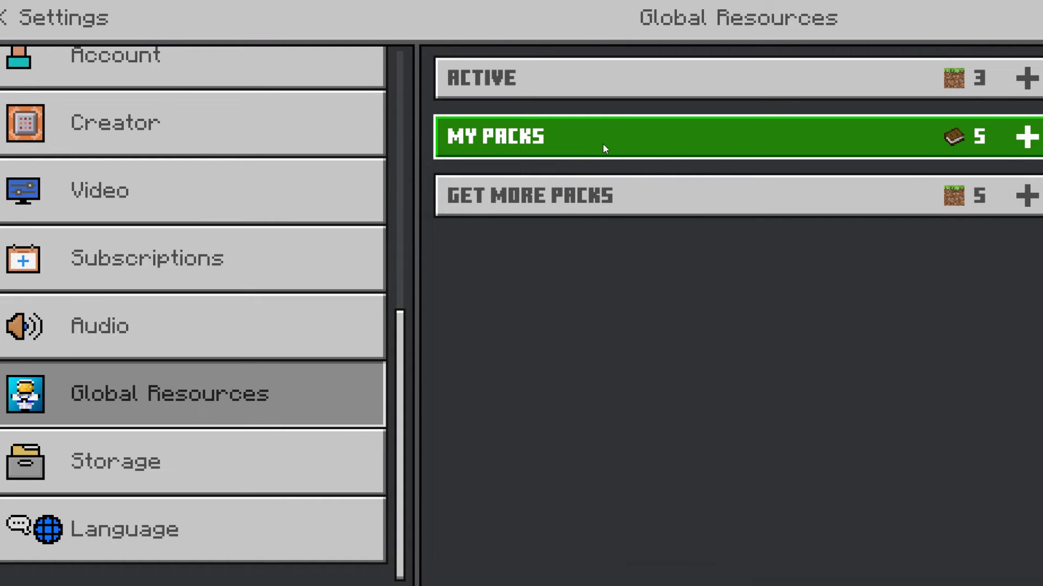
mouse_move(671, 146)
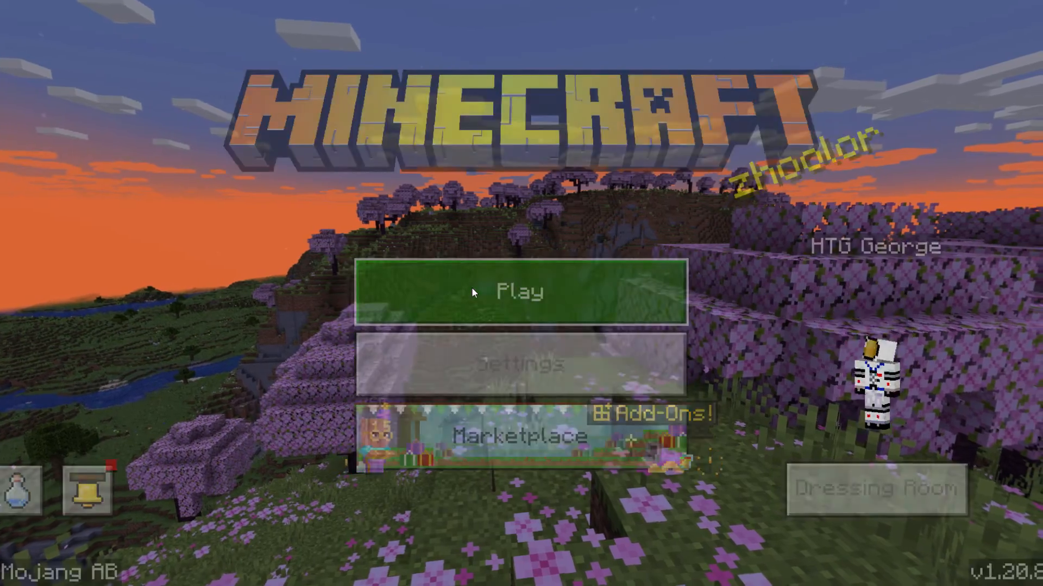
click(520, 292)
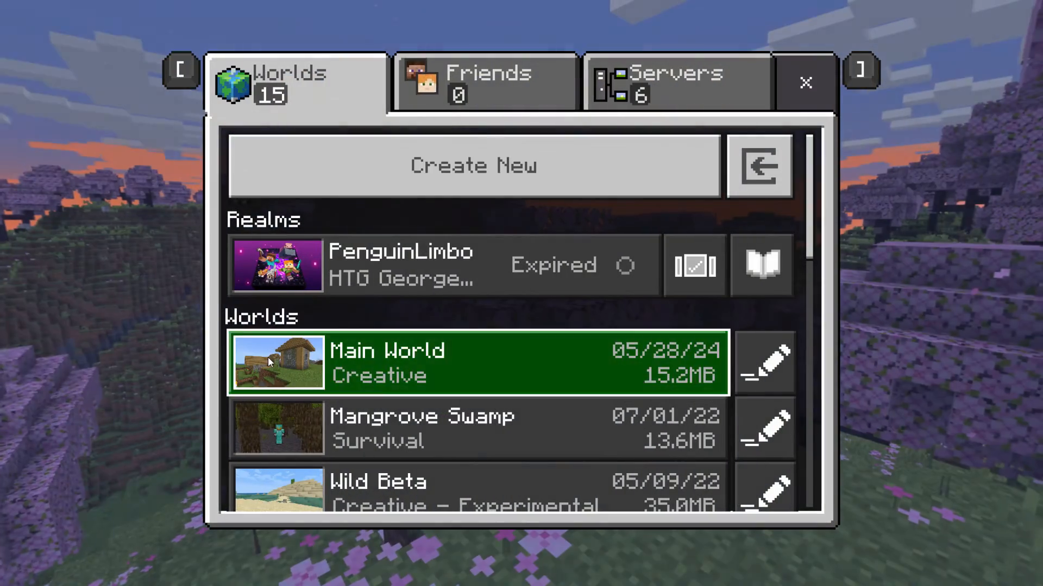
click(805, 82)
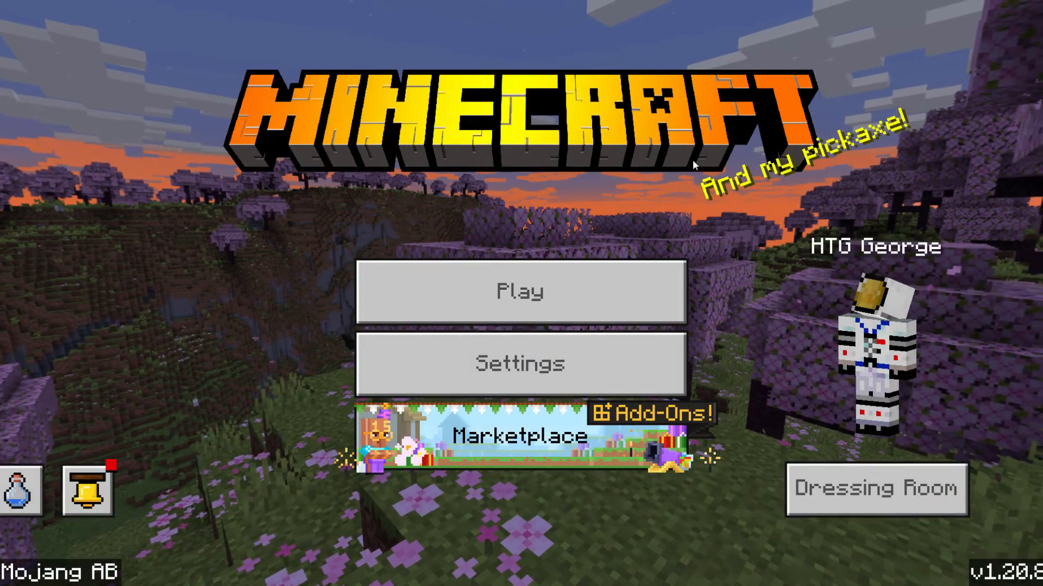
- Activate Cobblestone under Global Resources > My Packs from the Settings menu
click(522, 363)
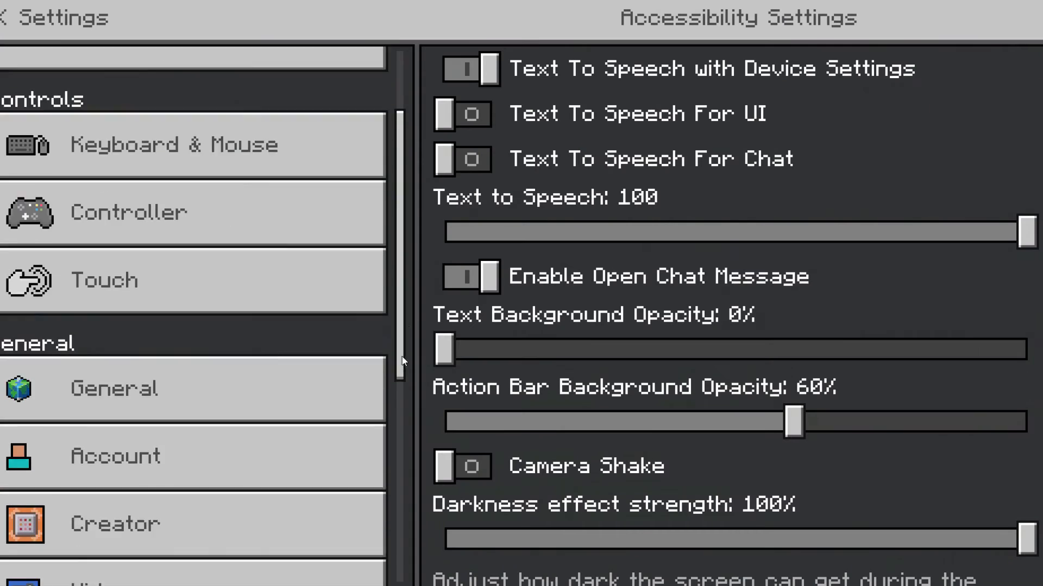
click(166, 395)
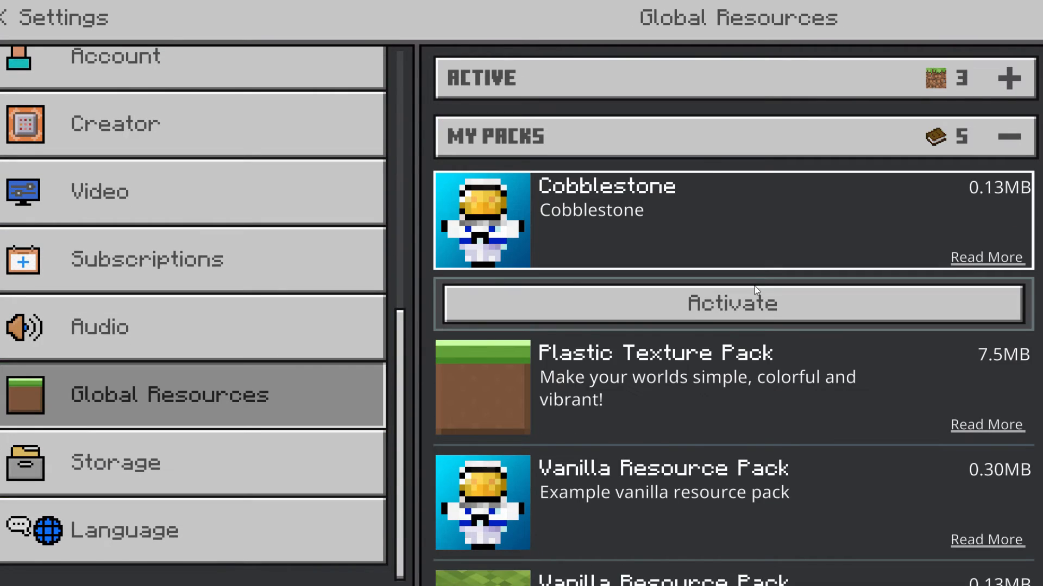
click(731, 303)
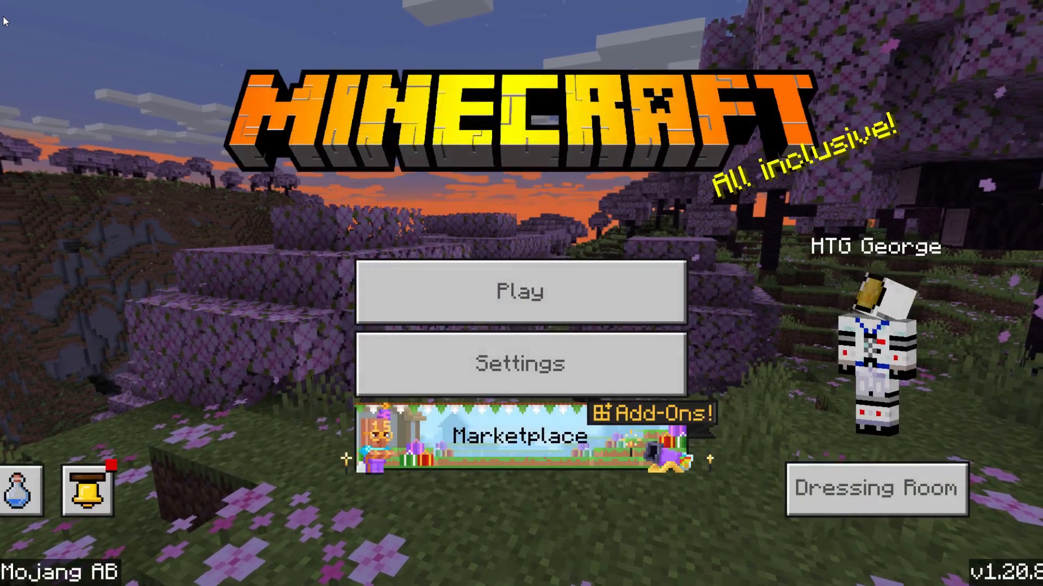
- Load a world to view village walls with the new cobblestone texture, then leave via Escape
click(520, 291)
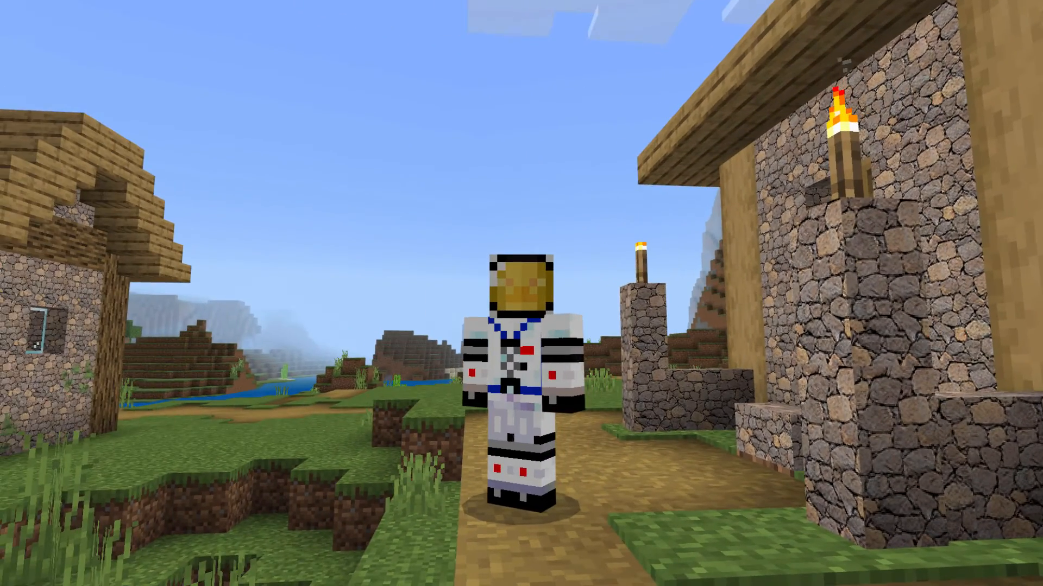
key(Escape)
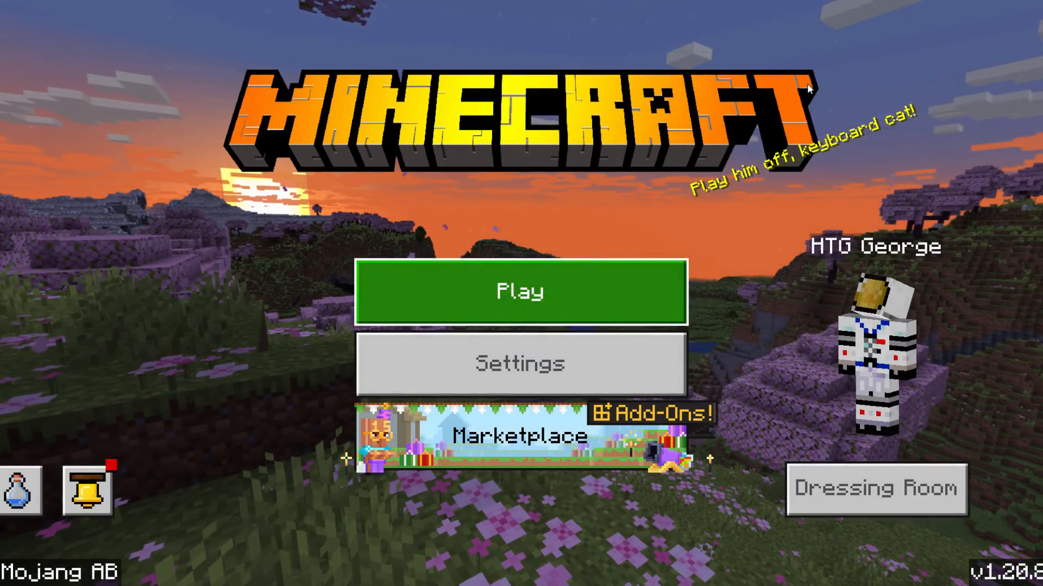
- Remove the Cobblestone resource pack from Minecraft's storage via Settings > Storage > Resource Packs
click(520, 364)
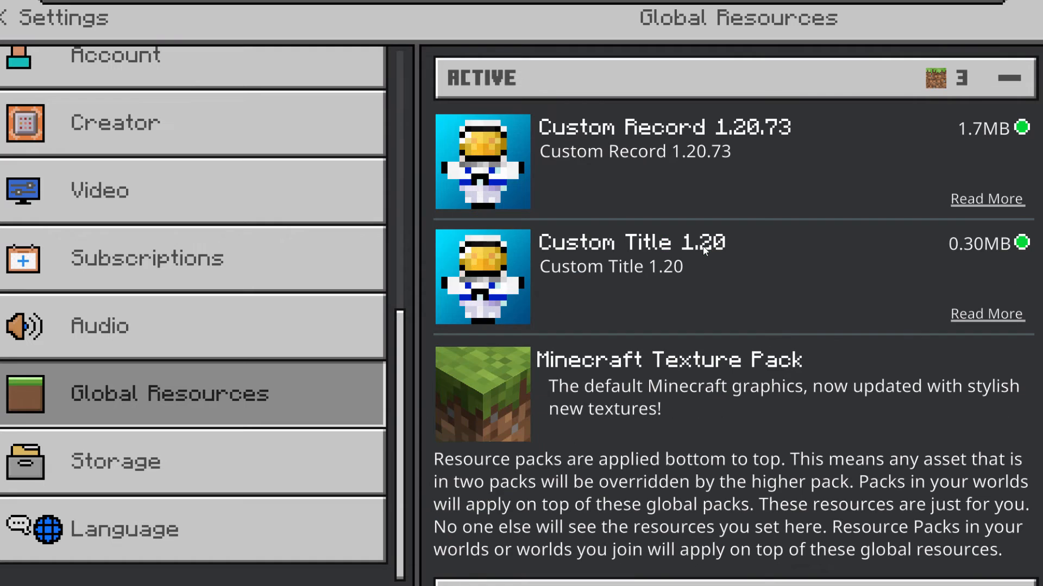
mouse_move(718, 213)
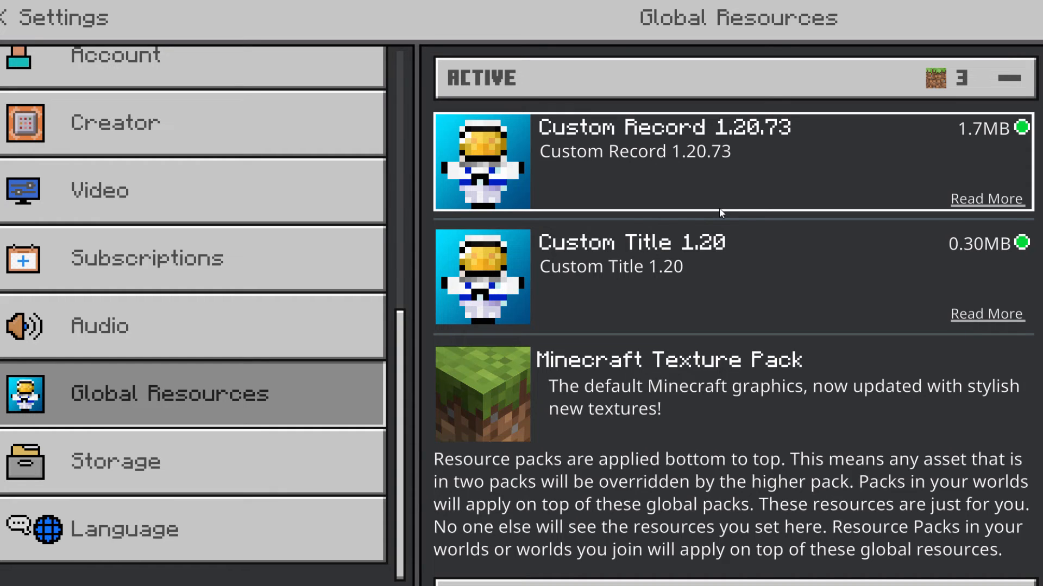
click(114, 461)
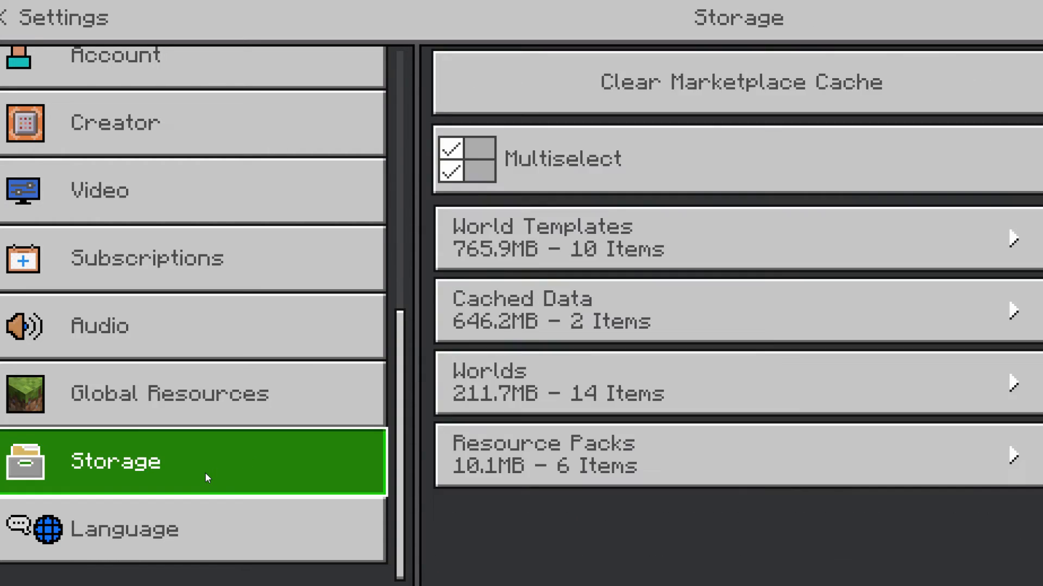
click(731, 455)
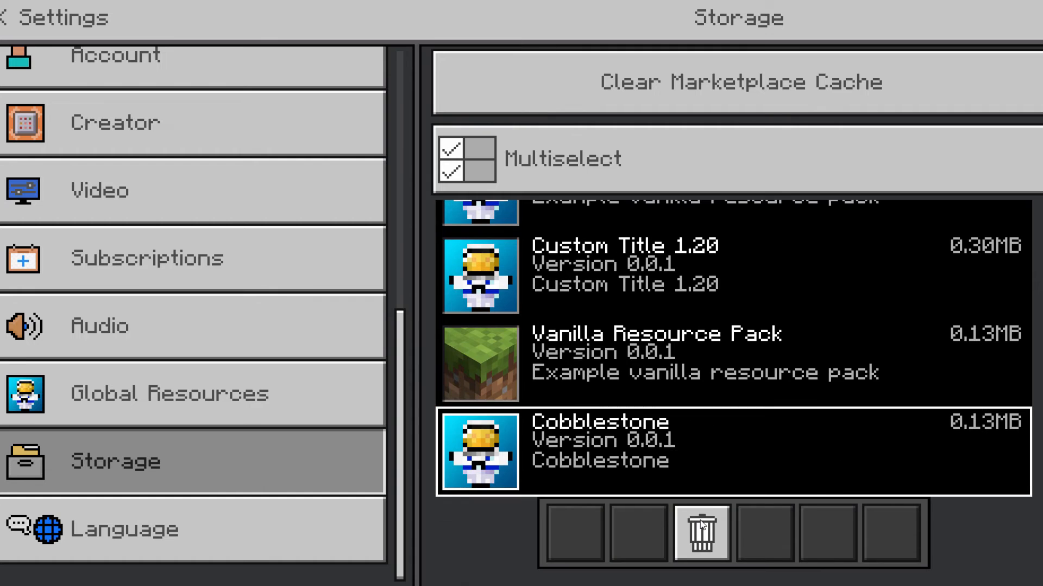
click(699, 532)
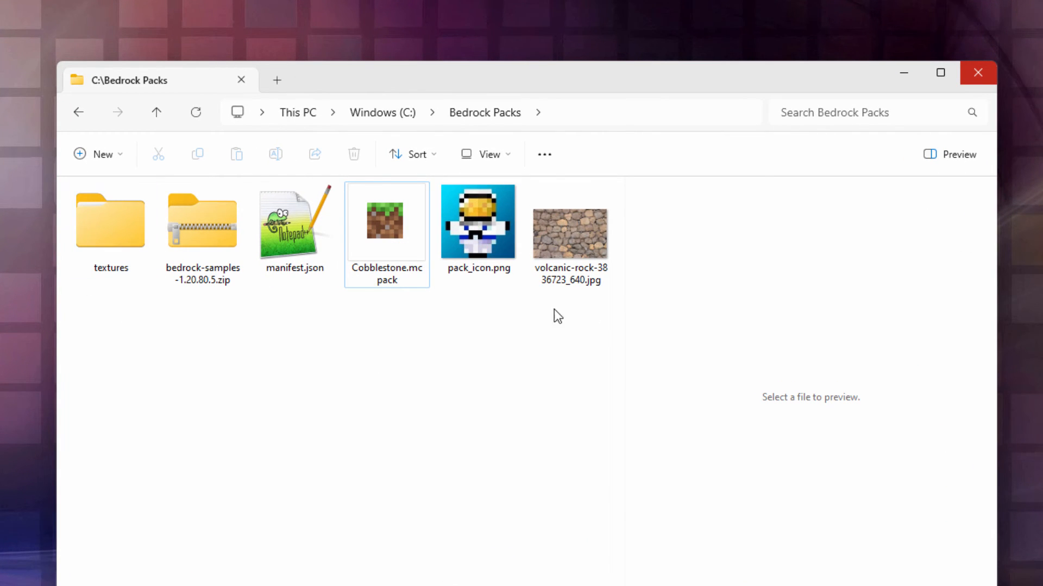
mouse_move(412, 310)
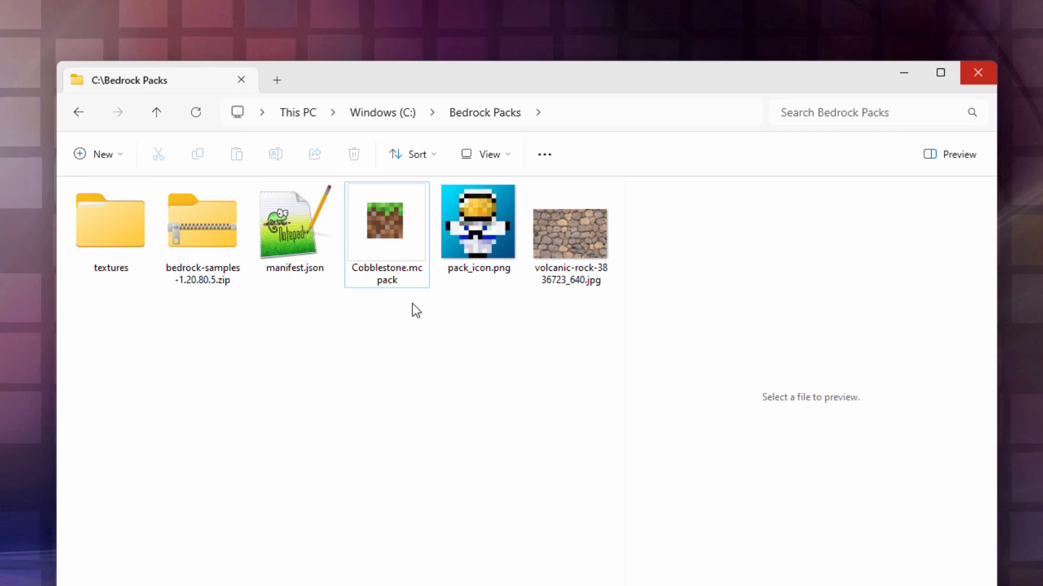